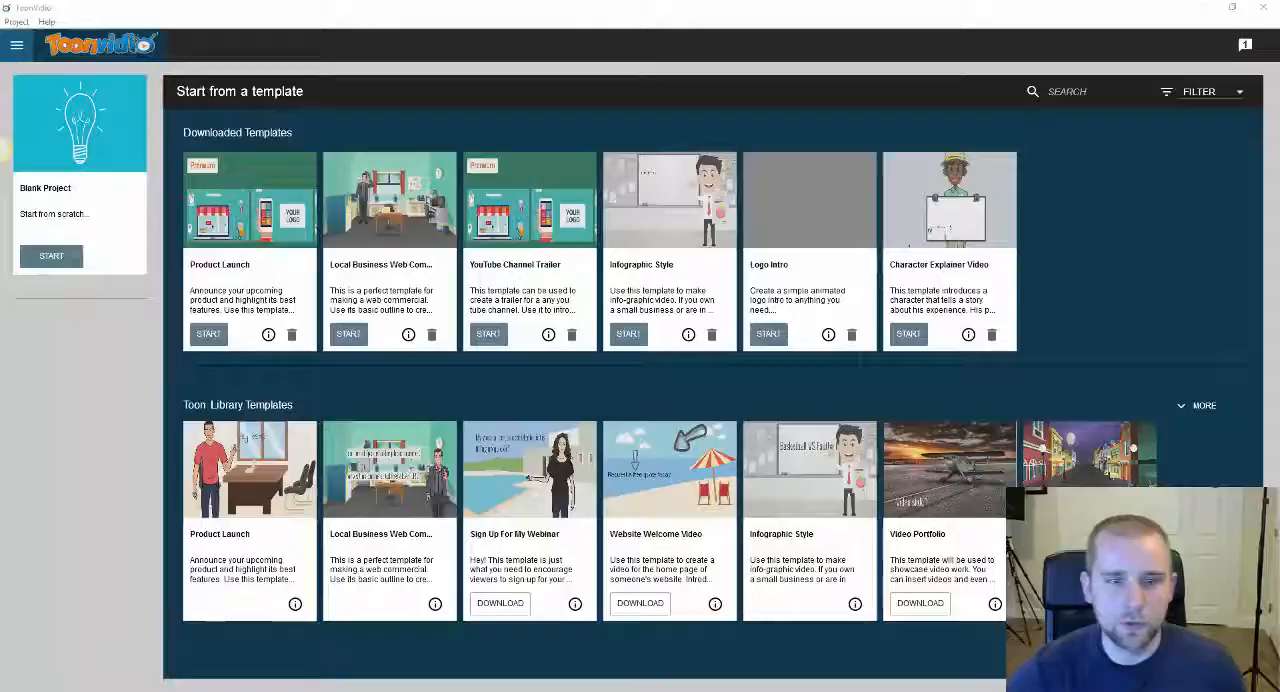
{"action": "mouse_move", "coordinate": [808, 364]}
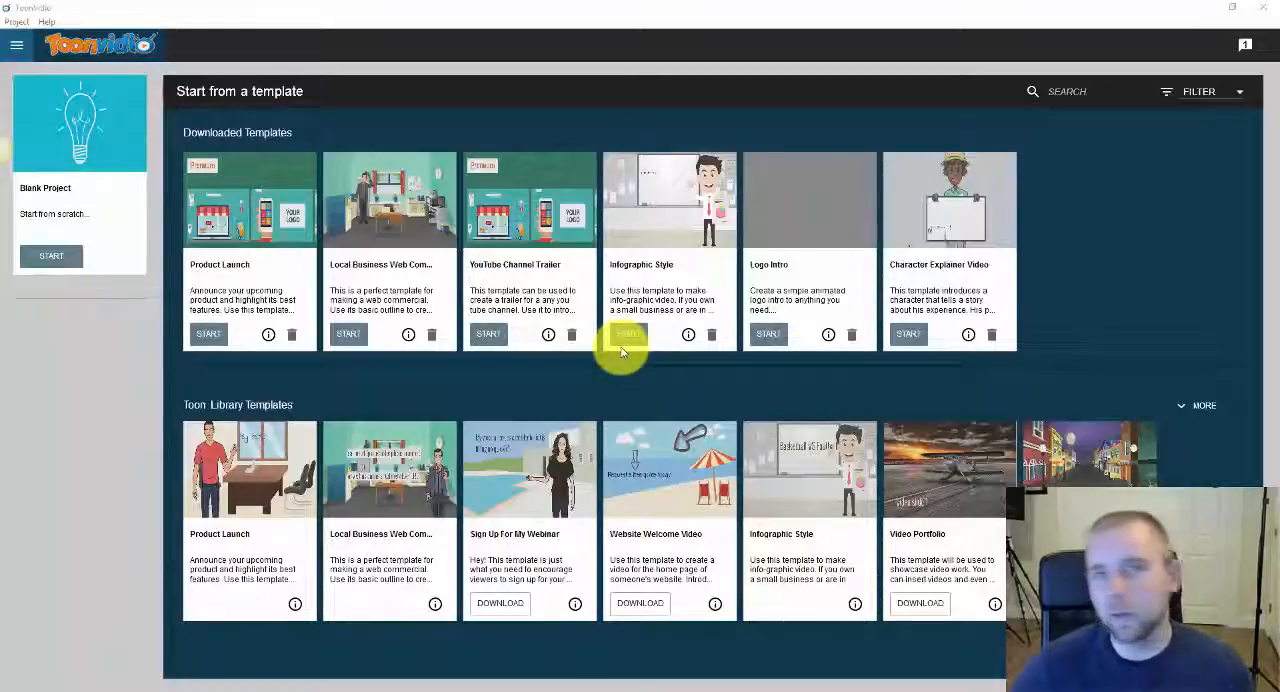
{"action": "mouse_move", "coordinate": [785, 265]}
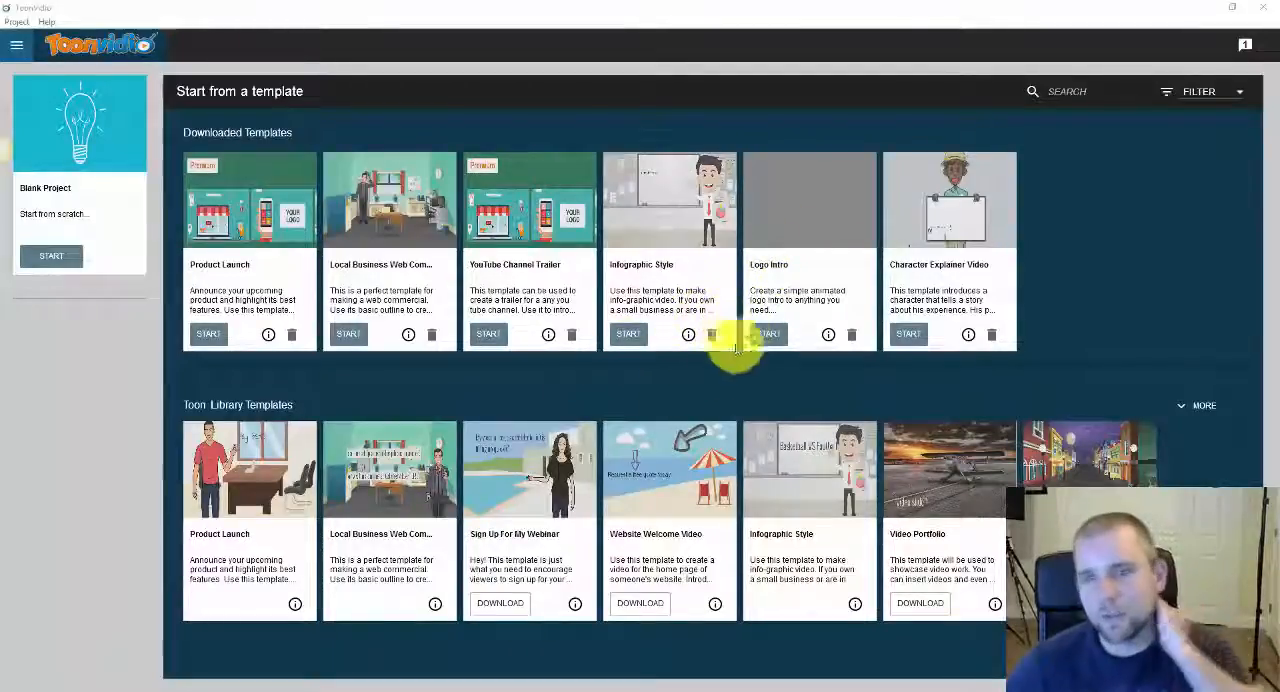
{"action": "mouse_move", "coordinate": [805, 530]}
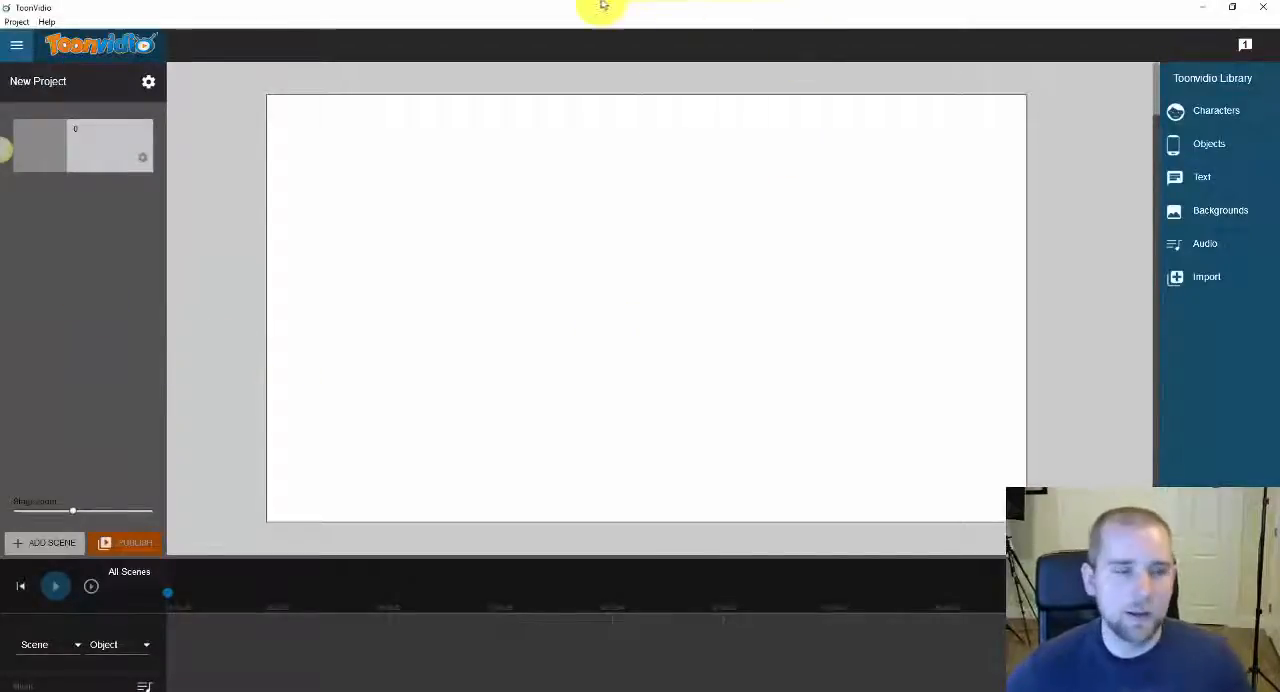
{"action": "mouse_move", "coordinate": [475, 345]}
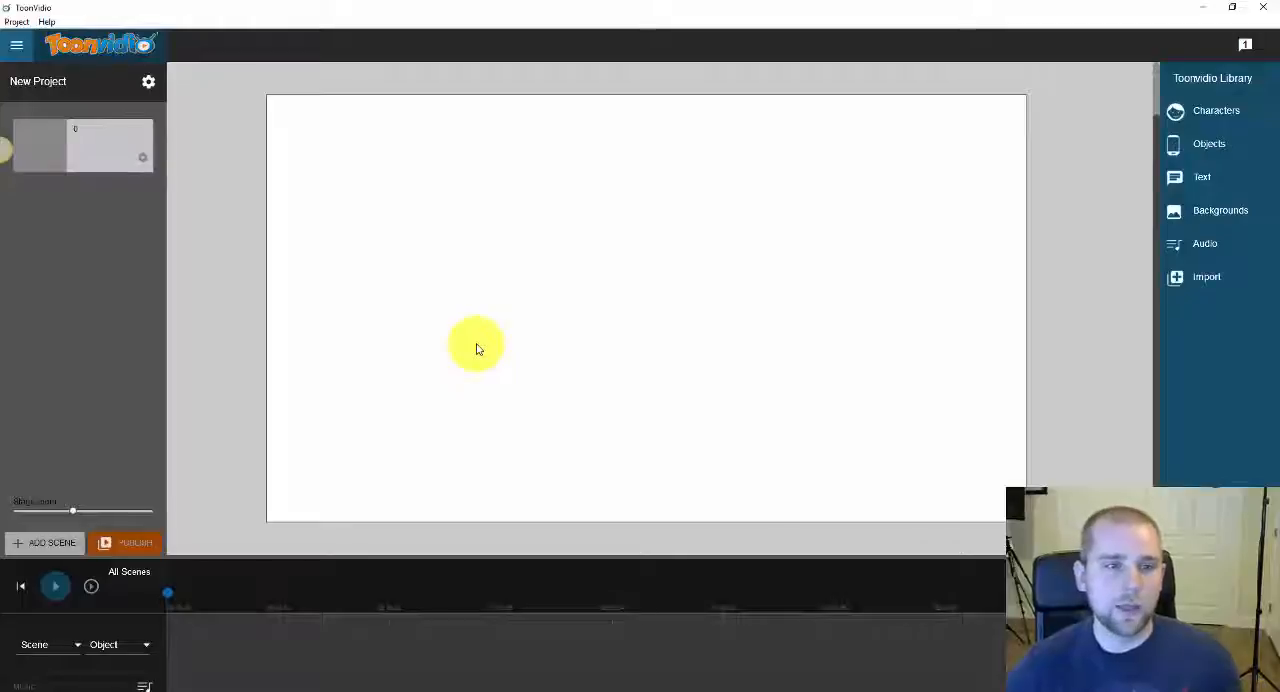
{"action": "mouse_move", "coordinate": [1110, 290]}
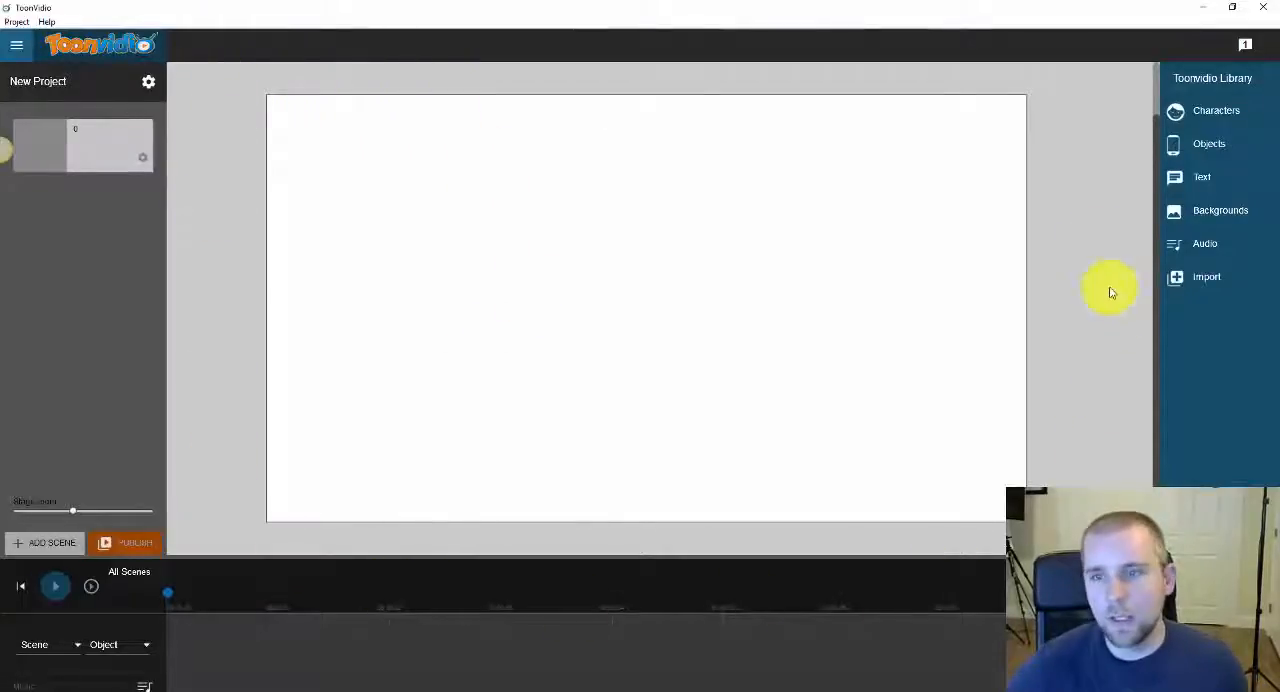
{"action": "mouse_move", "coordinate": [465, 157]}
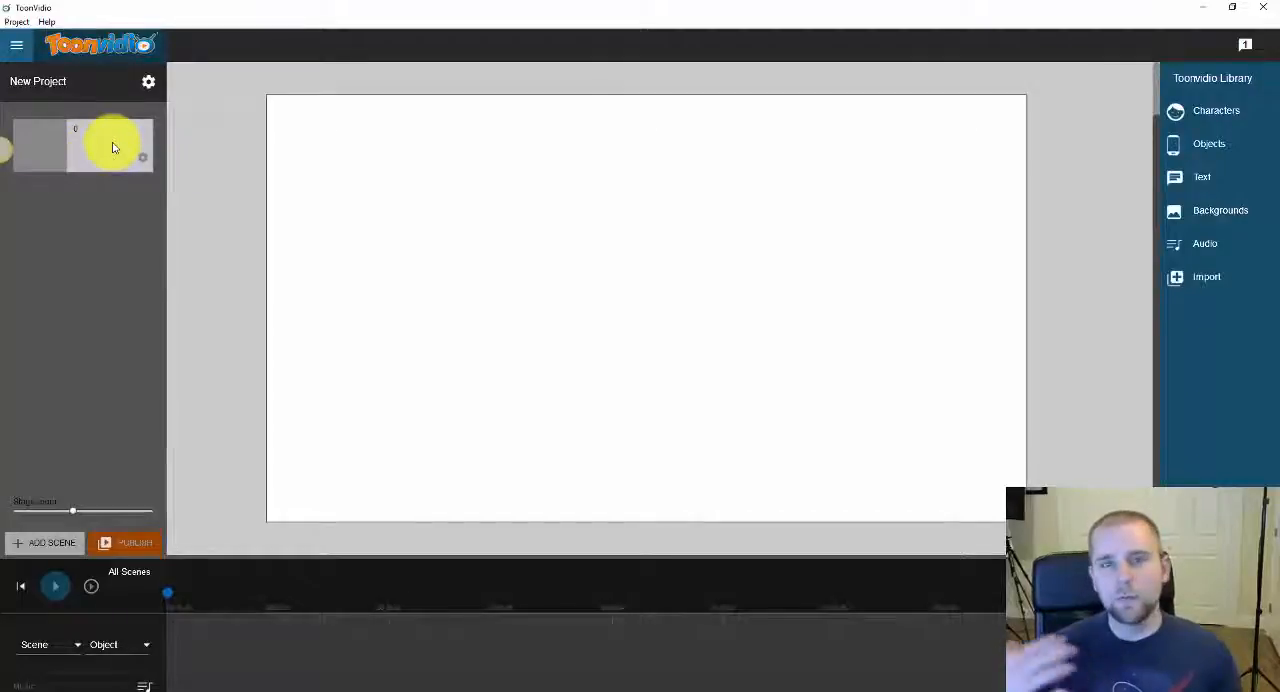
{"action": "mouse_move", "coordinate": [97, 400]}
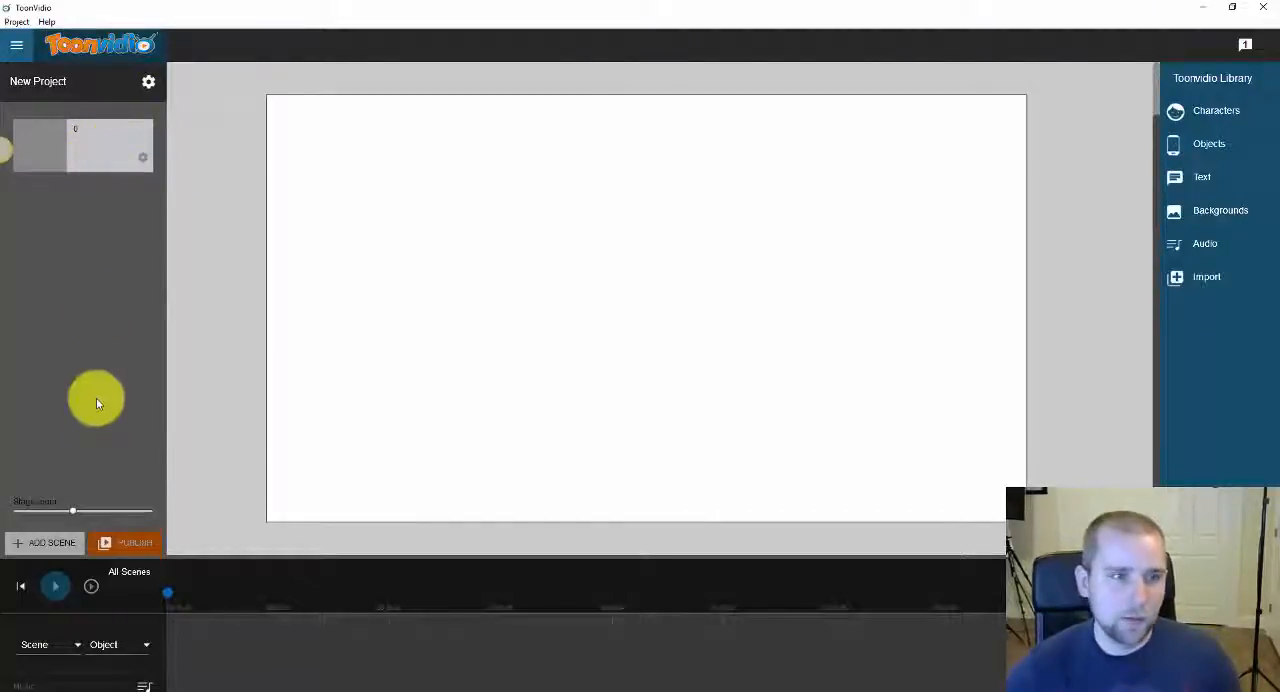
{"action": "mouse_move", "coordinate": [80, 378]}
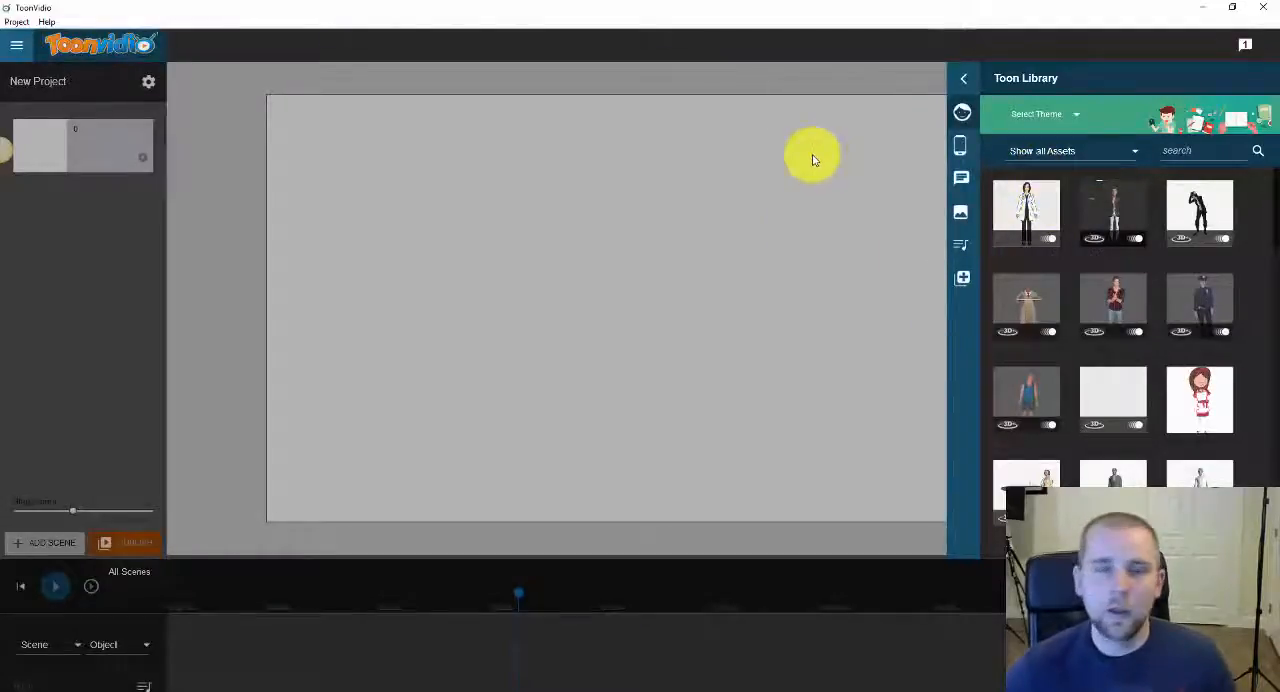
{"action": "mouse_move", "coordinate": [700, 166]}
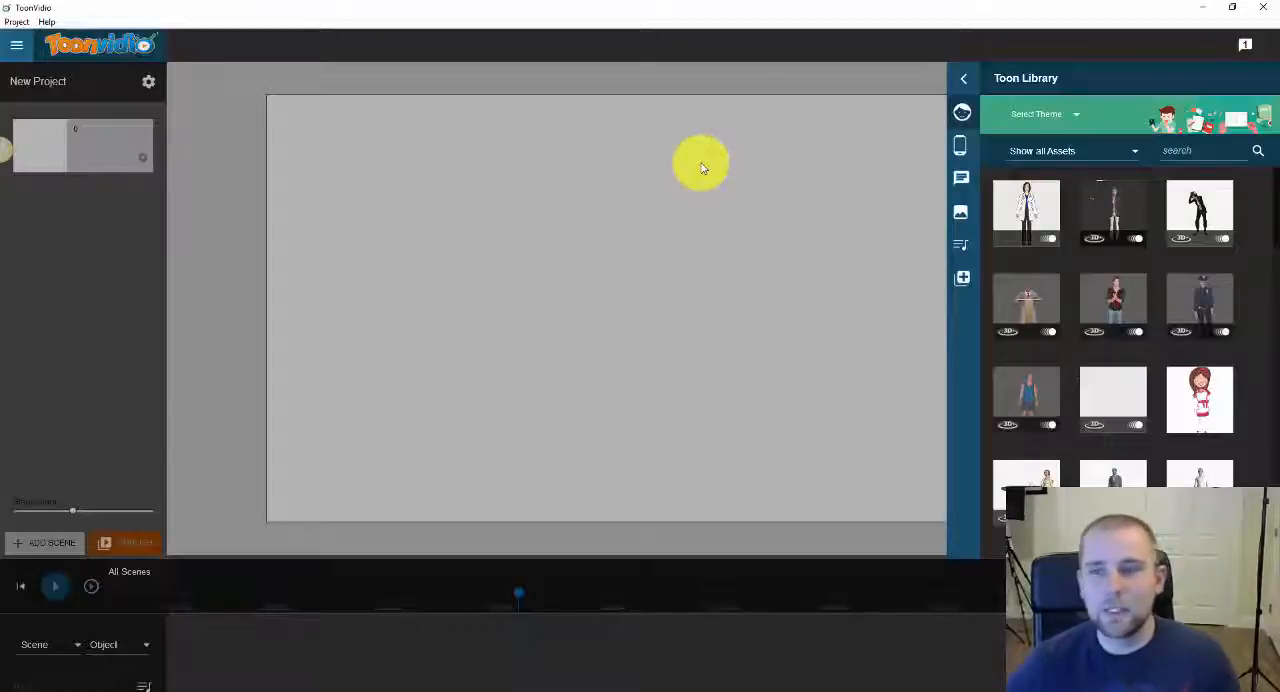
{"action": "mouse_move", "coordinate": [475, 195]}
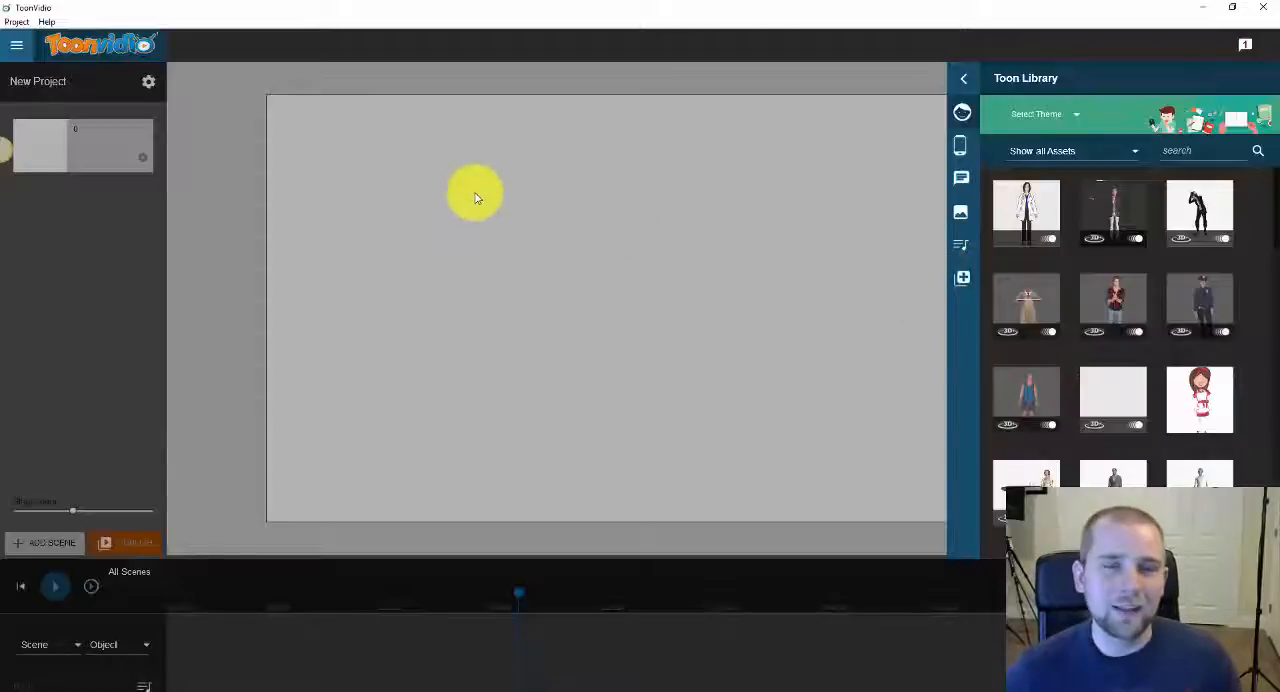
{"action": "left_click", "coordinate": [963, 78]}
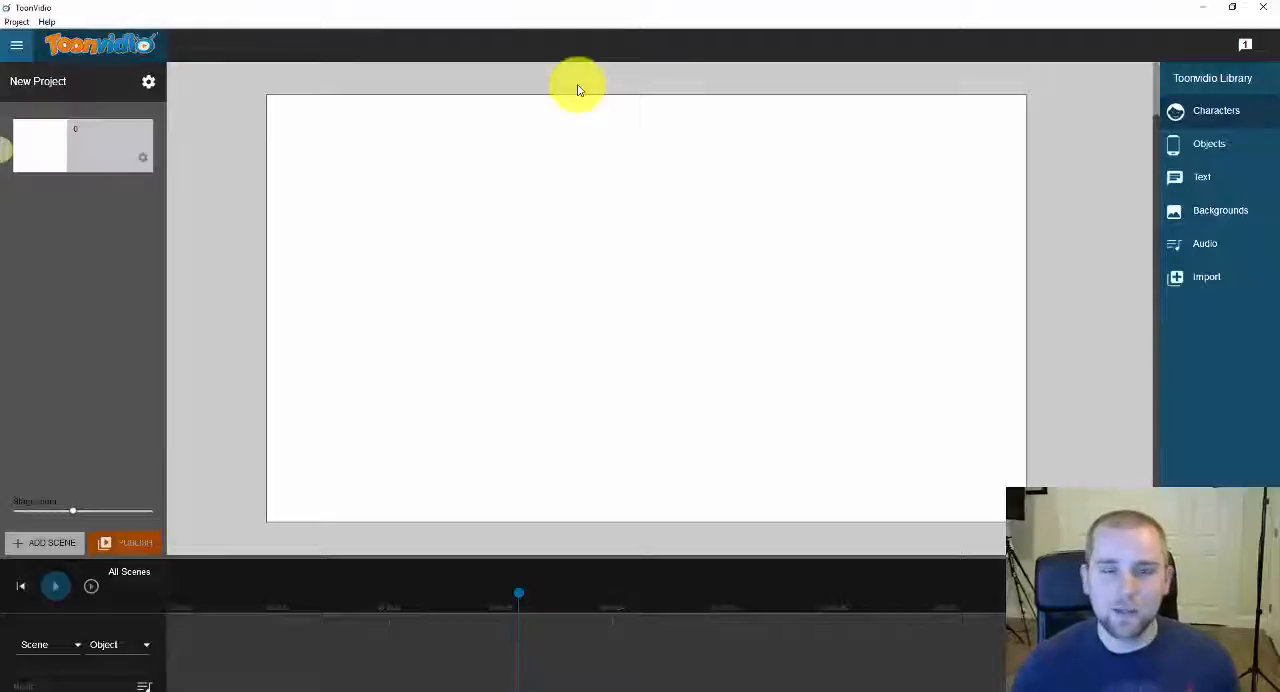
{"action": "mouse_move", "coordinate": [632, 258]}
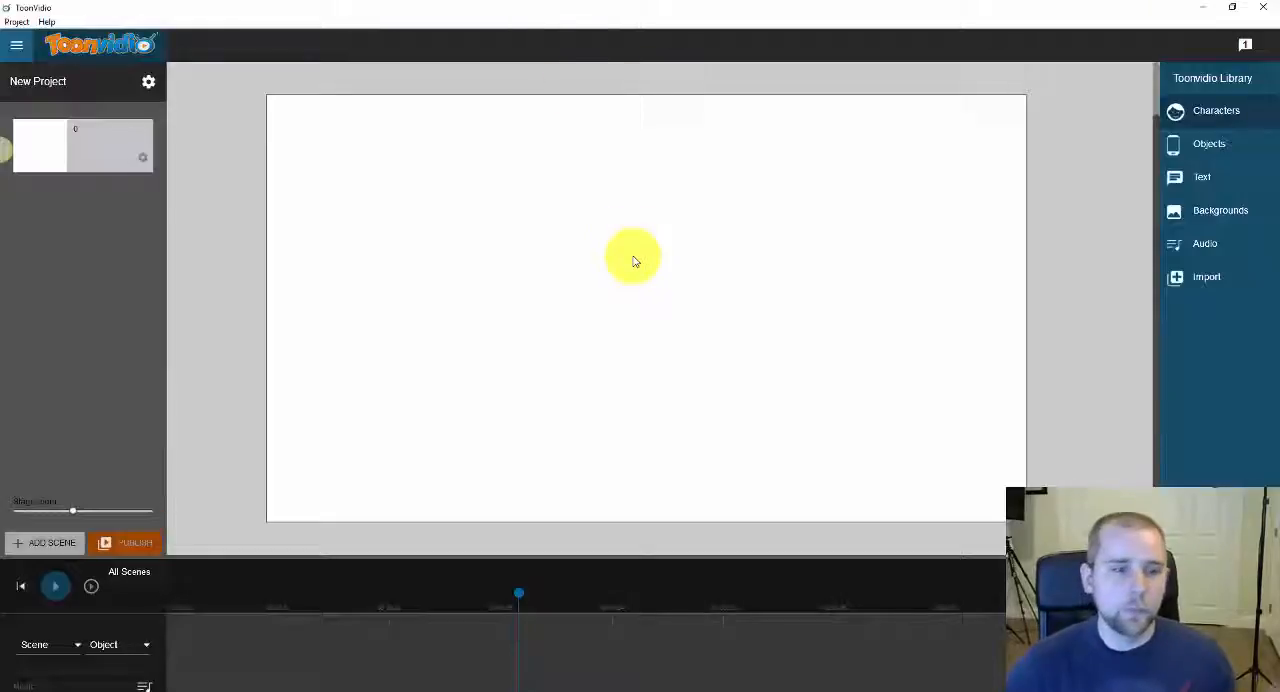
{"action": "mouse_move", "coordinate": [288, 253]}
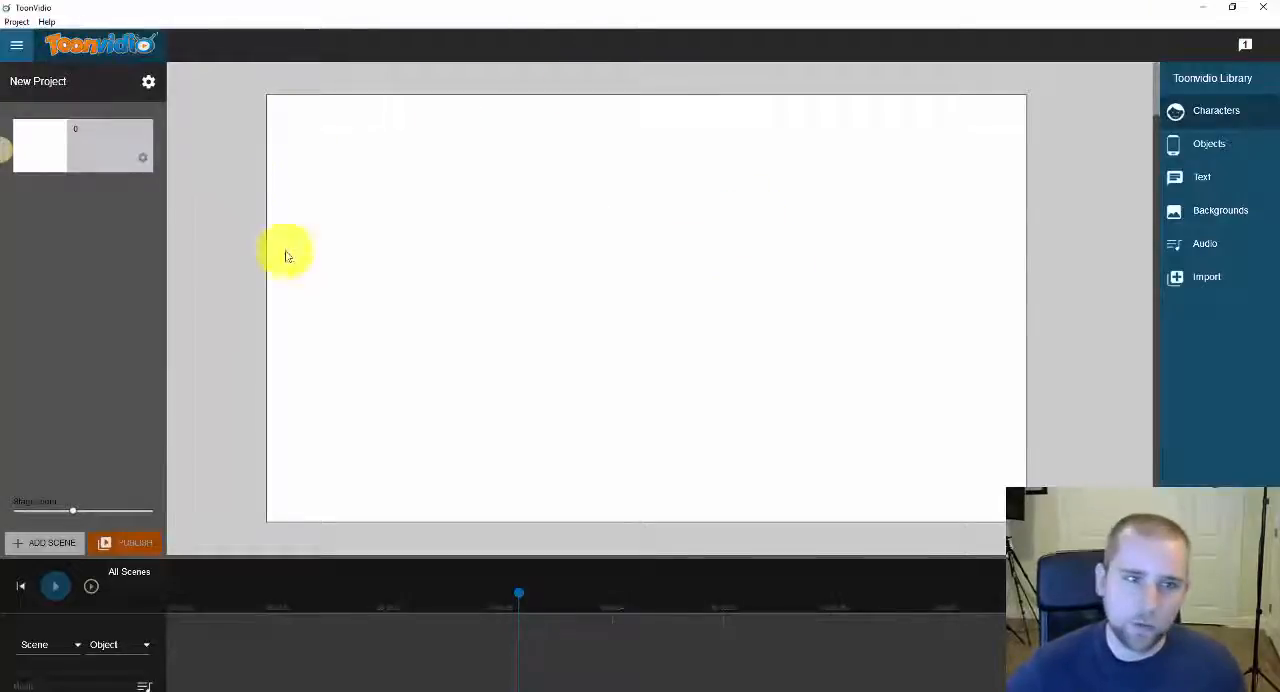
- Add the animated 2D suburban street background (houses, SOLD sign) from the Backgrounds library
{"action": "left_click", "coordinate": [1216, 110]}
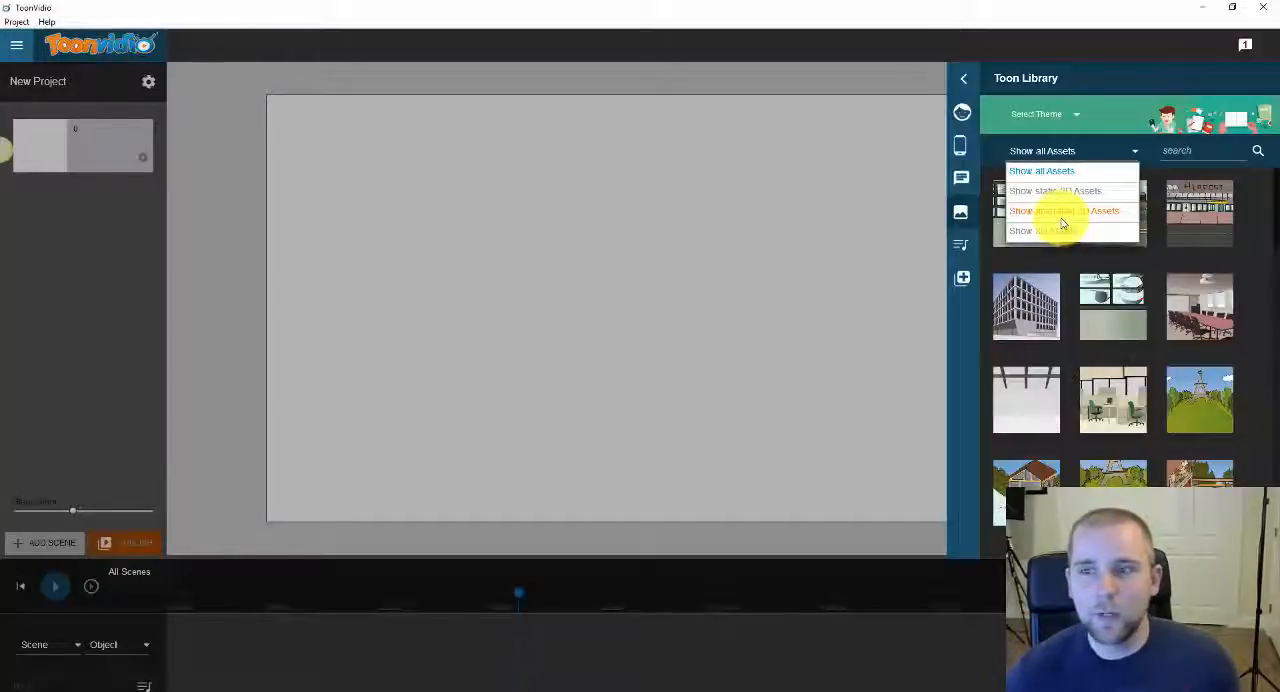
{"action": "left_click", "coordinate": [1064, 210]}
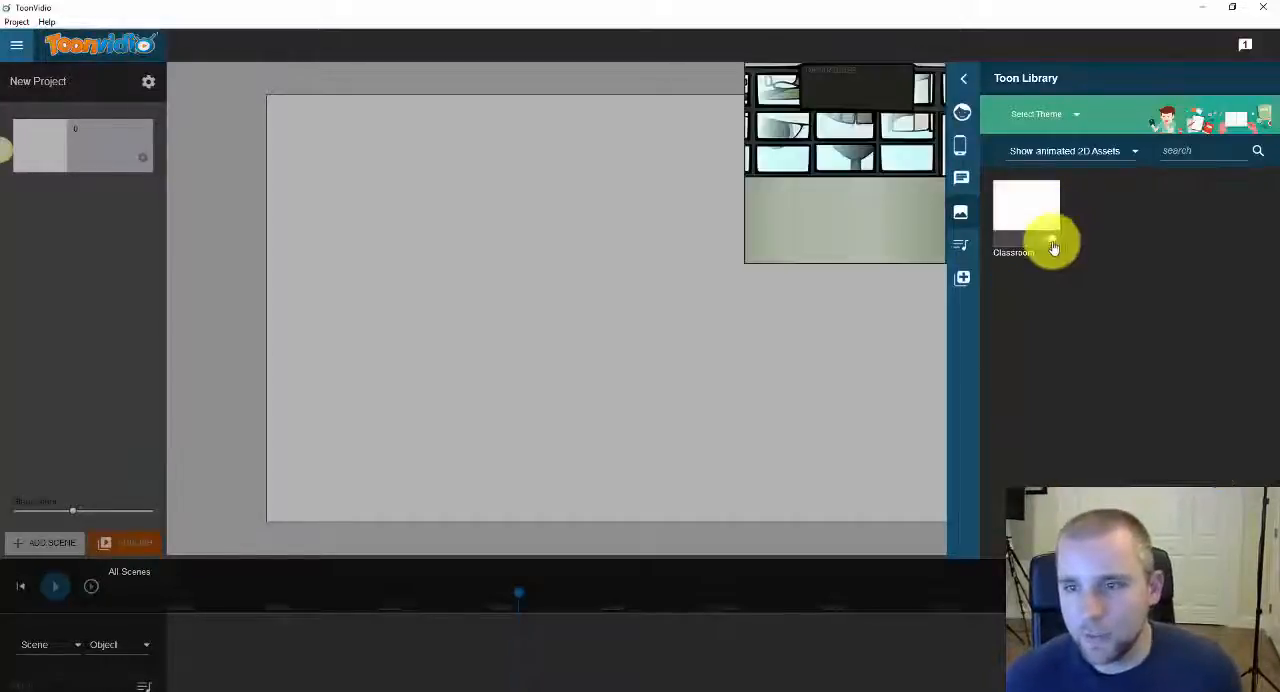
{"action": "left_click", "coordinate": [1026, 210]}
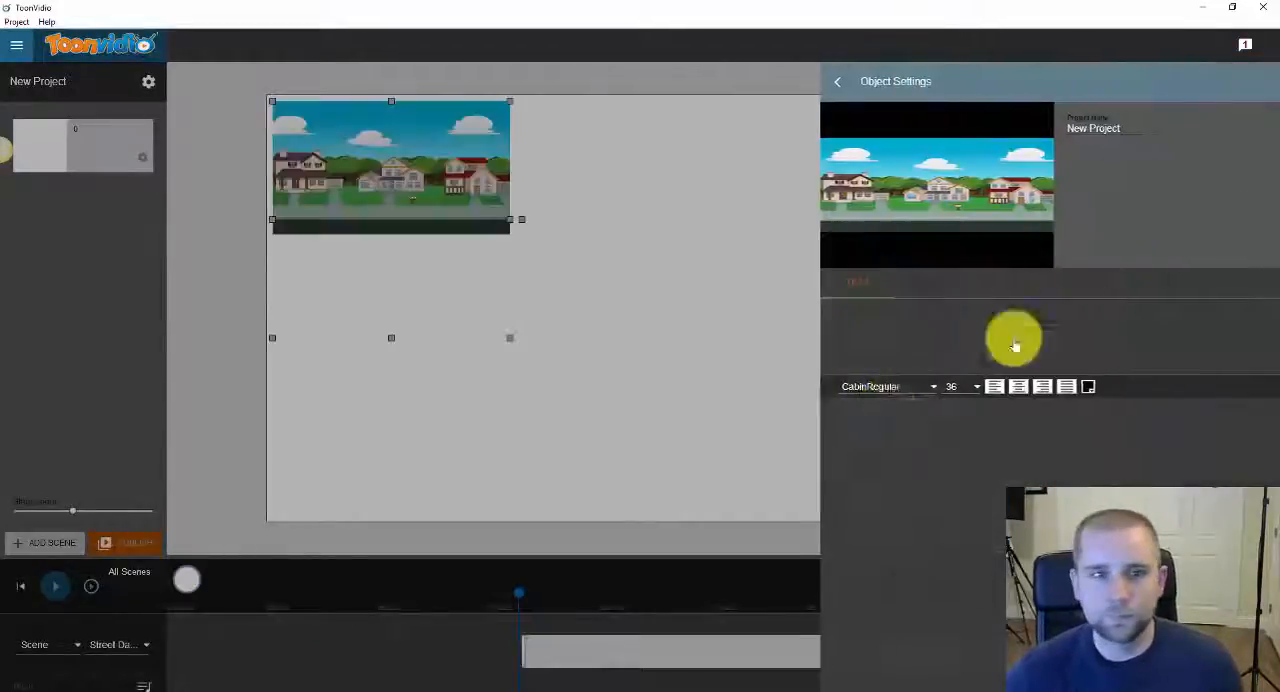
{"action": "left_click", "coordinate": [837, 81]}
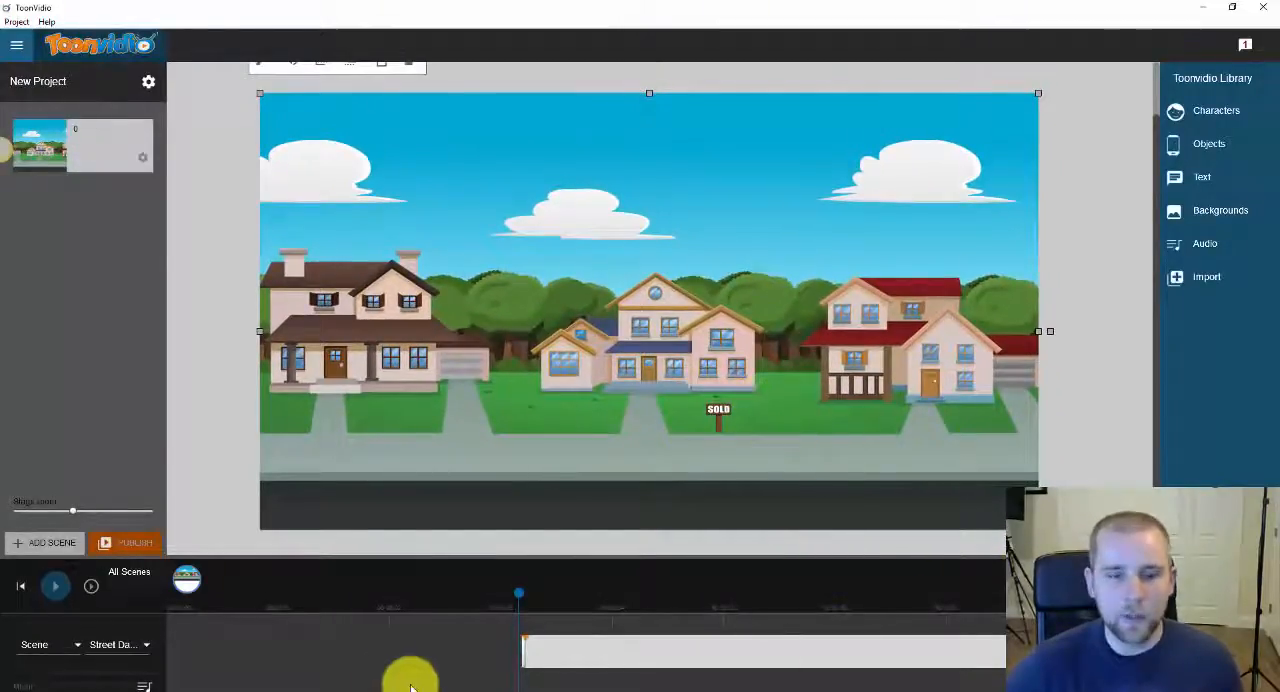
{"action": "left_click", "coordinate": [55, 586]}
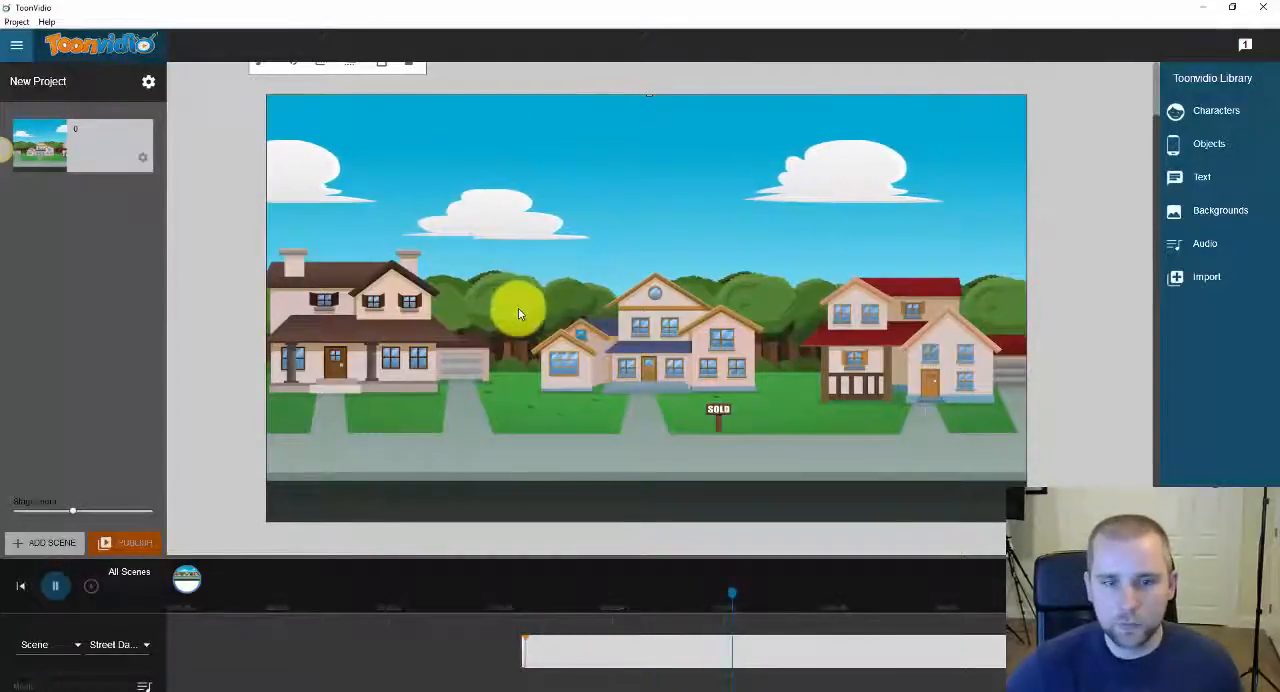
{"action": "left_click", "coordinate": [56, 586]}
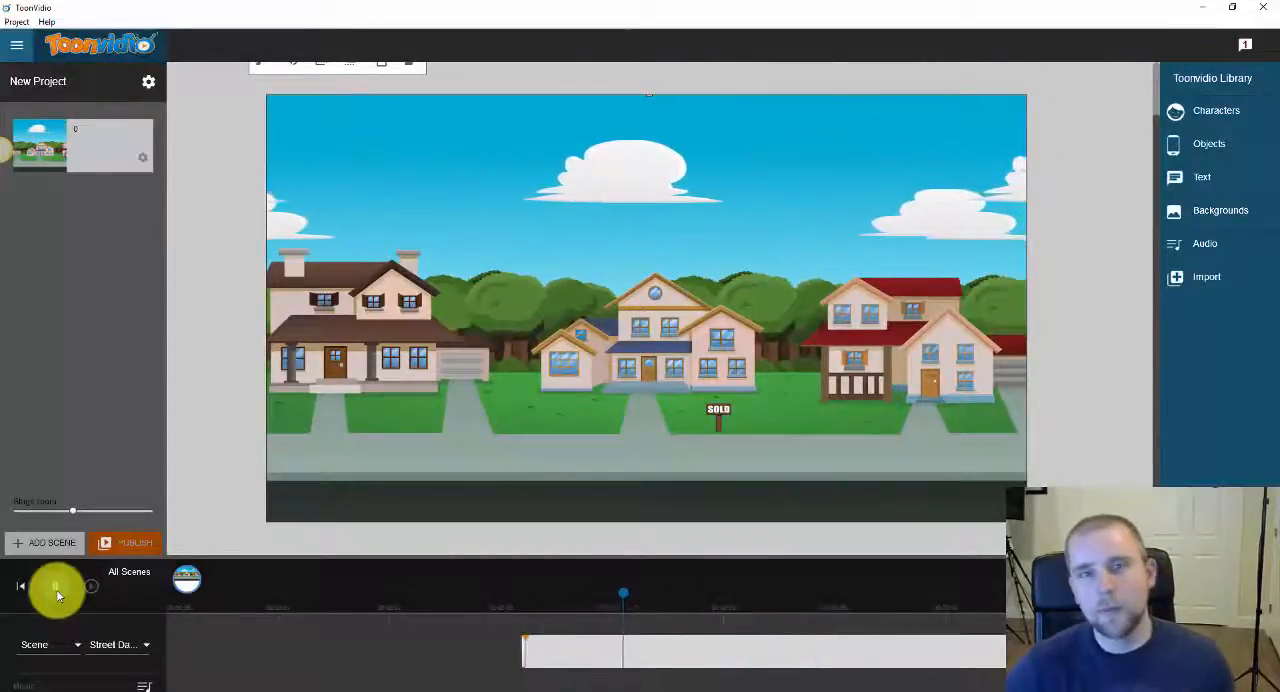
{"action": "left_click", "coordinate": [56, 586]}
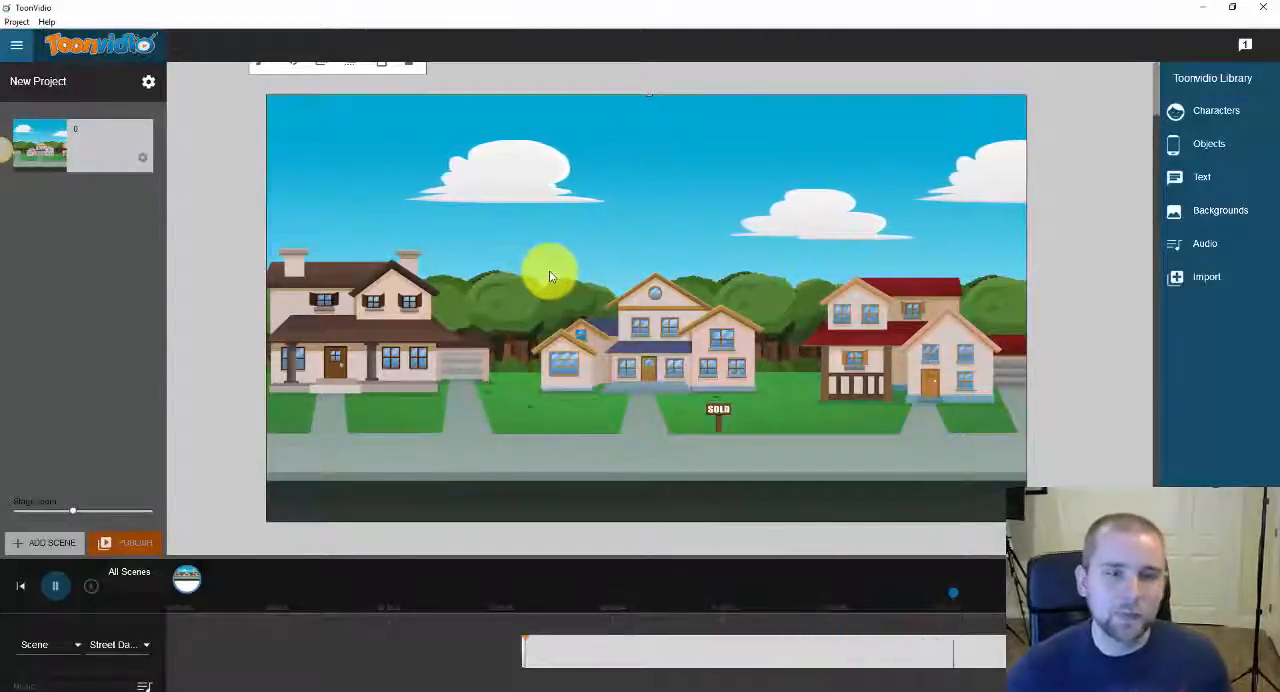
{"action": "left_click", "coordinate": [56, 586]}
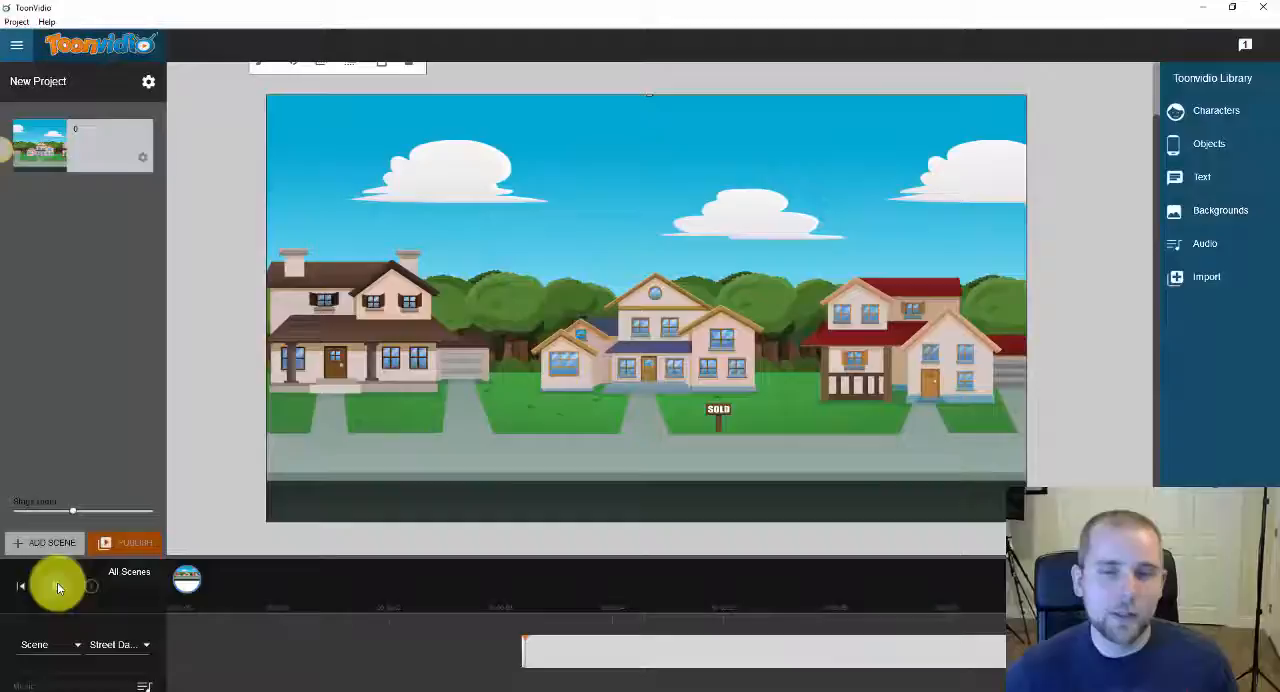
{"action": "left_click", "coordinate": [648, 360]}
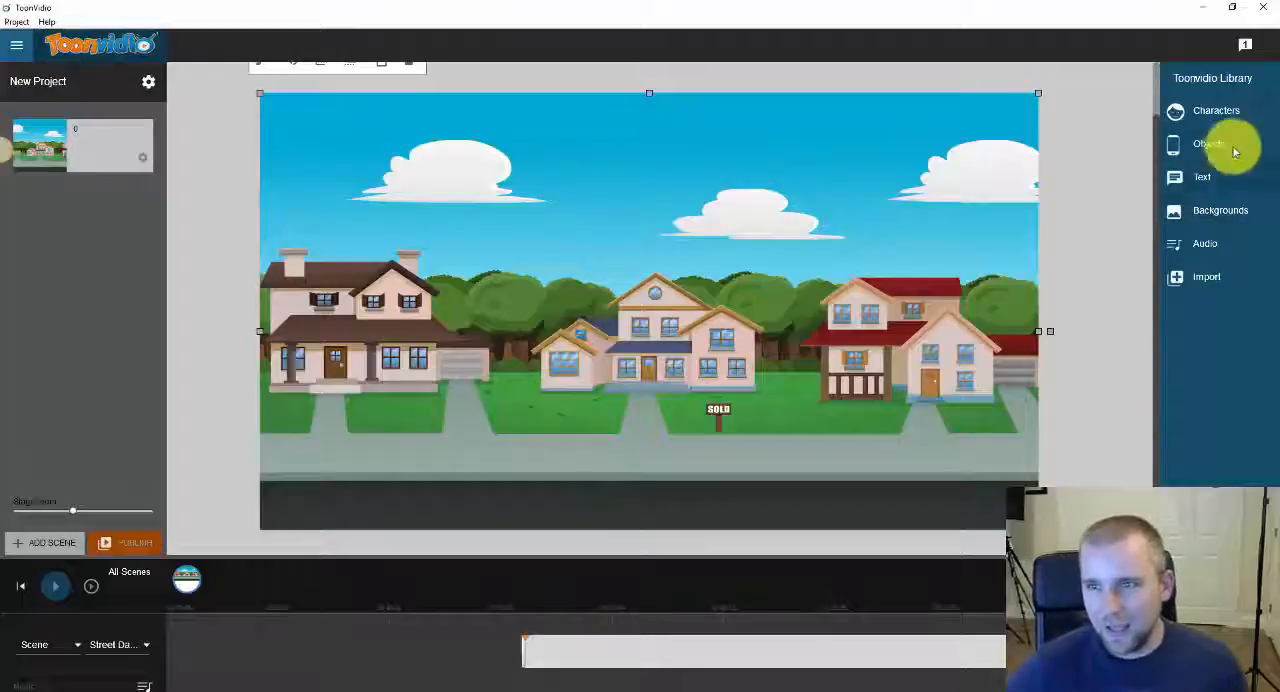
- Browse the 3D Angry character's animations for the Holding Money Bag action
{"action": "left_click", "coordinate": [1220, 210]}
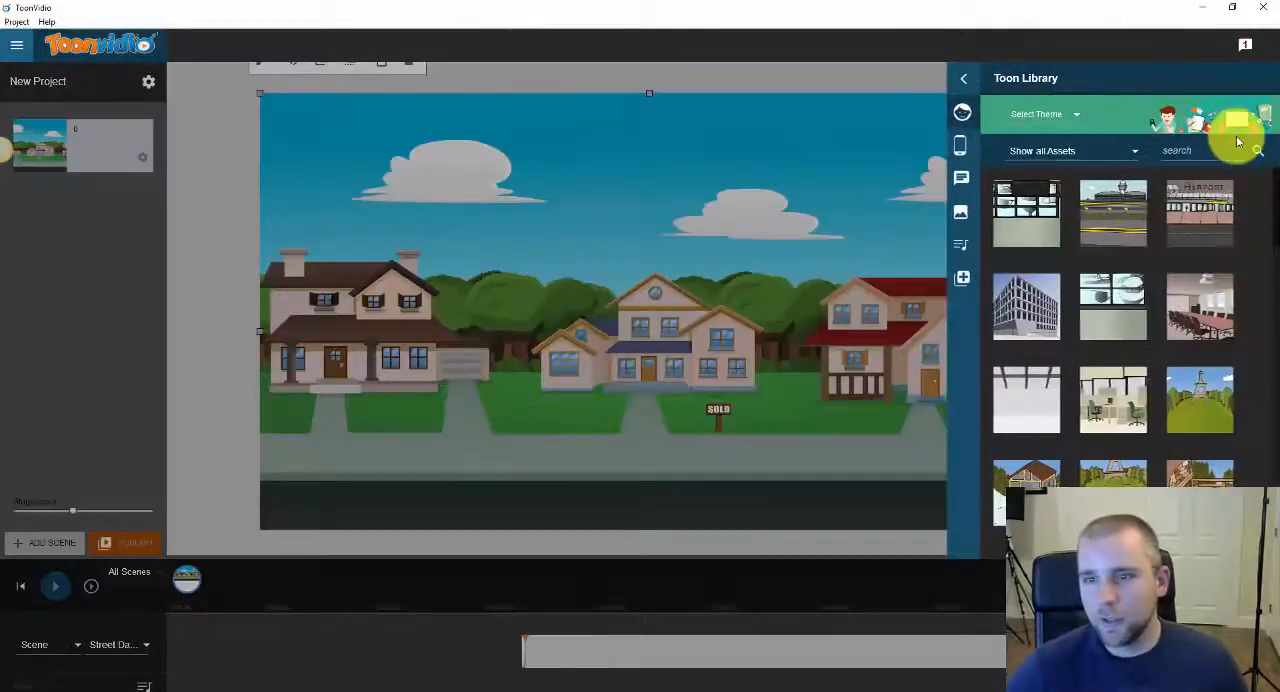
{"action": "left_click", "coordinate": [1237, 122]}
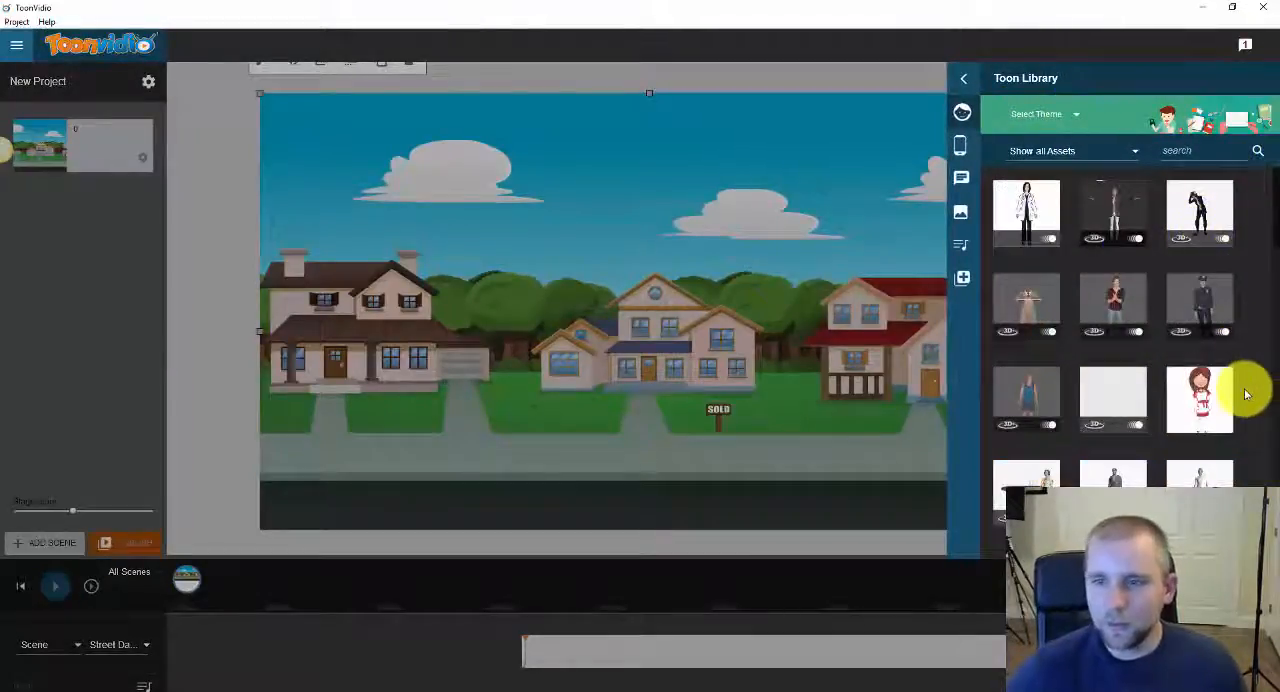
{"action": "mouse_move", "coordinate": [1199, 305]}
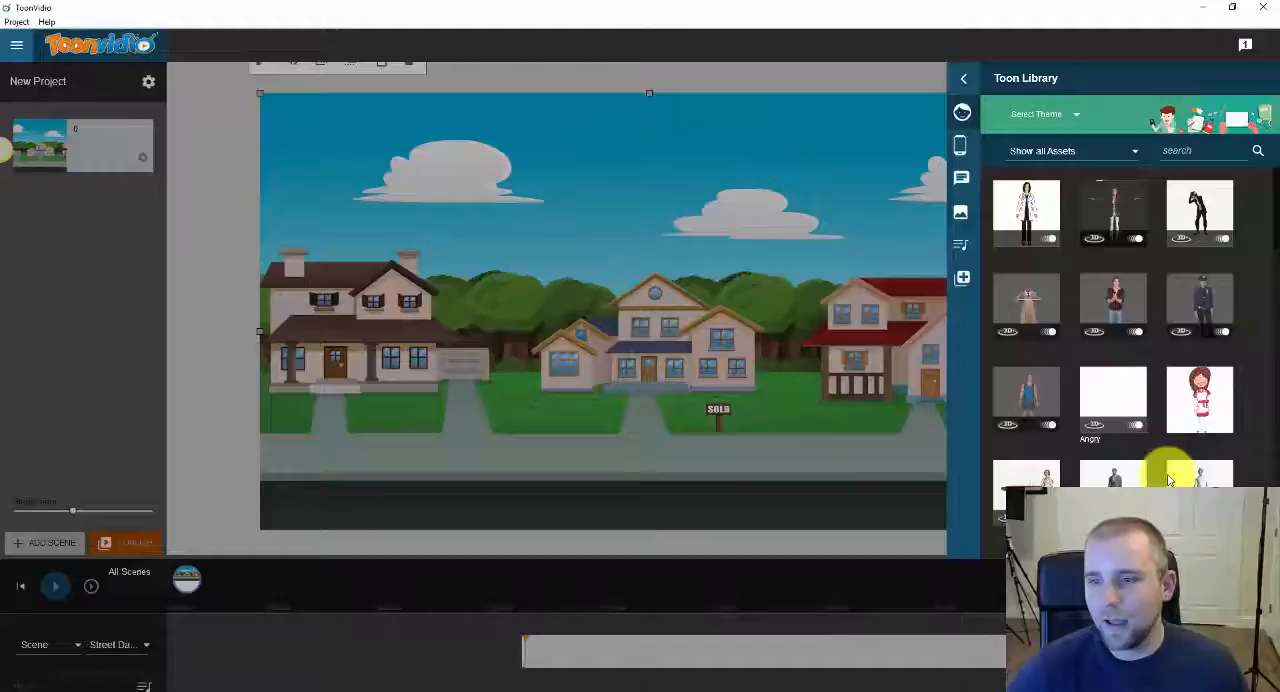
{"action": "left_click", "coordinate": [1199, 399]}
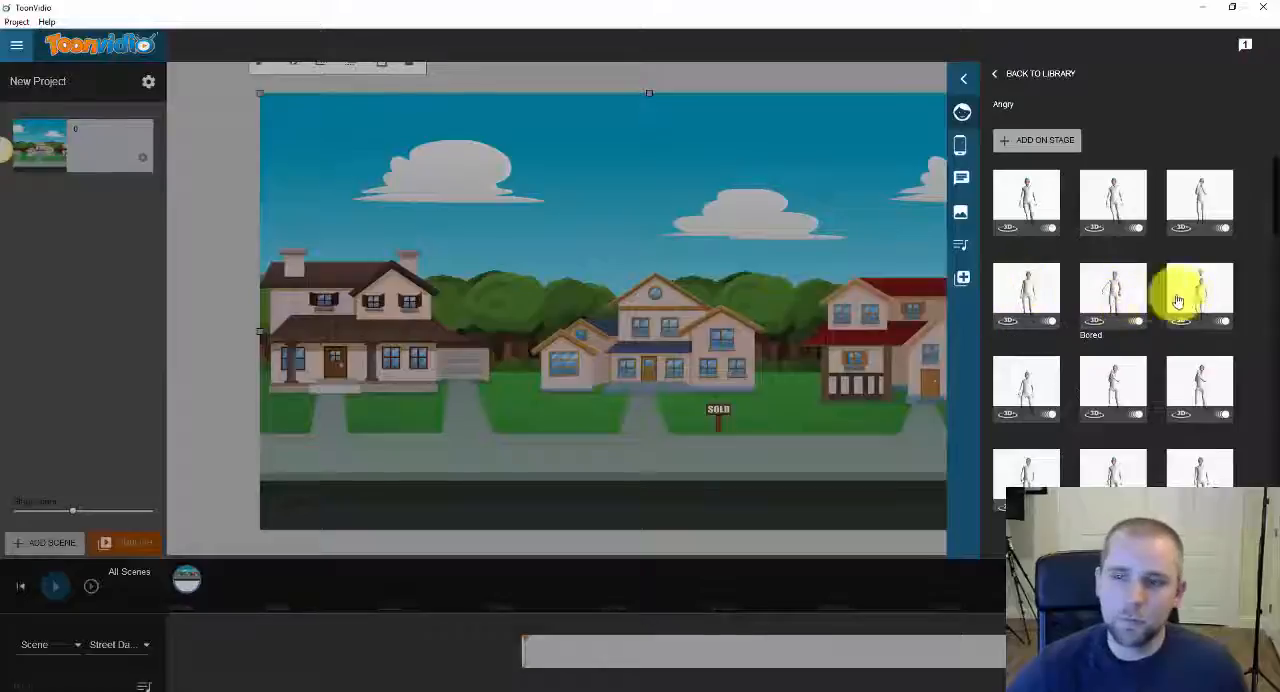
{"action": "mouse_move", "coordinate": [1113, 388]}
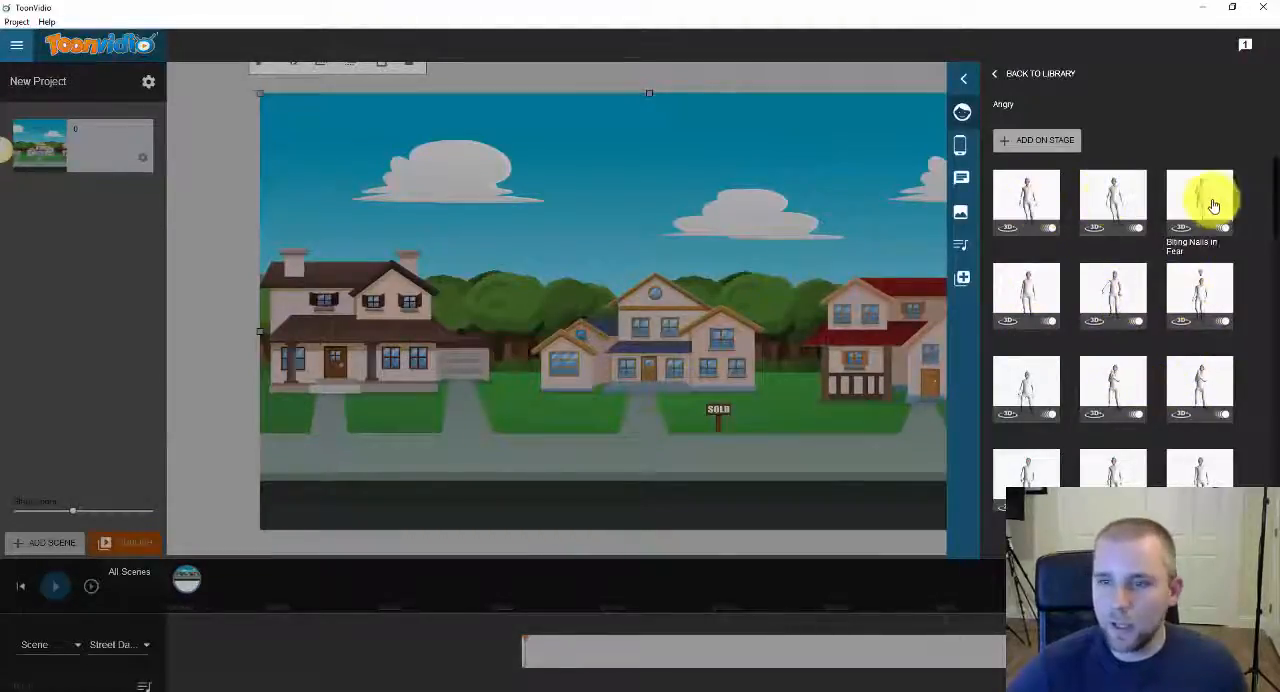
{"action": "mouse_move", "coordinate": [1187, 378]}
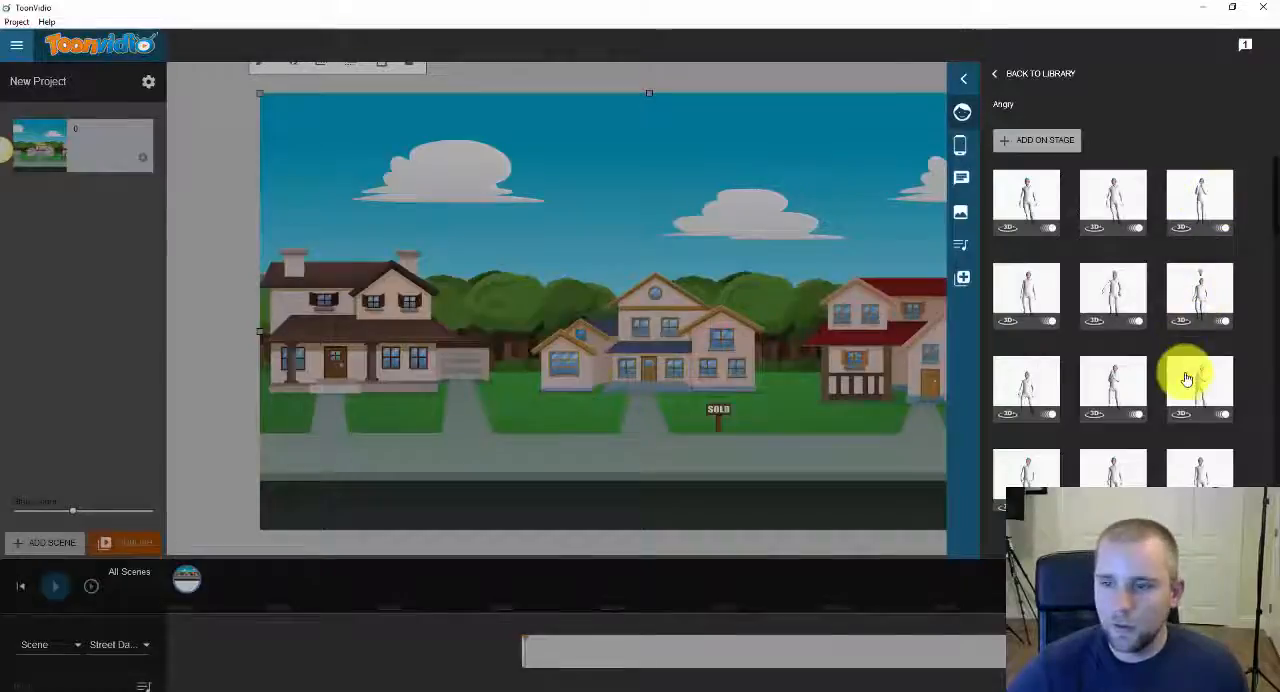
{"action": "mouse_move", "coordinate": [1025, 388]}
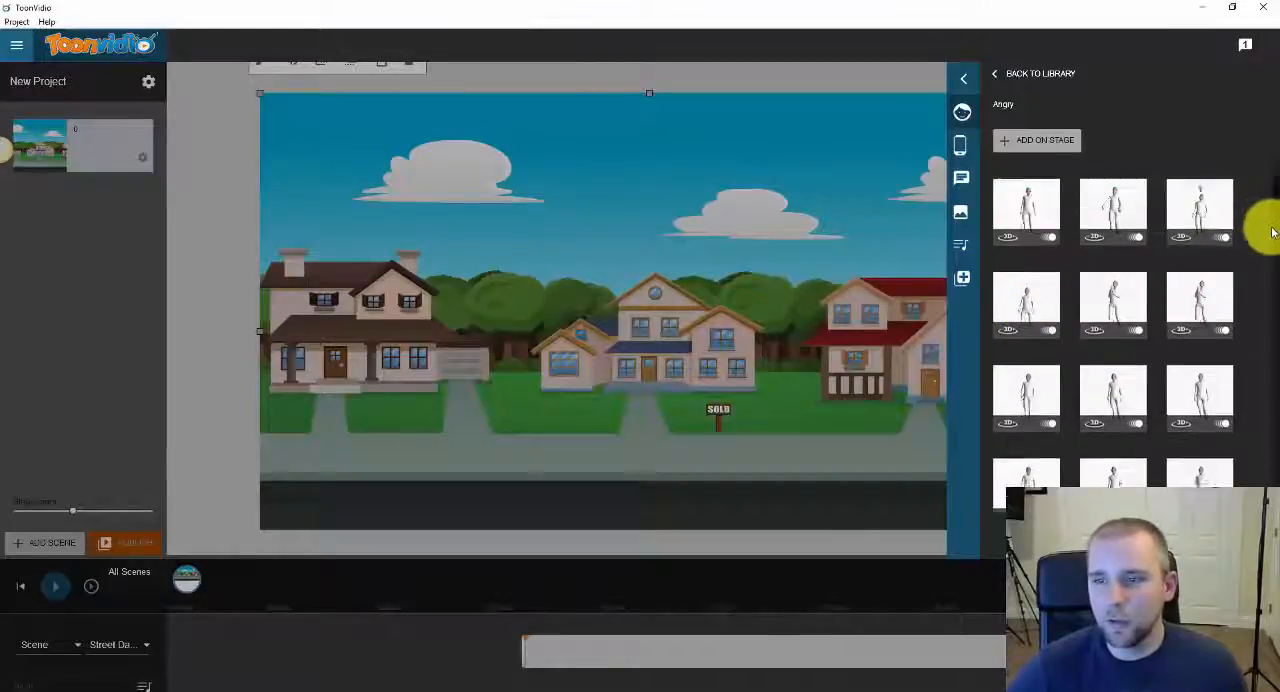
{"action": "scroll", "scroll_direction": "down", "scroll_amount": 3}
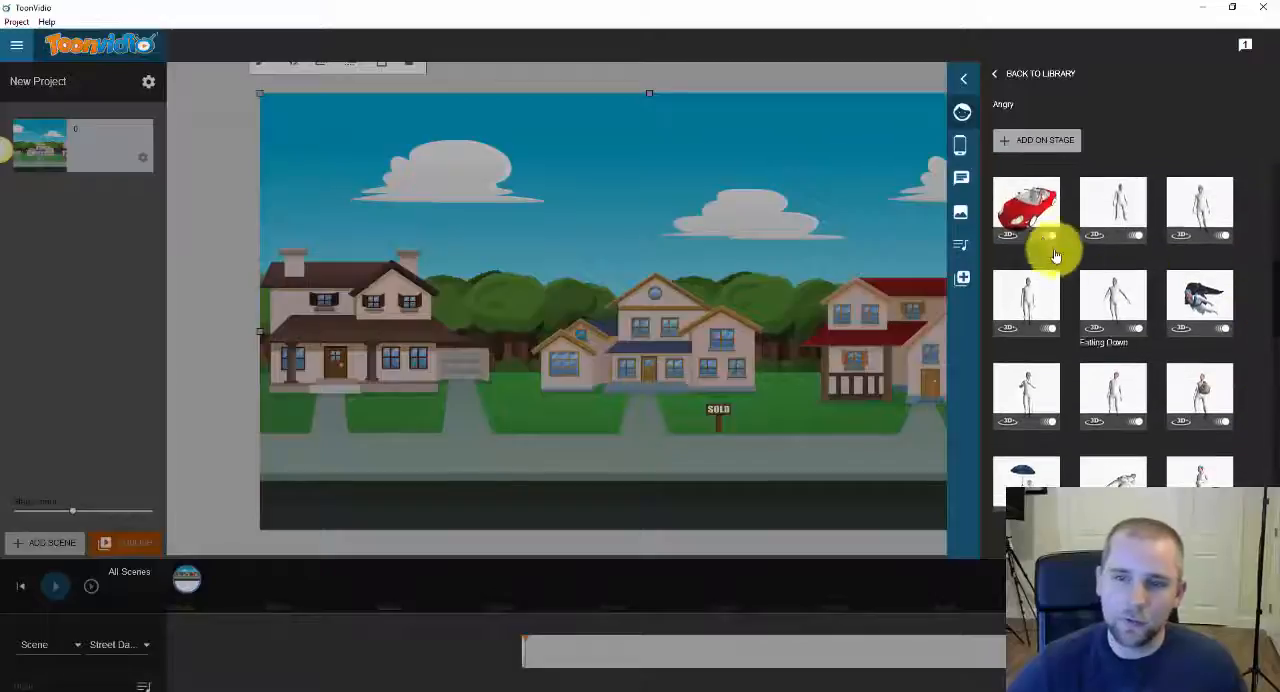
{"action": "mouse_move", "coordinate": [1200, 300]}
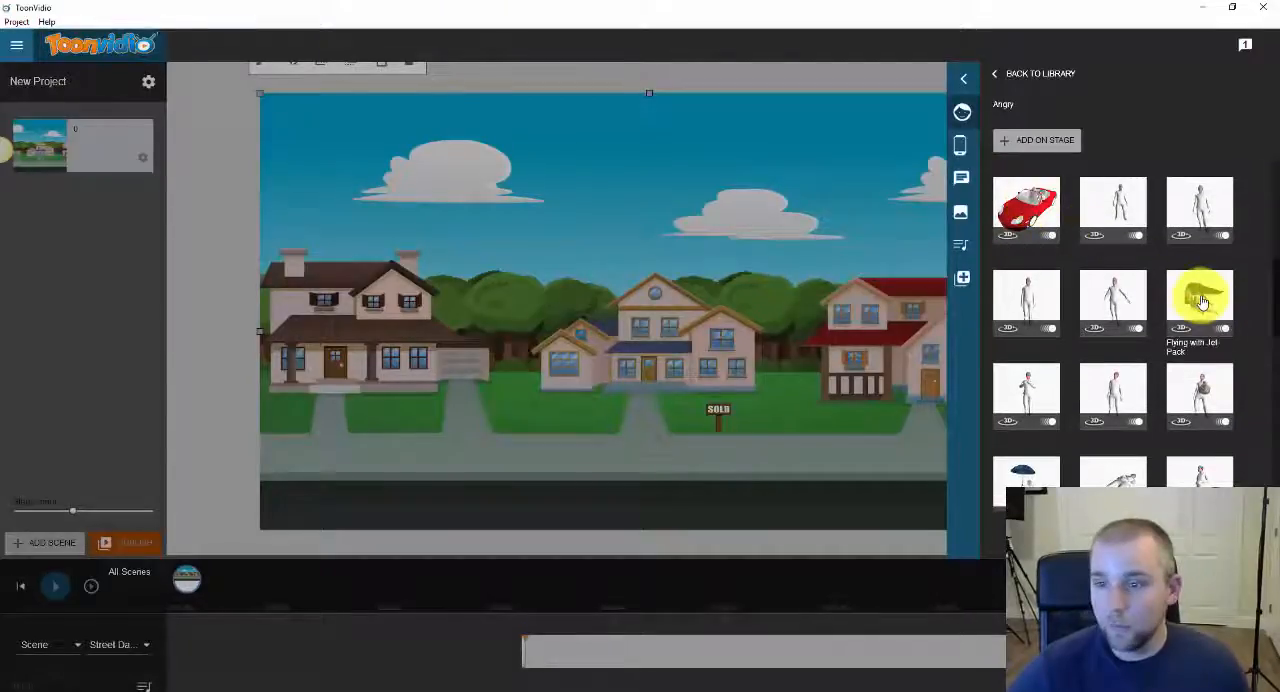
{"action": "scroll", "scroll_direction": "down", "scroll_amount": 3}
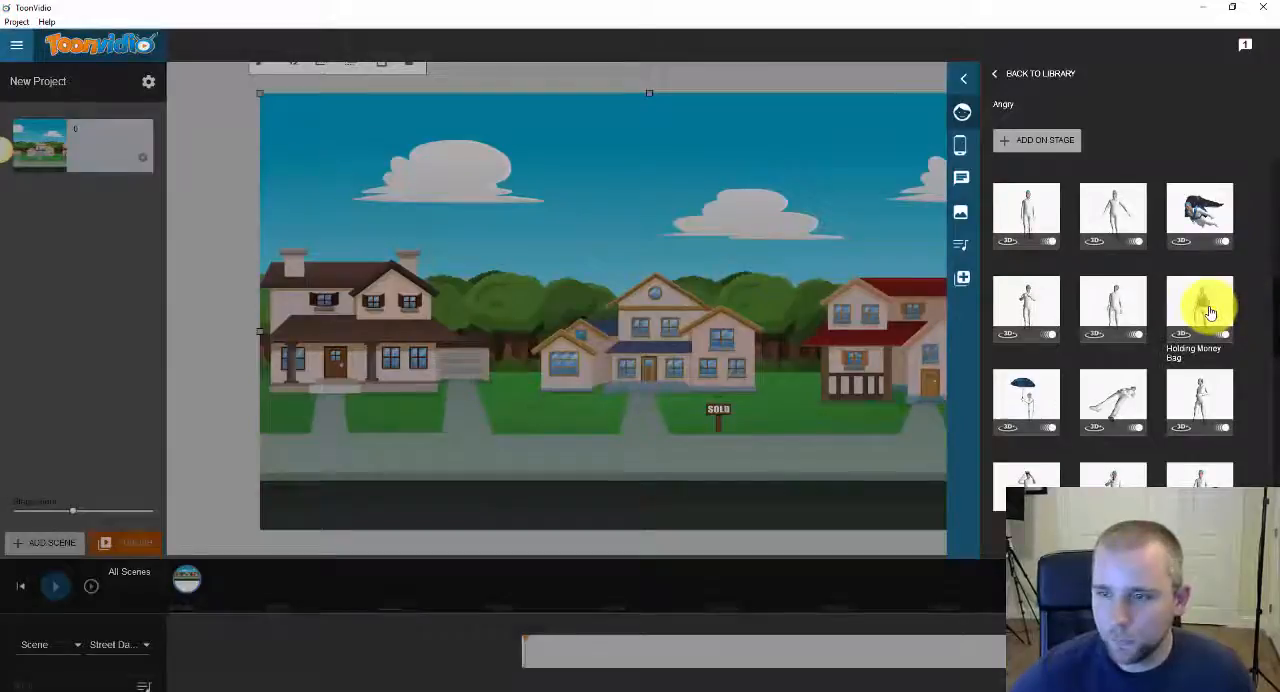
{"action": "mouse_move", "coordinate": [1180, 385]}
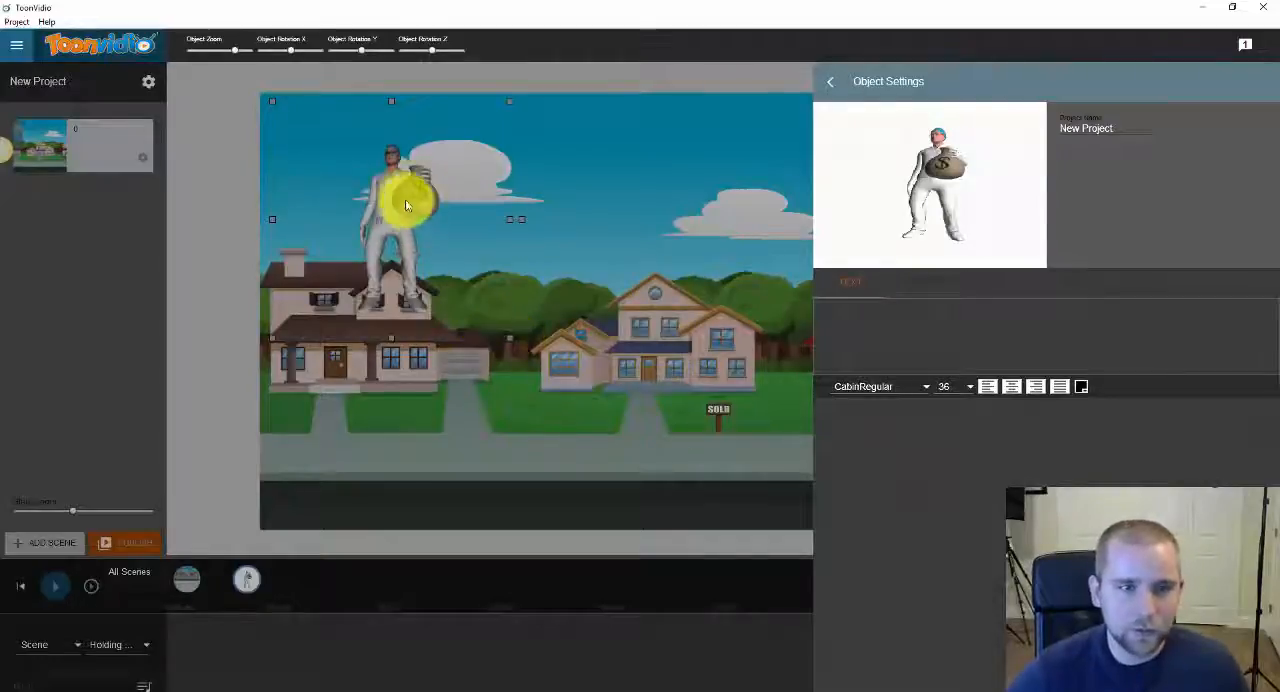
- Move the money-bag character to the road on the right and rotate it on Y to face sideways
{"action": "left_click", "coordinate": [830, 81]}
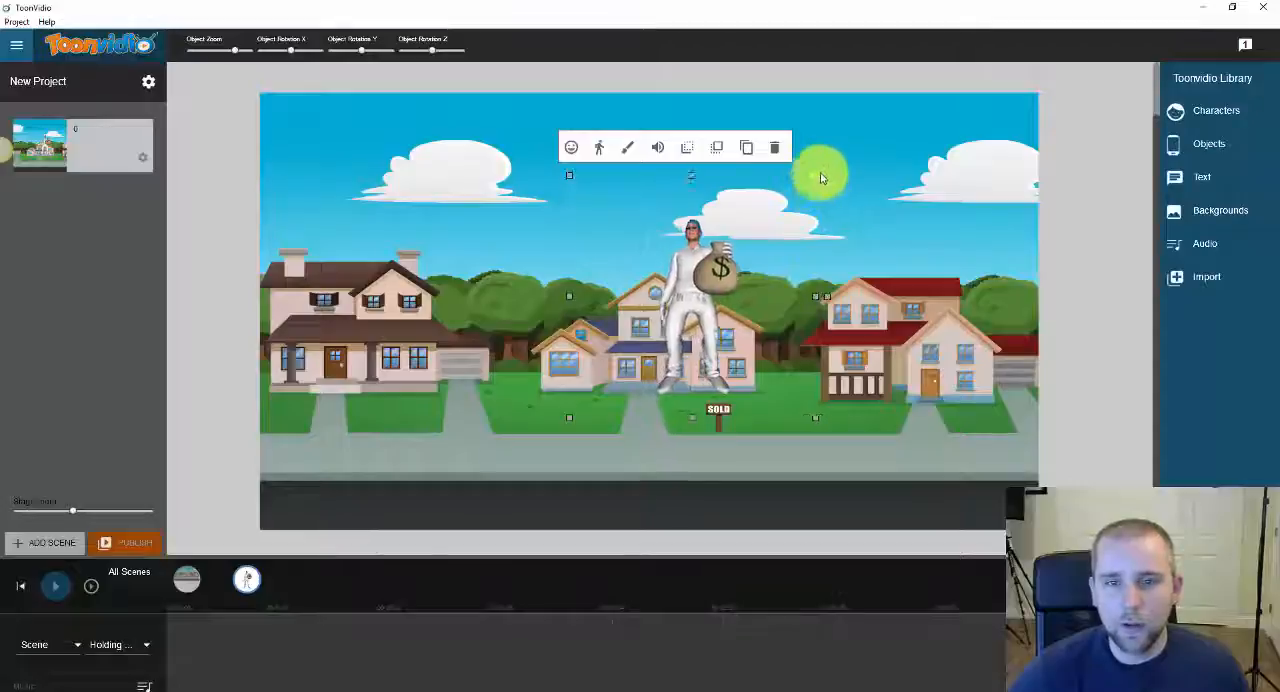
{"action": "left_click_drag", "start_coordinate": [690, 290], "coordinate": [825, 230]}
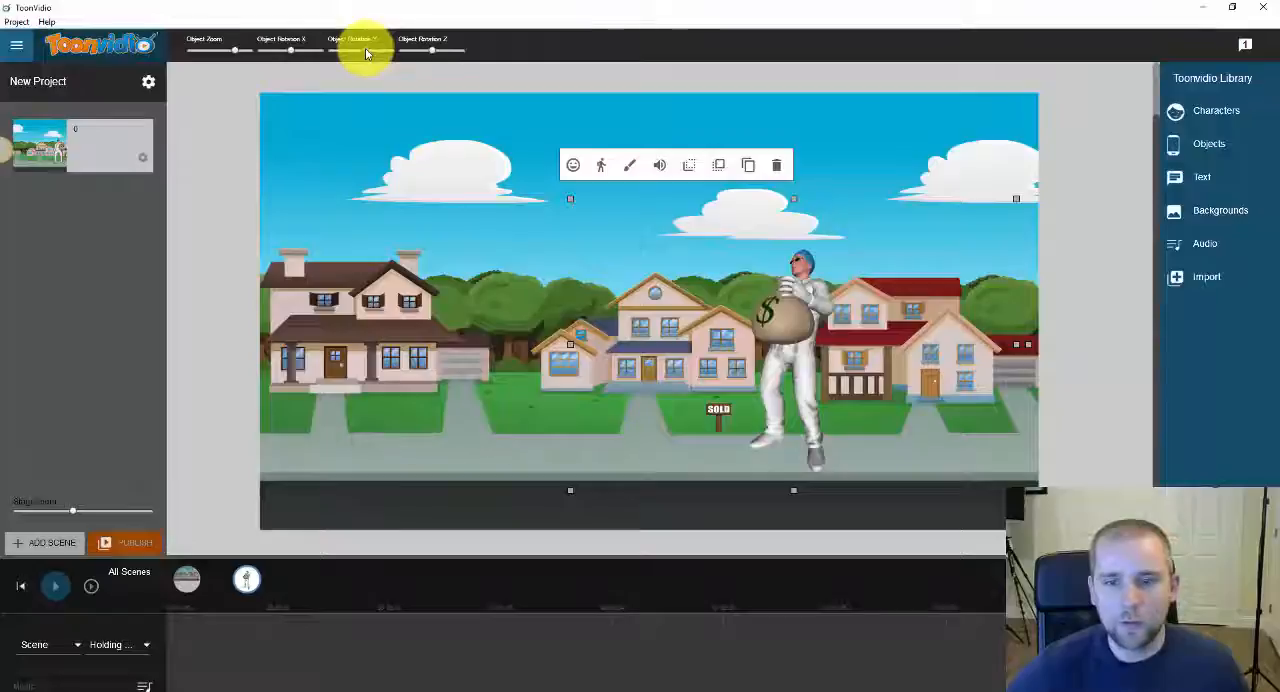
{"action": "left_click_drag", "start_coordinate": [365, 50], "coordinate": [352, 50]}
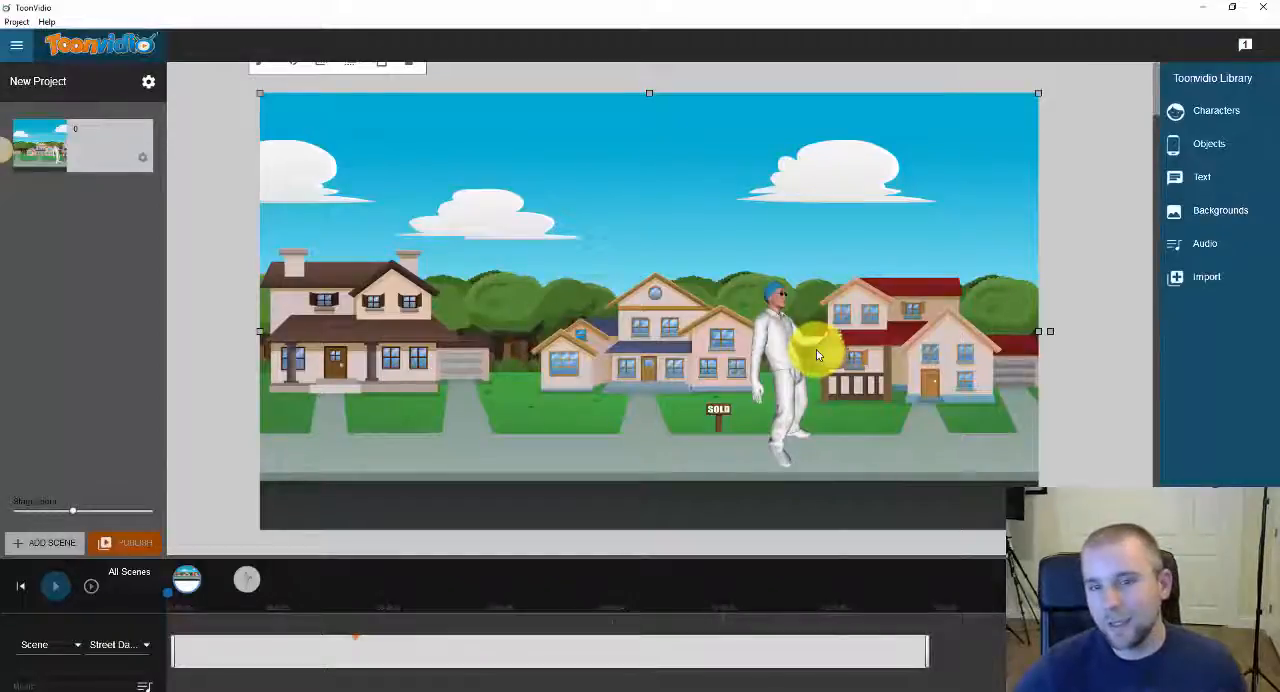
{"action": "mouse_move", "coordinate": [1143, 193]}
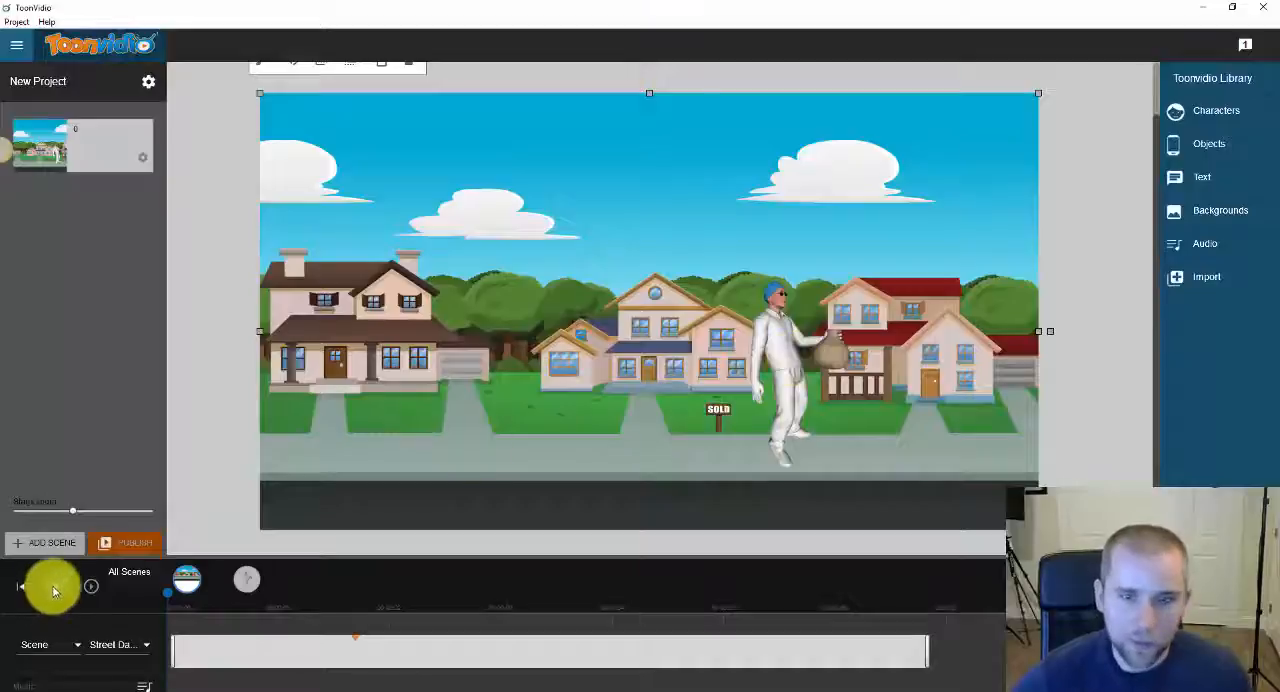
{"action": "left_click", "coordinate": [55, 586]}
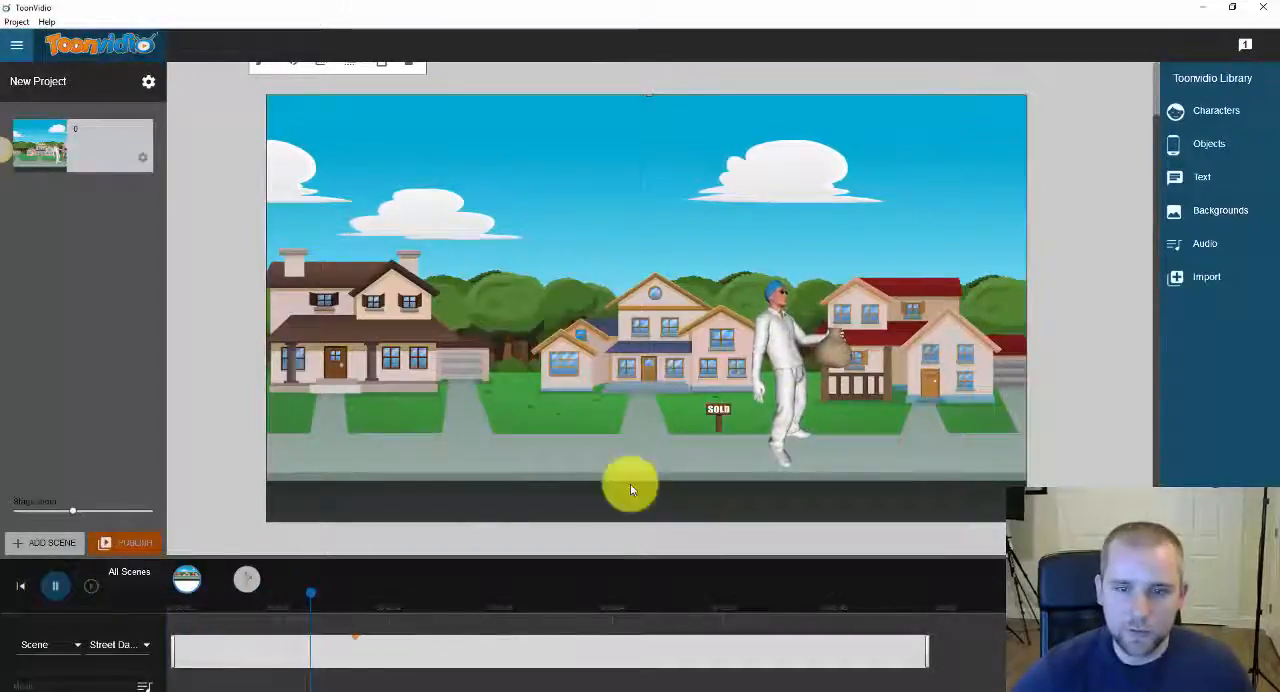
{"action": "left_click", "coordinate": [55, 586]}
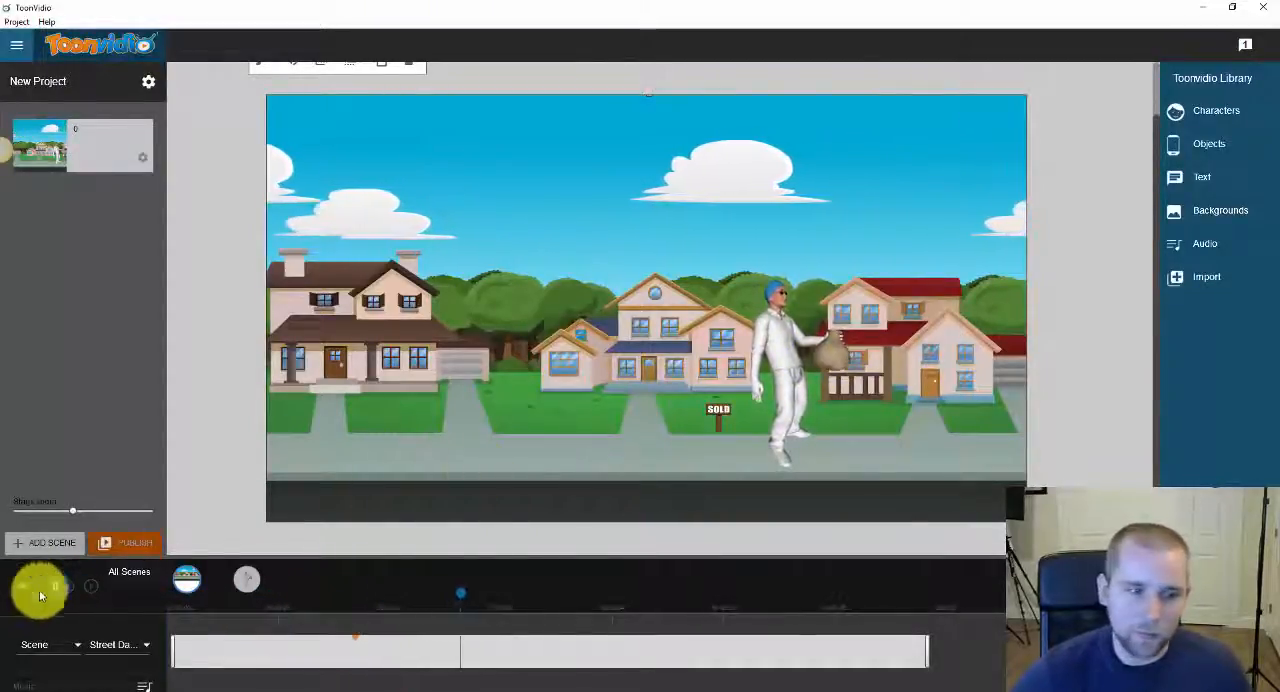
- Add the Angry 3D character with the Biting Nails animation in front of the middle houses
{"action": "left_click", "coordinate": [1216, 110]}
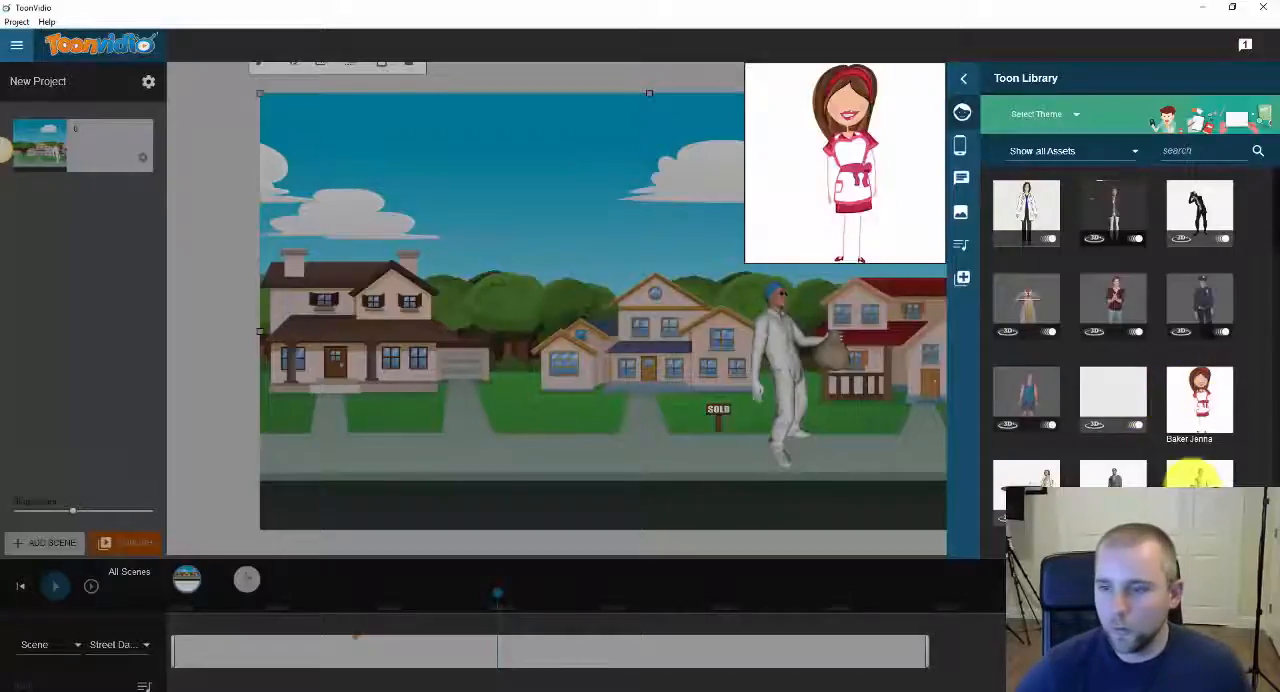
{"action": "left_click", "coordinate": [1025, 215]}
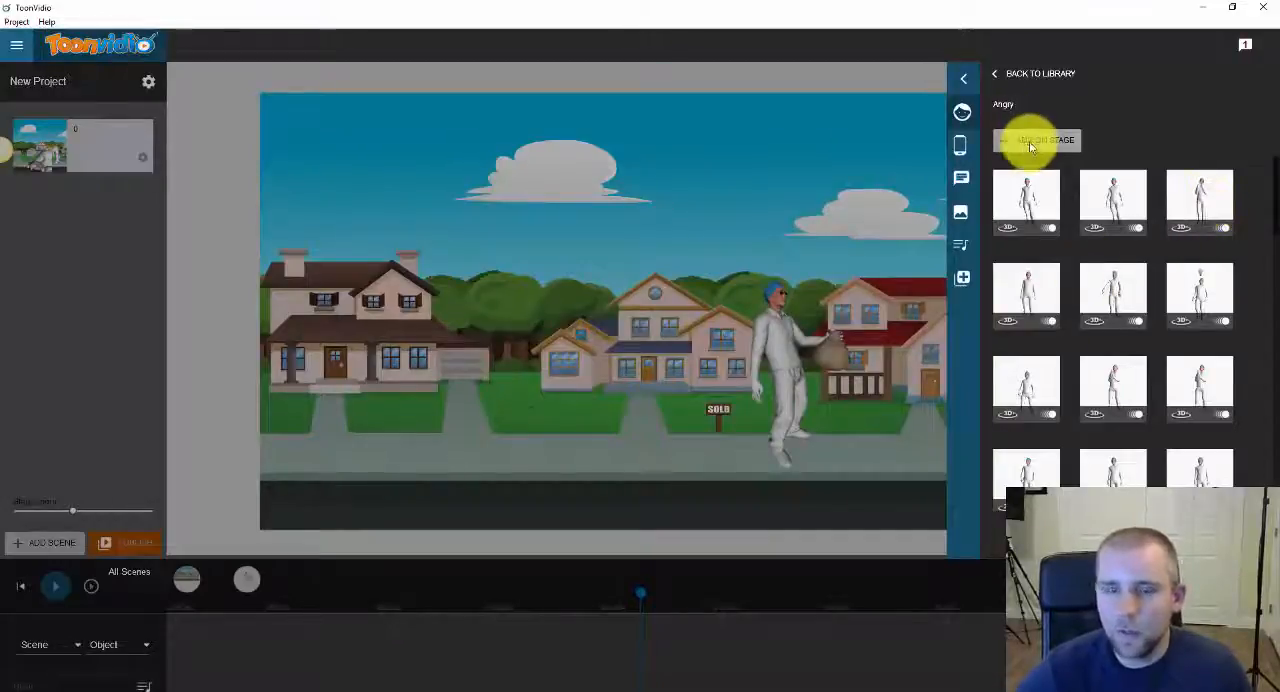
{"action": "left_click", "coordinate": [1037, 140]}
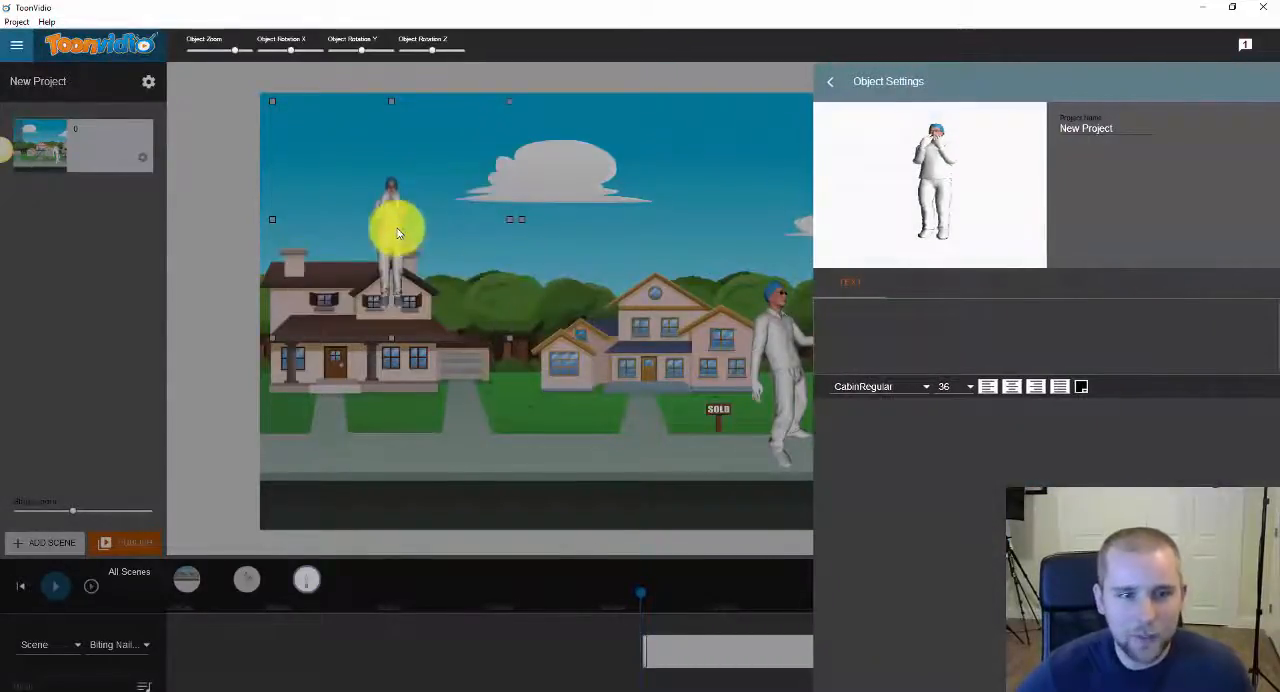
{"action": "left_click", "coordinate": [830, 81]}
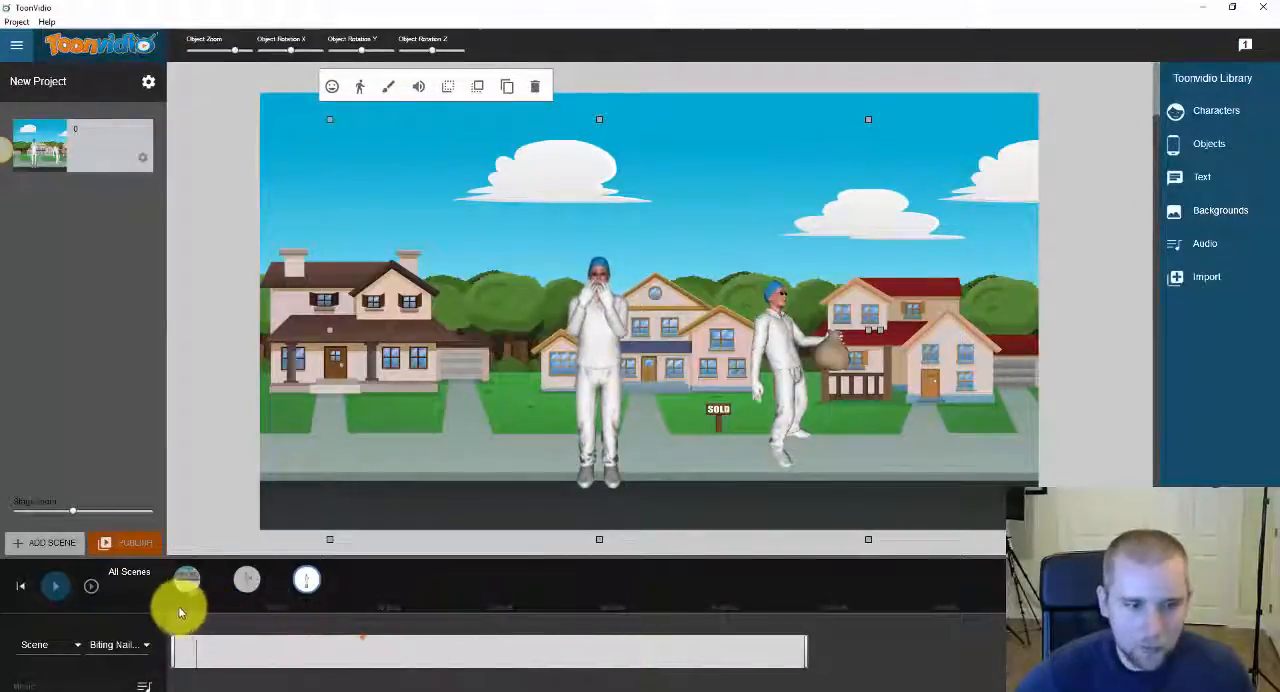
- Preview the scene from the start with both characters, then stop playback
{"action": "left_click", "coordinate": [55, 586]}
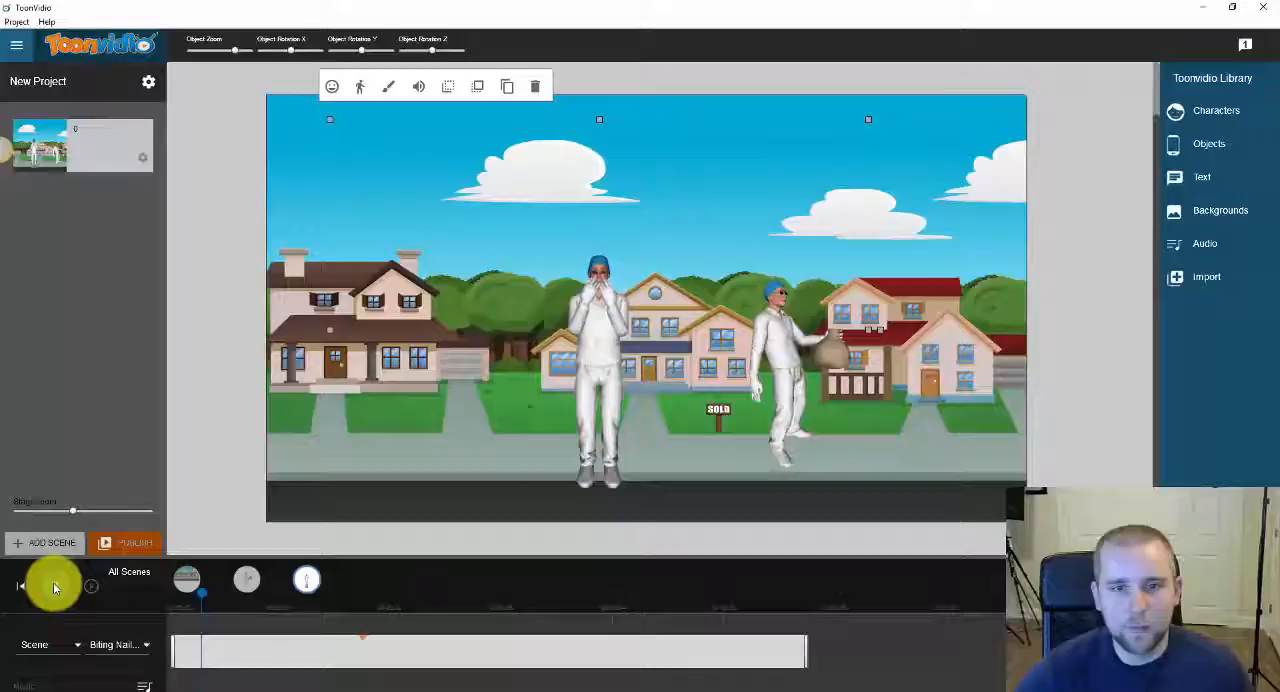
{"action": "left_click", "coordinate": [55, 586]}
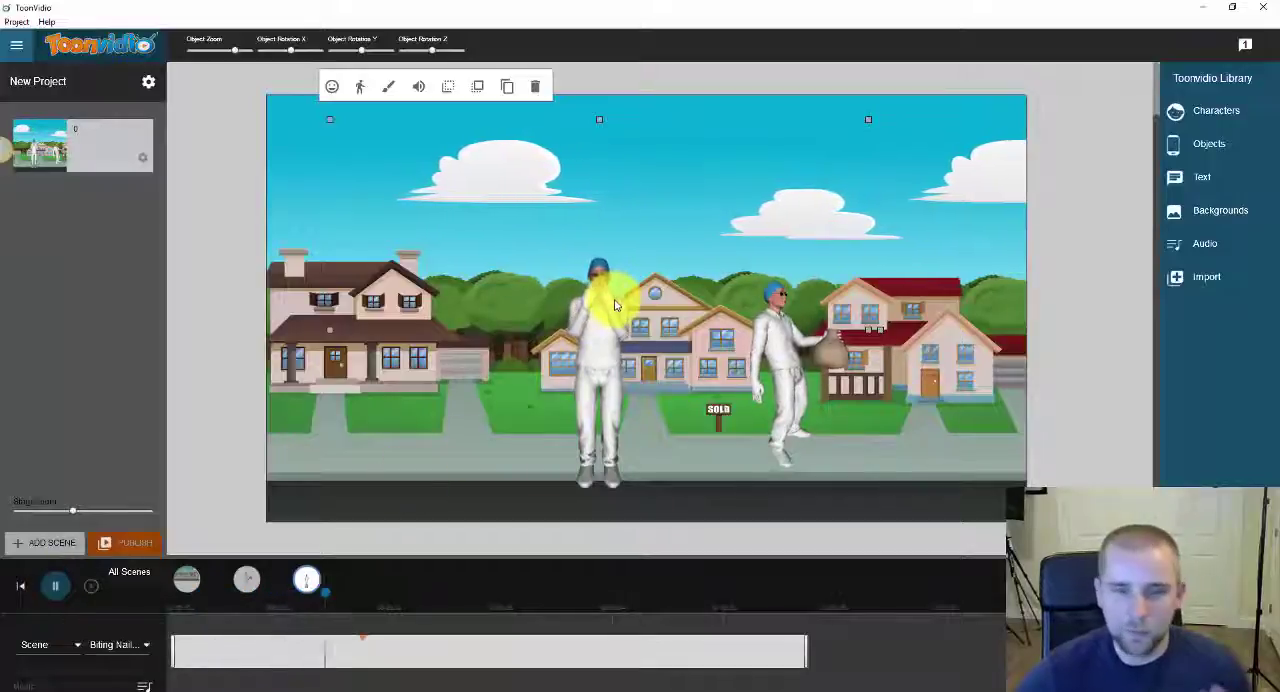
{"action": "left_click", "coordinate": [55, 586]}
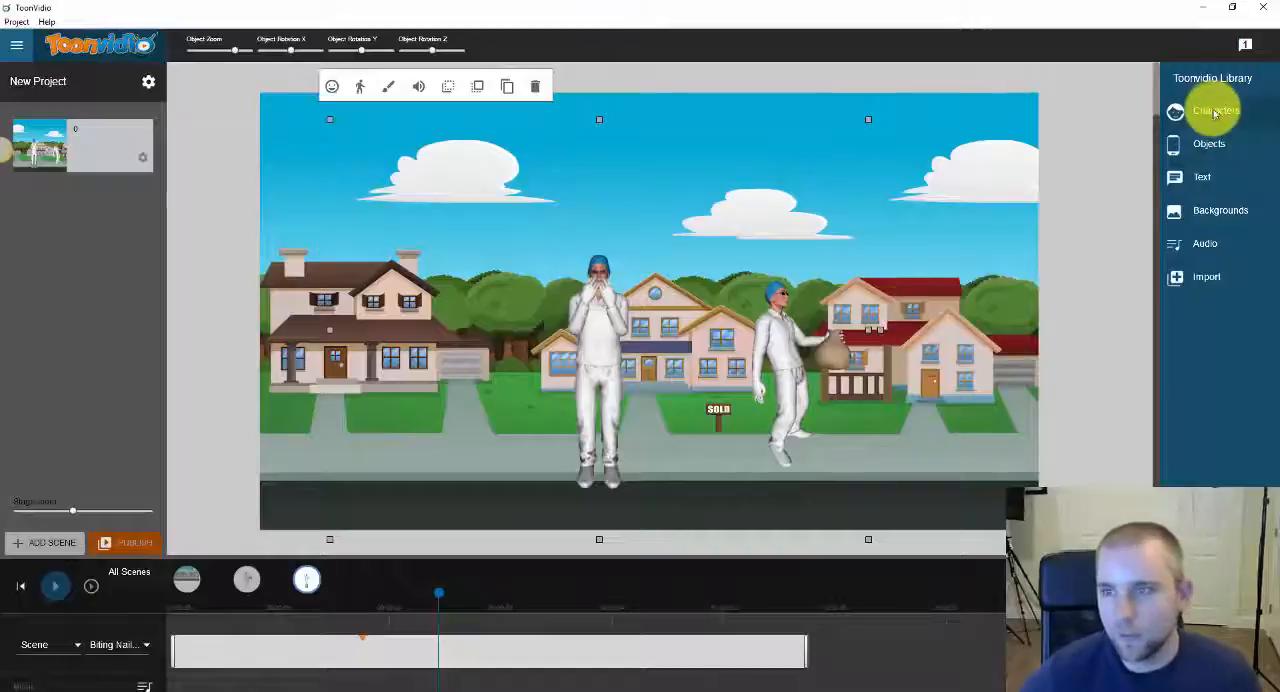
- Scroll through the Toon Library list of available characters
{"action": "left_click", "coordinate": [1214, 110]}
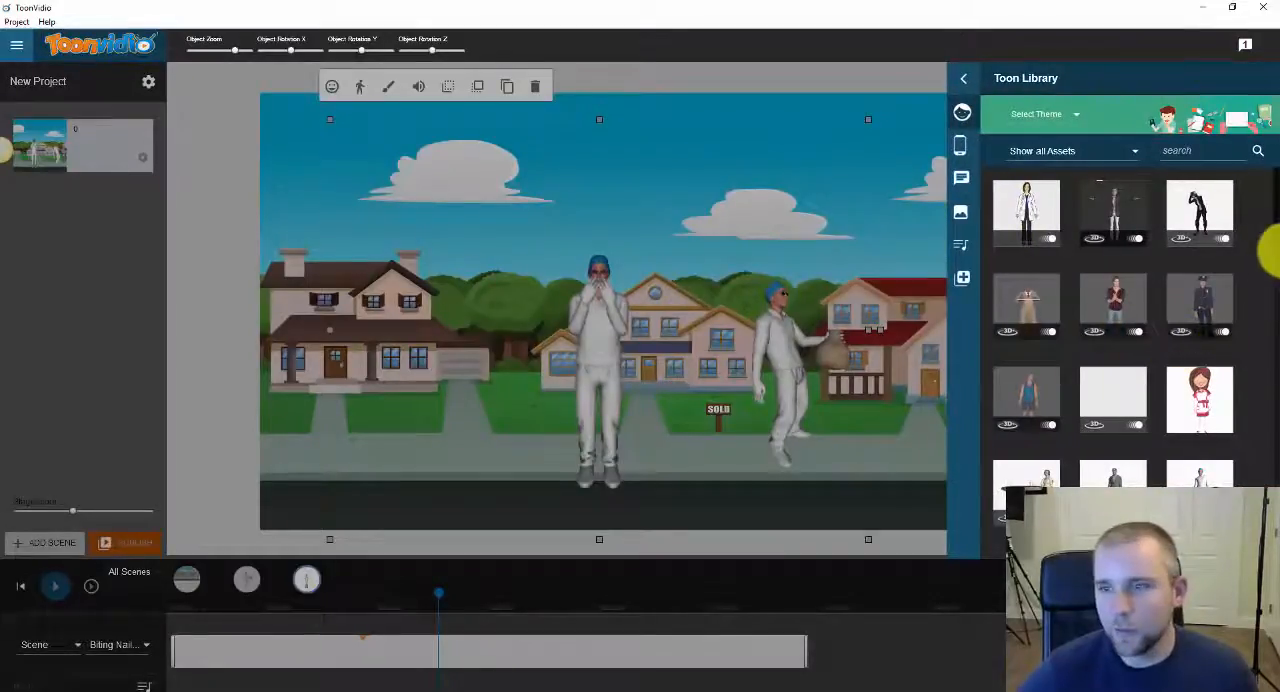
{"action": "scroll", "scroll_direction": "down", "scroll_amount": 3}
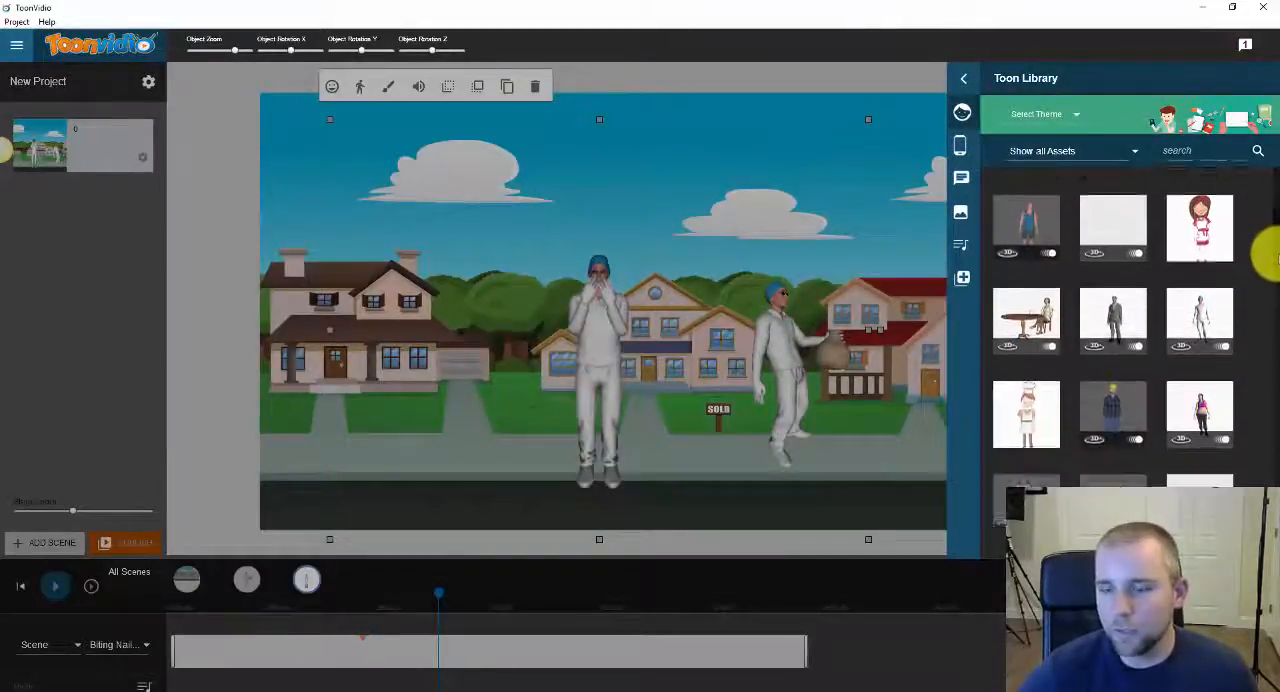
{"action": "scroll", "scroll_direction": "down", "scroll_amount": 3}
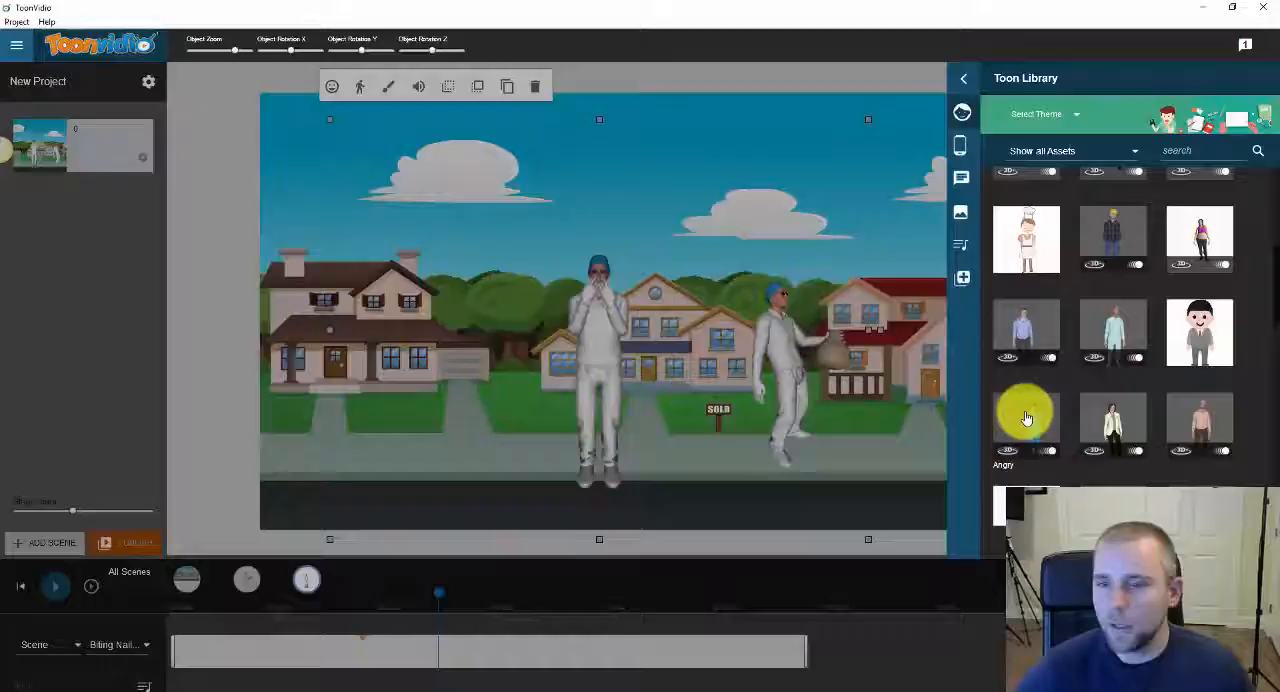
{"action": "scroll", "scroll_direction": "down", "scroll_amount": 3}
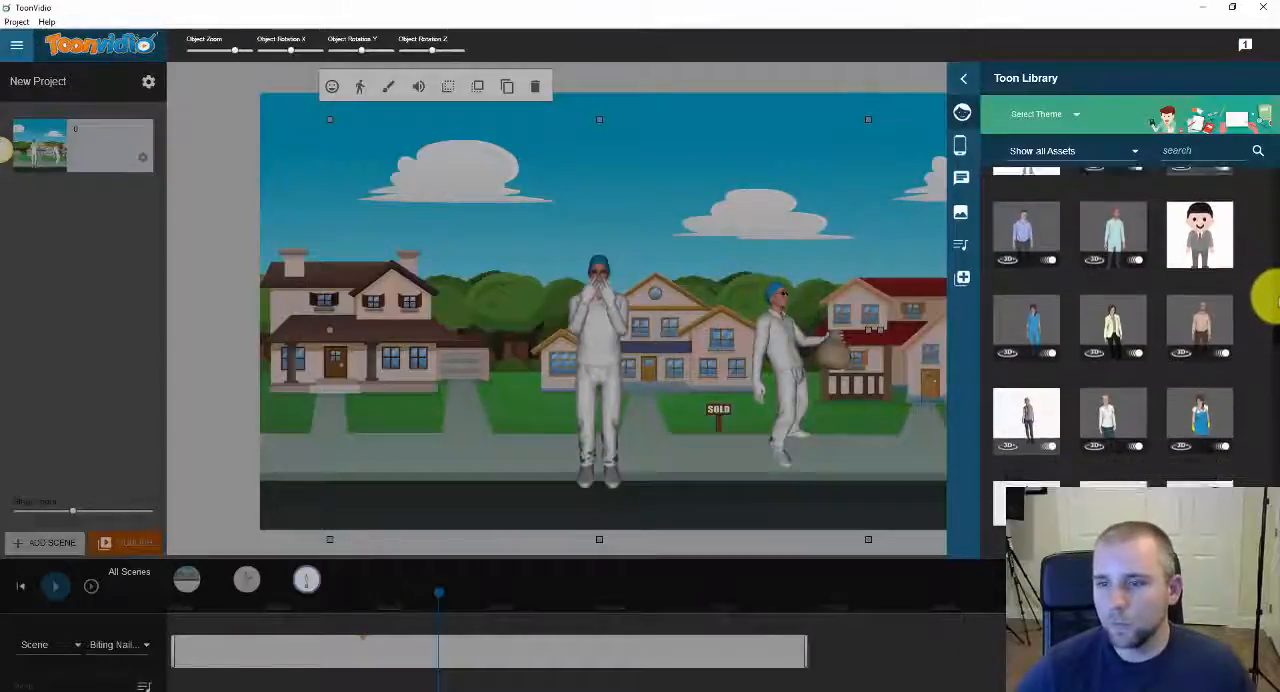
{"action": "scroll", "scroll_direction": "down", "scroll_amount": 3}
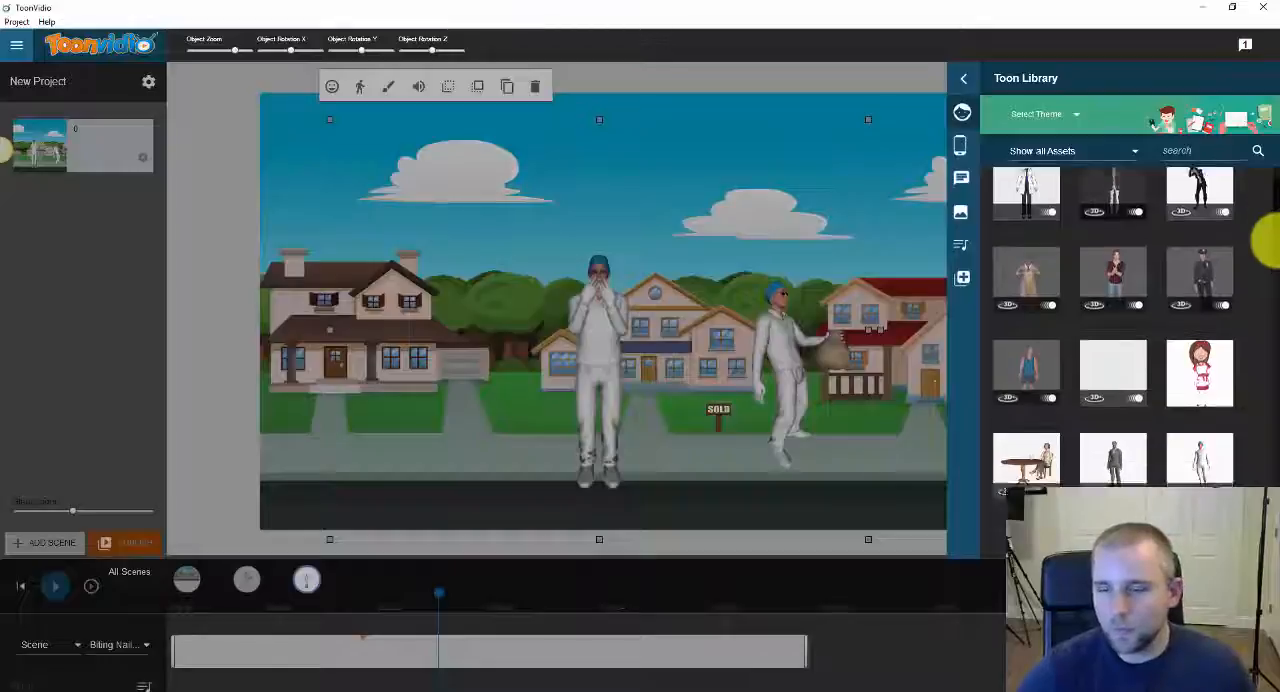
{"action": "scroll", "scroll_direction": "down", "scroll_amount": 3}
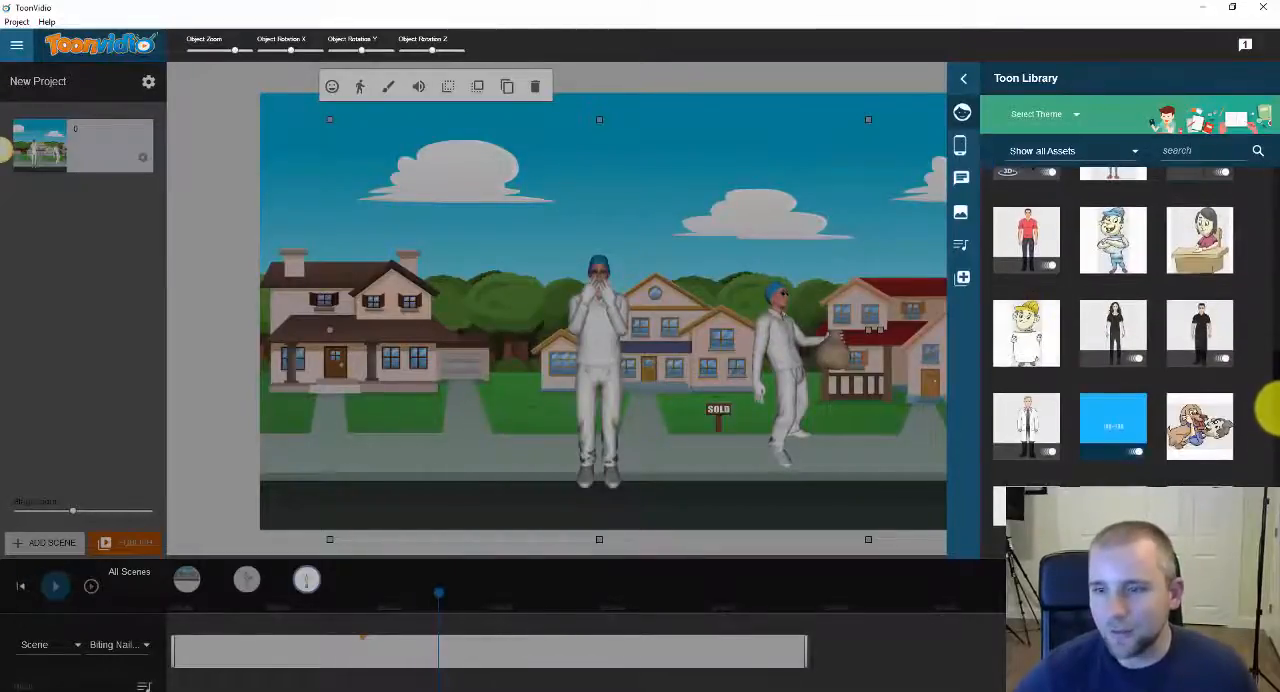
{"action": "scroll", "scroll_direction": "down", "scroll_amount": 3}
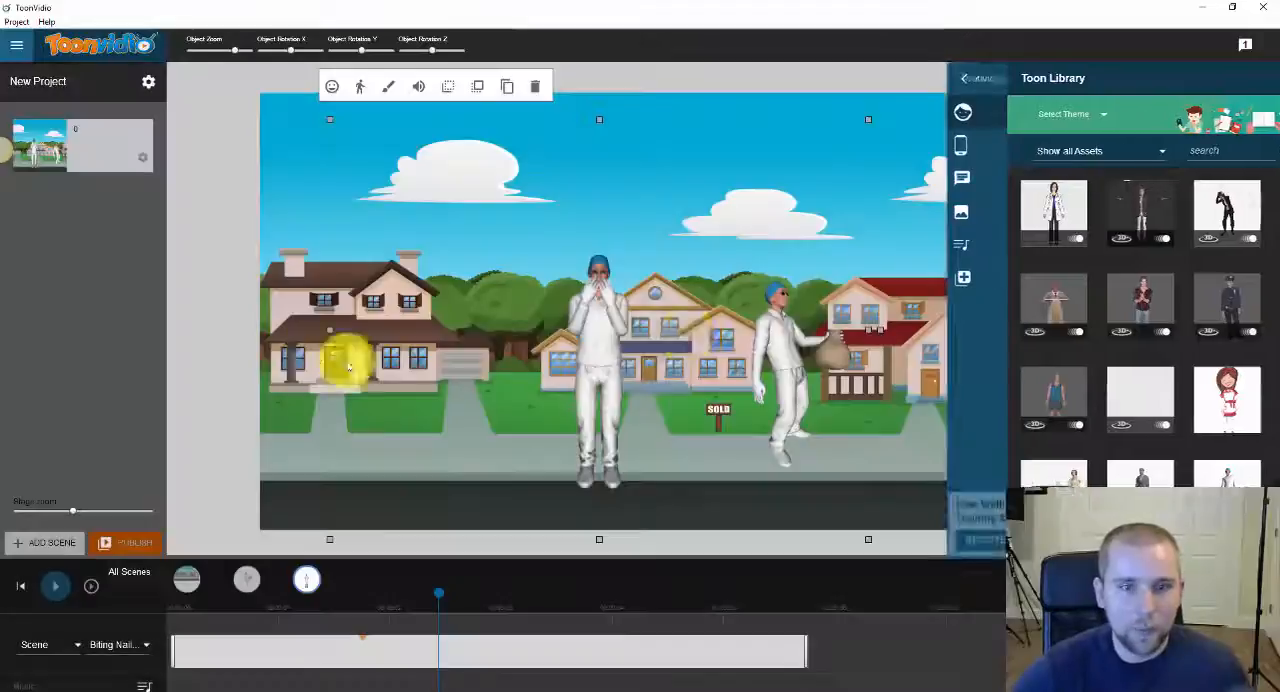
- Create a new blank second scene and show the Backgrounds collection
{"action": "left_click", "coordinate": [970, 78]}
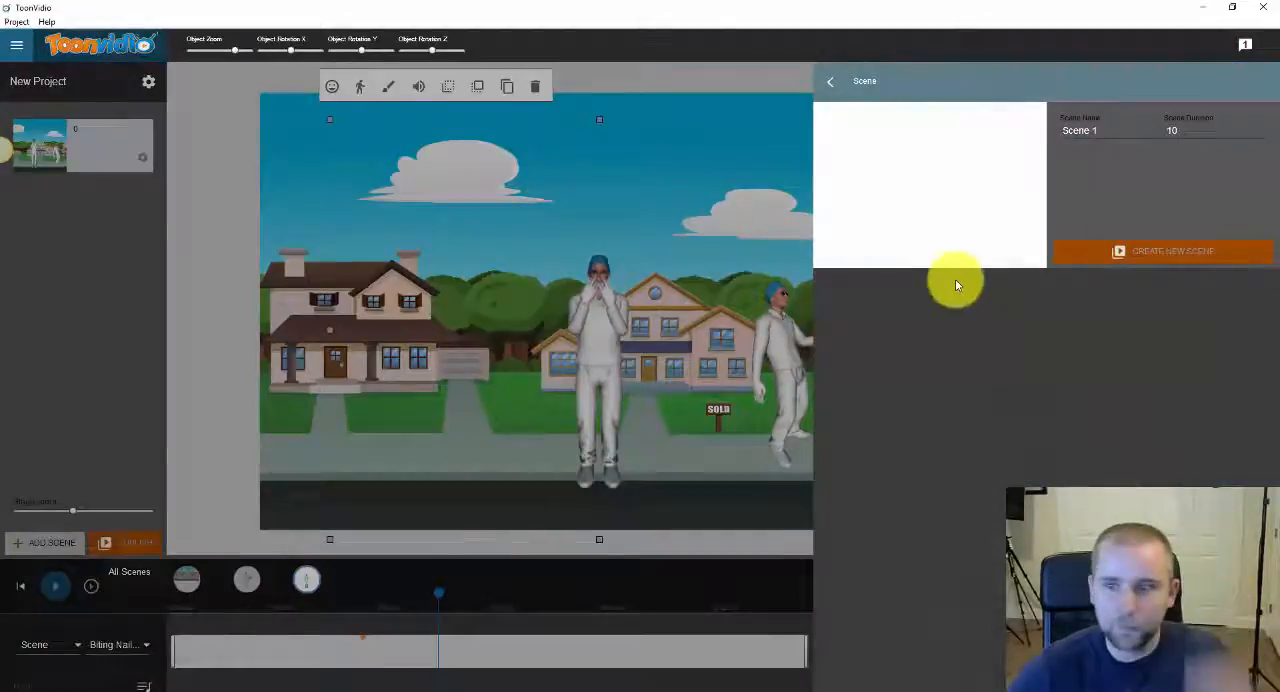
{"action": "left_click", "coordinate": [1162, 251]}
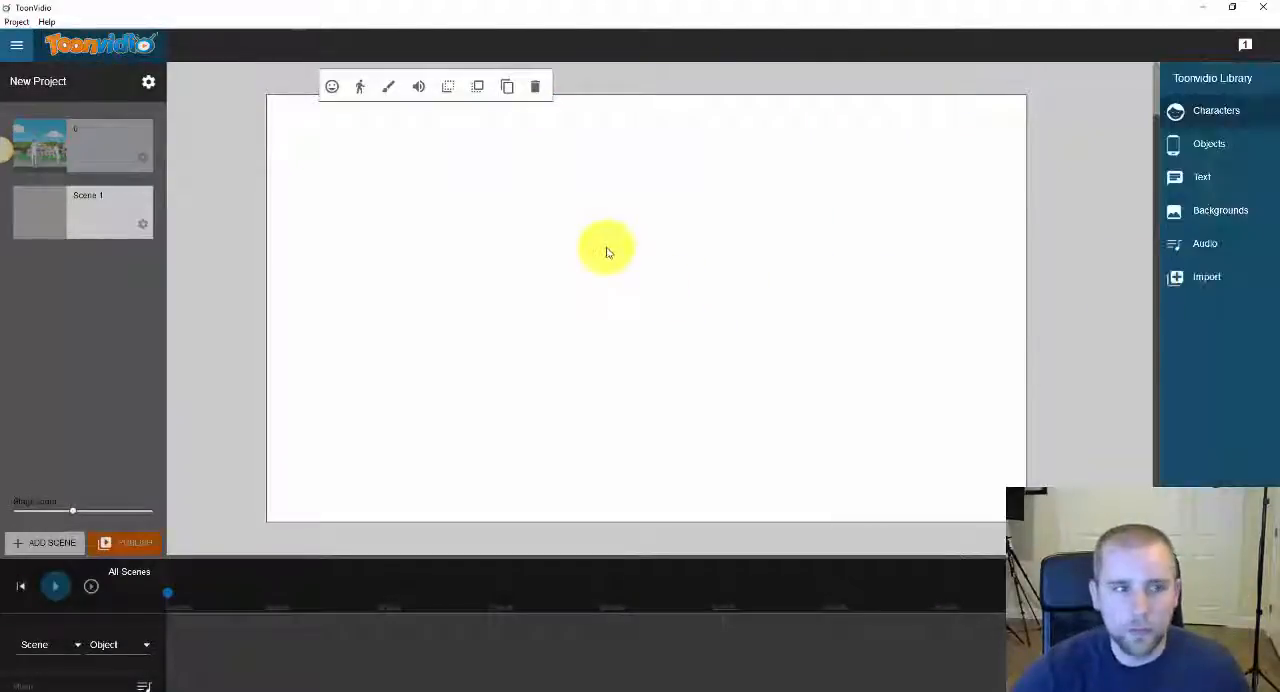
{"action": "left_click", "coordinate": [1220, 210]}
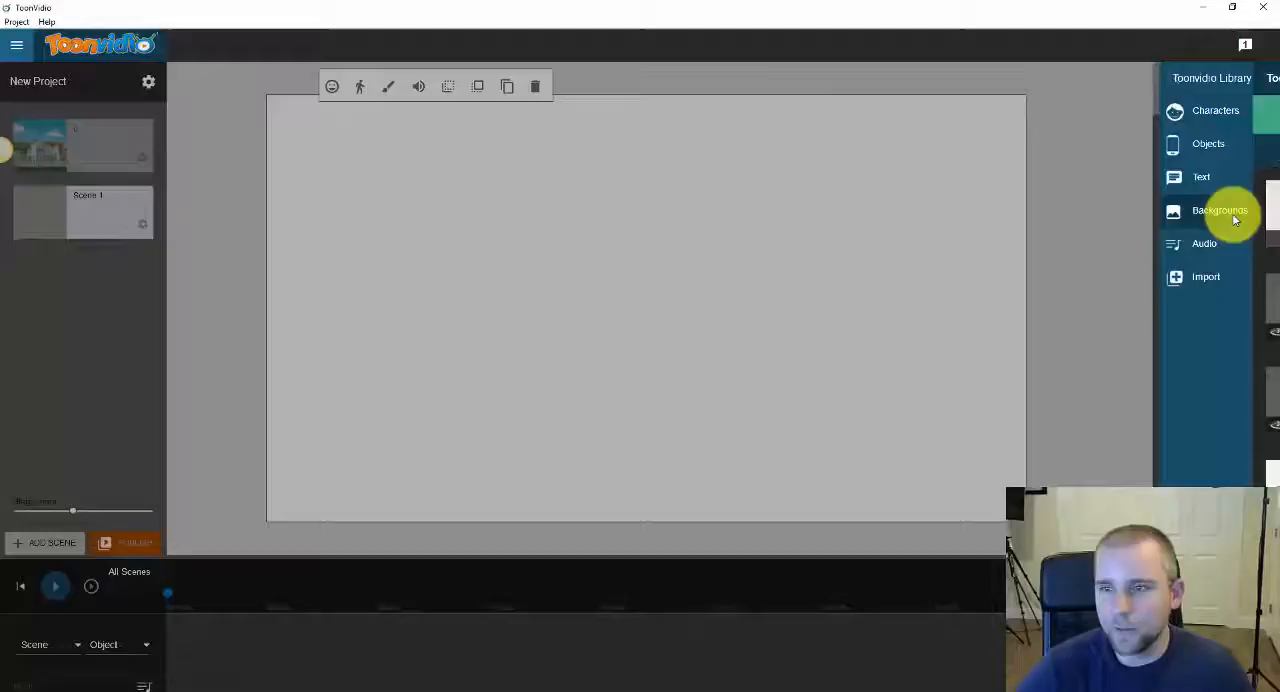
{"action": "left_click", "coordinate": [1220, 210]}
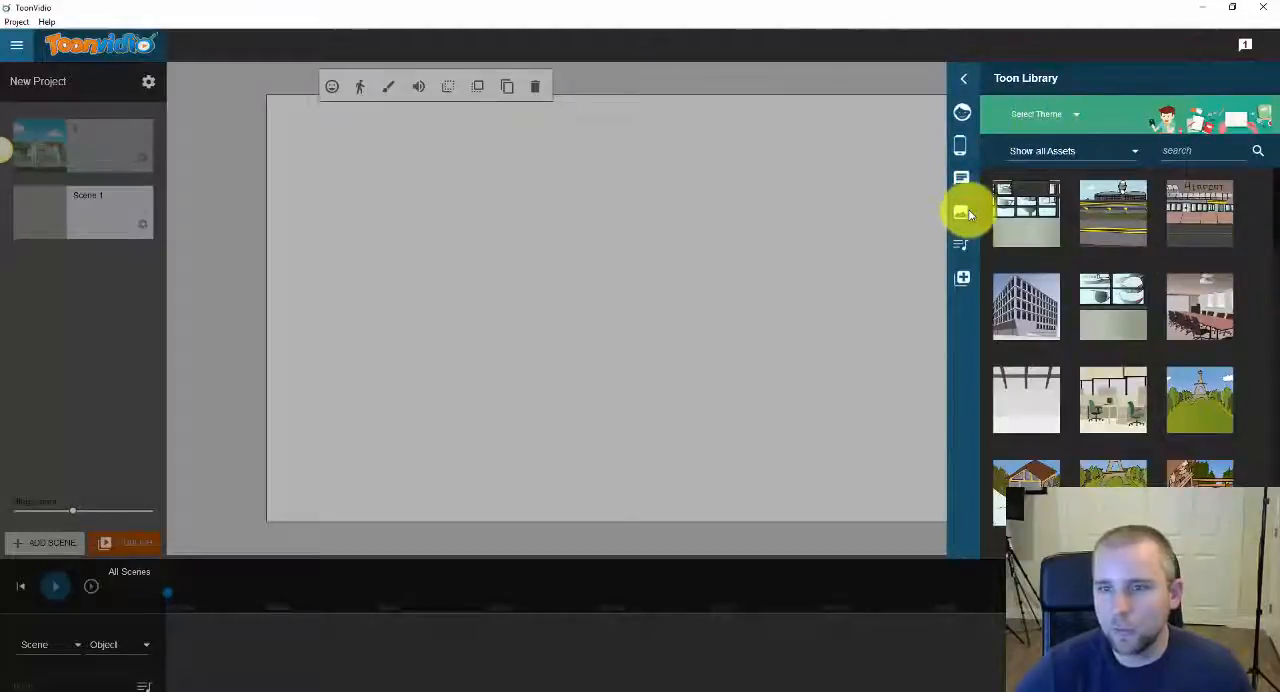
{"action": "mouse_move", "coordinate": [1270, 213]}
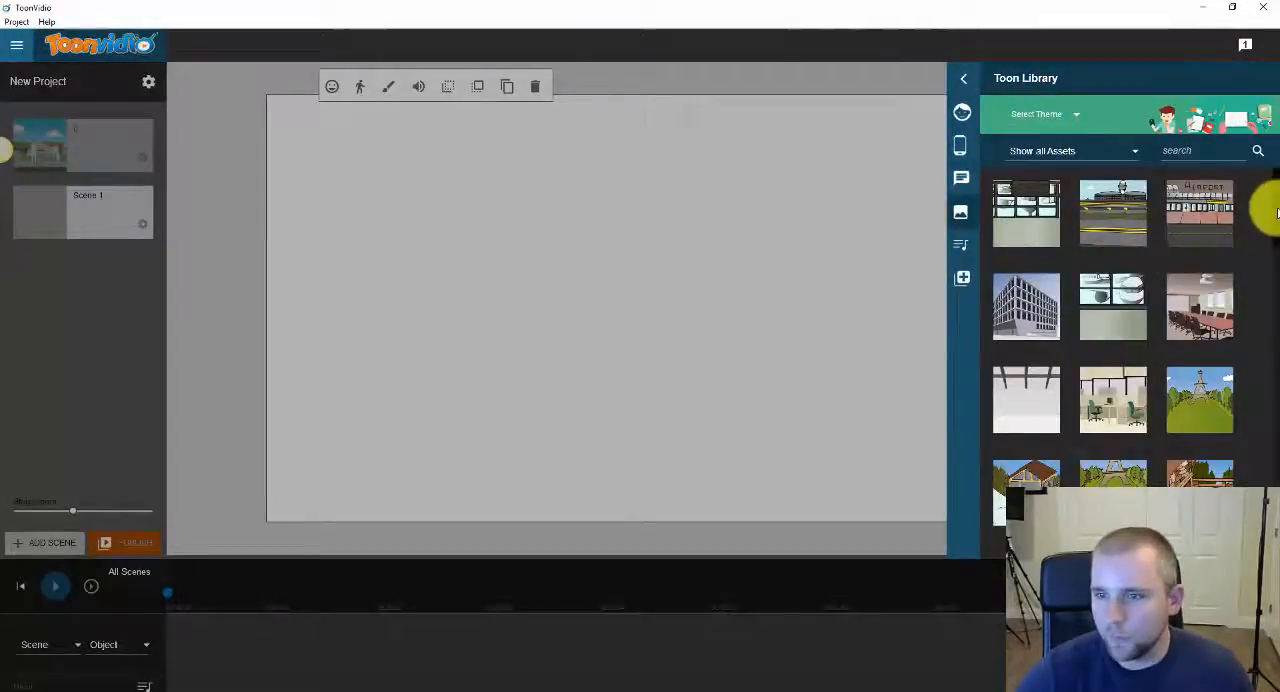
- Add the City Street View background to the new scene
{"action": "scroll", "scroll_direction": "down", "scroll_amount": 3}
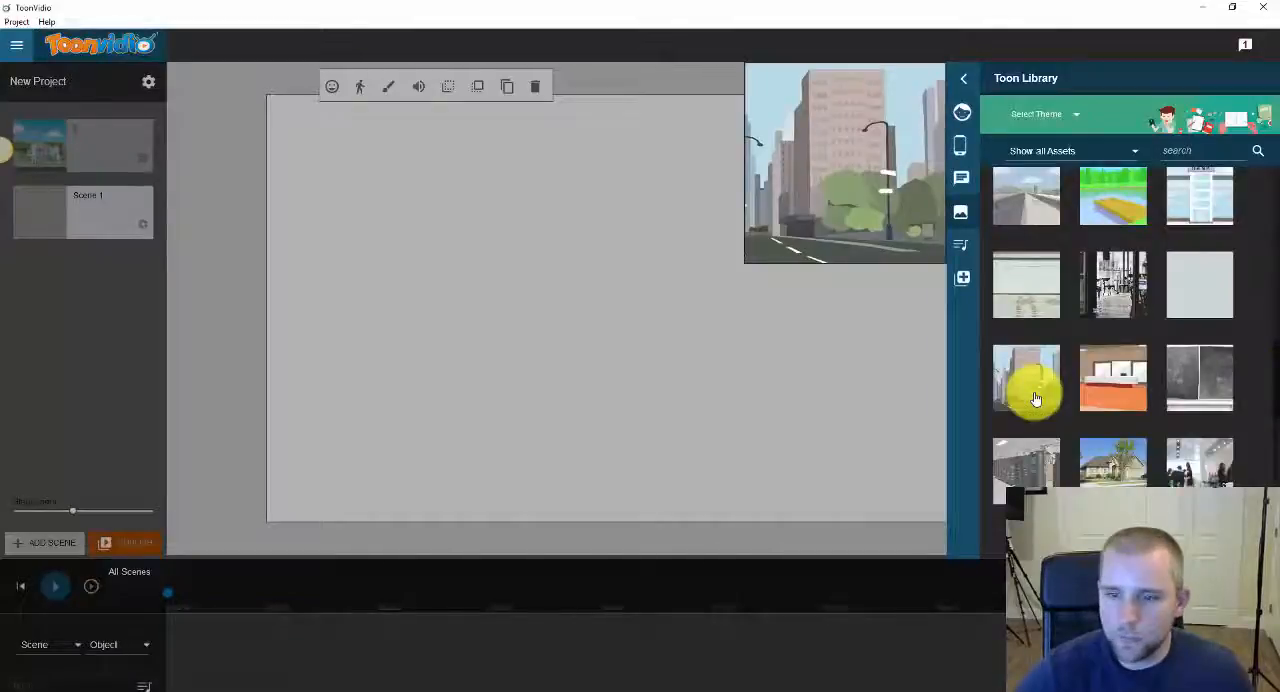
{"action": "left_click", "coordinate": [1025, 378]}
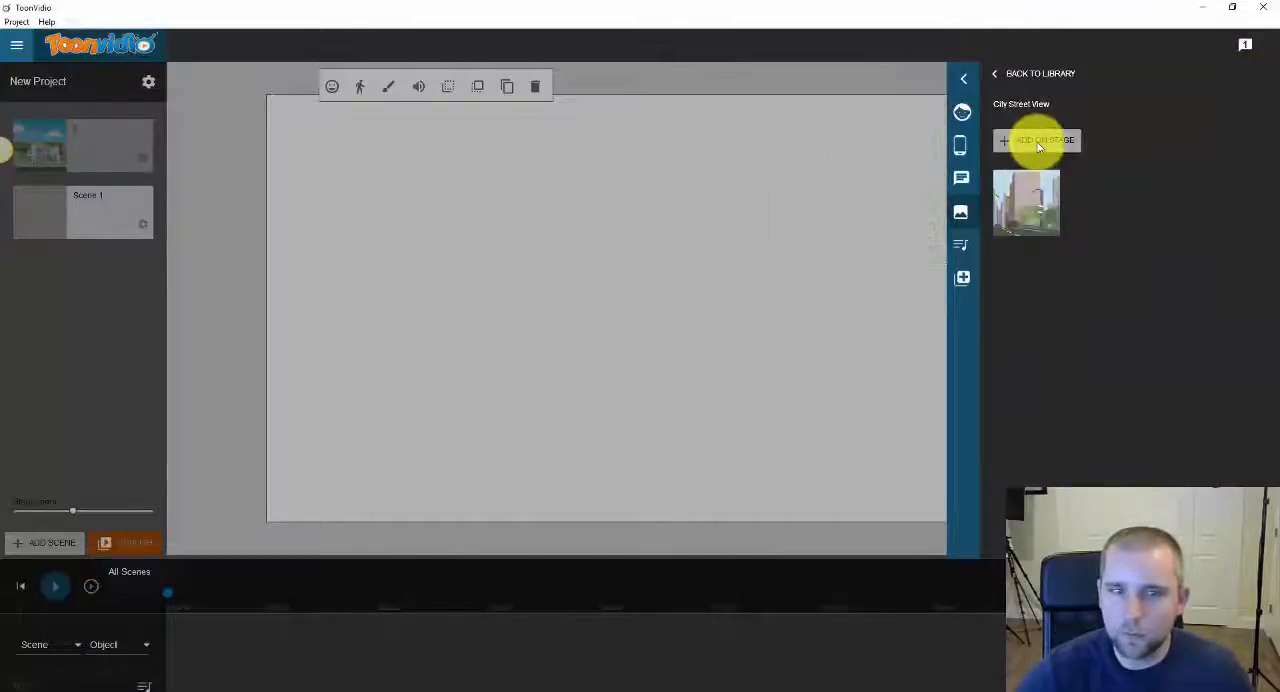
{"action": "left_click", "coordinate": [1037, 140]}
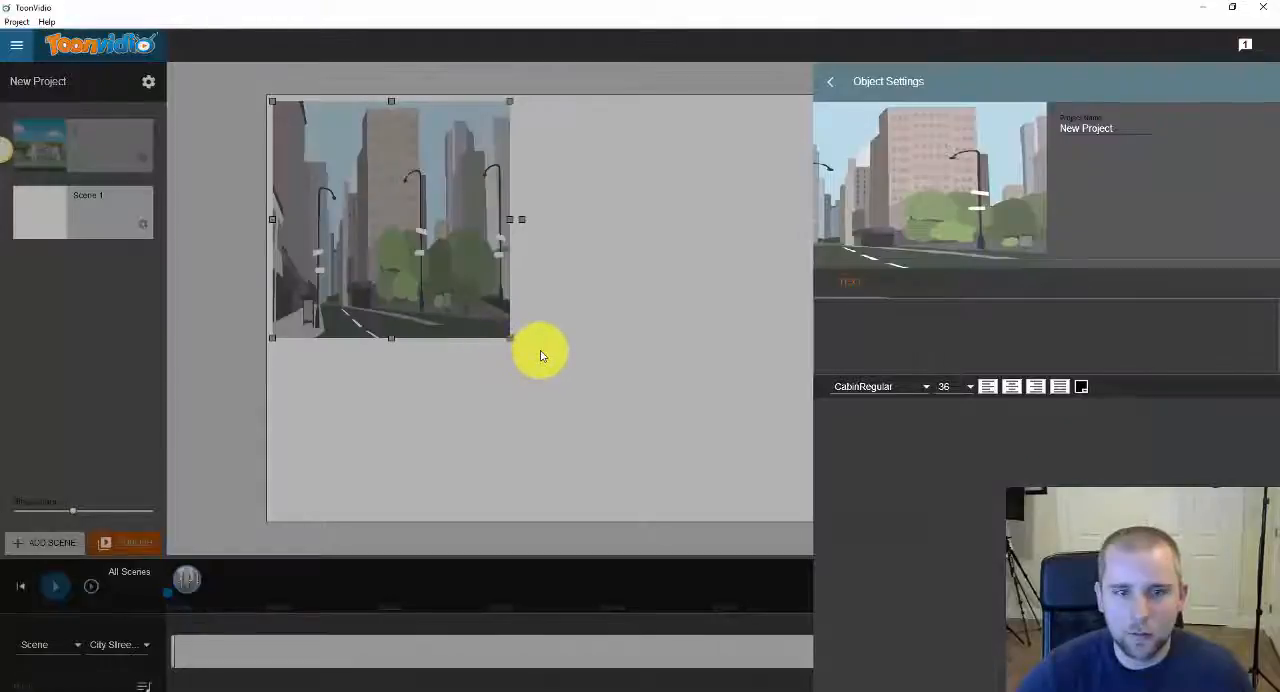
{"action": "left_click", "coordinate": [830, 81]}
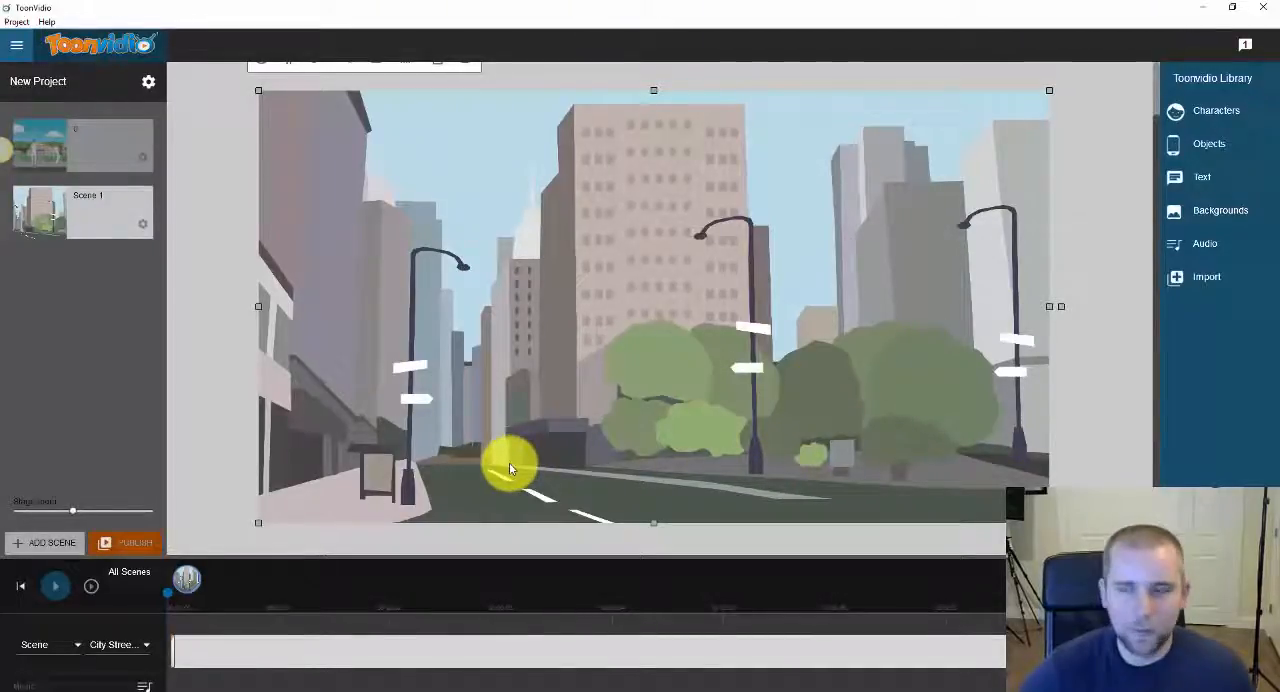
- Stretch the background to fill the stage and add the Black Truck found by searching 'truck'
{"action": "left_click_drag", "start_coordinate": [510, 467], "coordinate": [725, 428]}
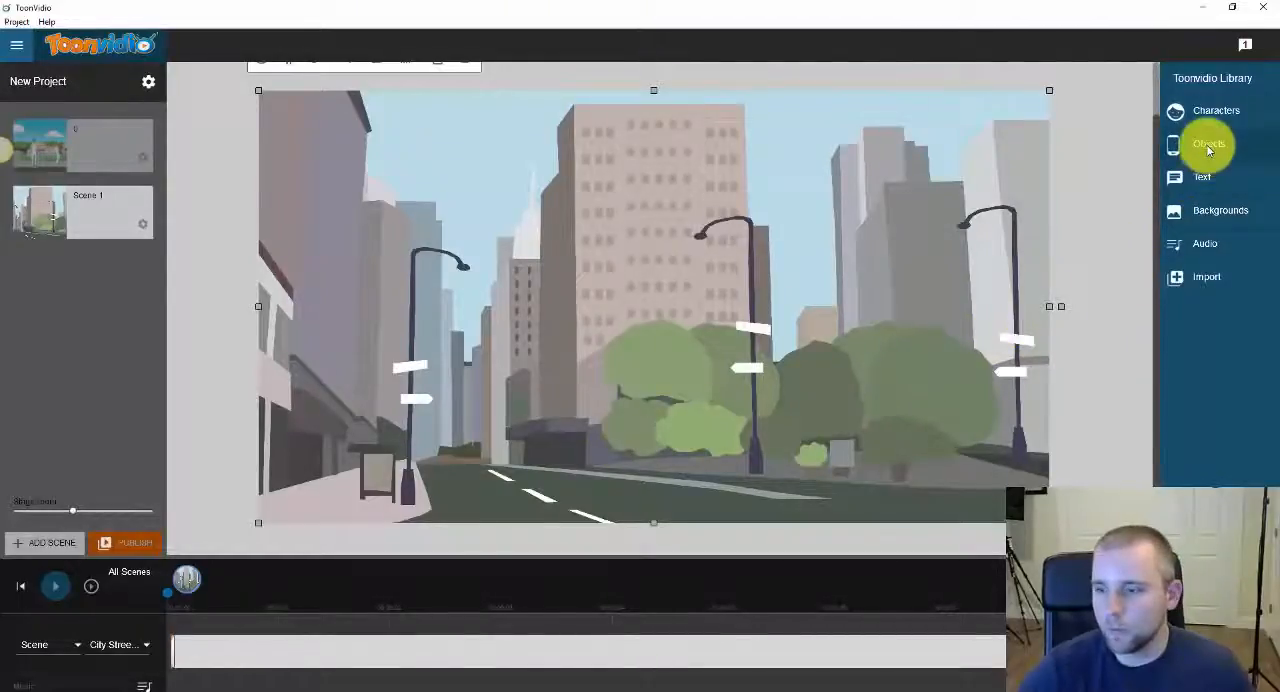
{"action": "left_click", "coordinate": [1208, 144]}
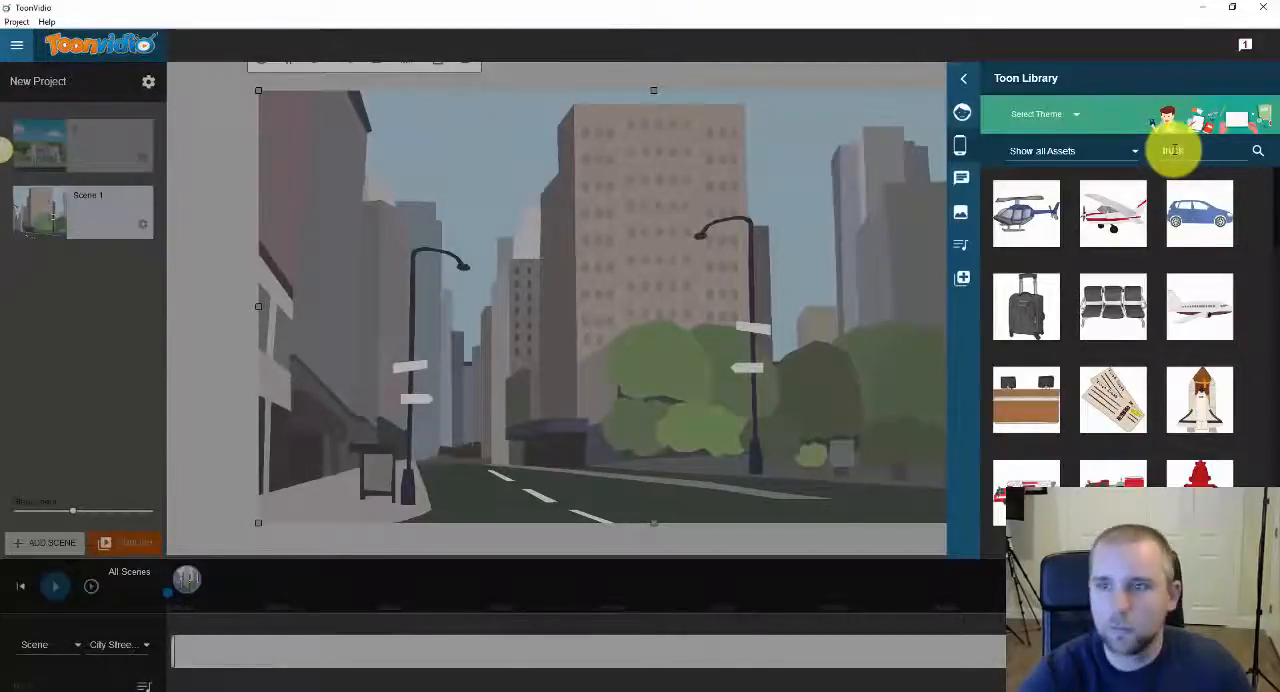
{"action": "type", "text": "truck"}
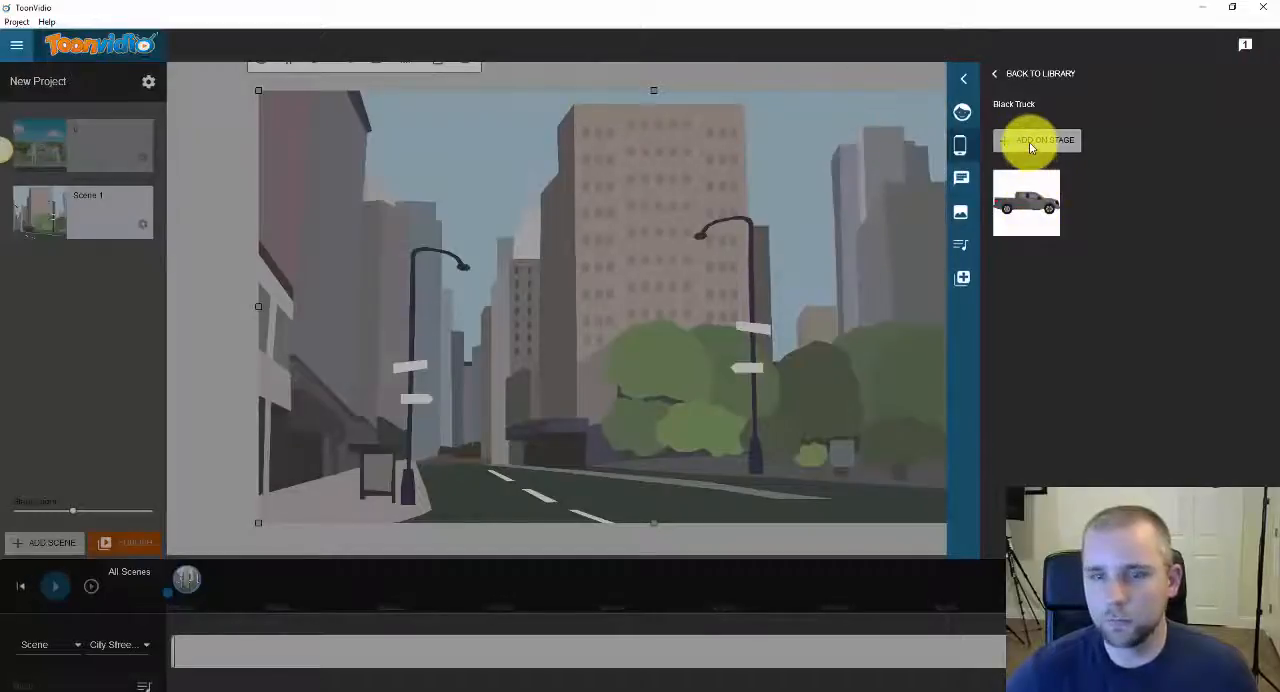
{"action": "left_click", "coordinate": [1037, 140]}
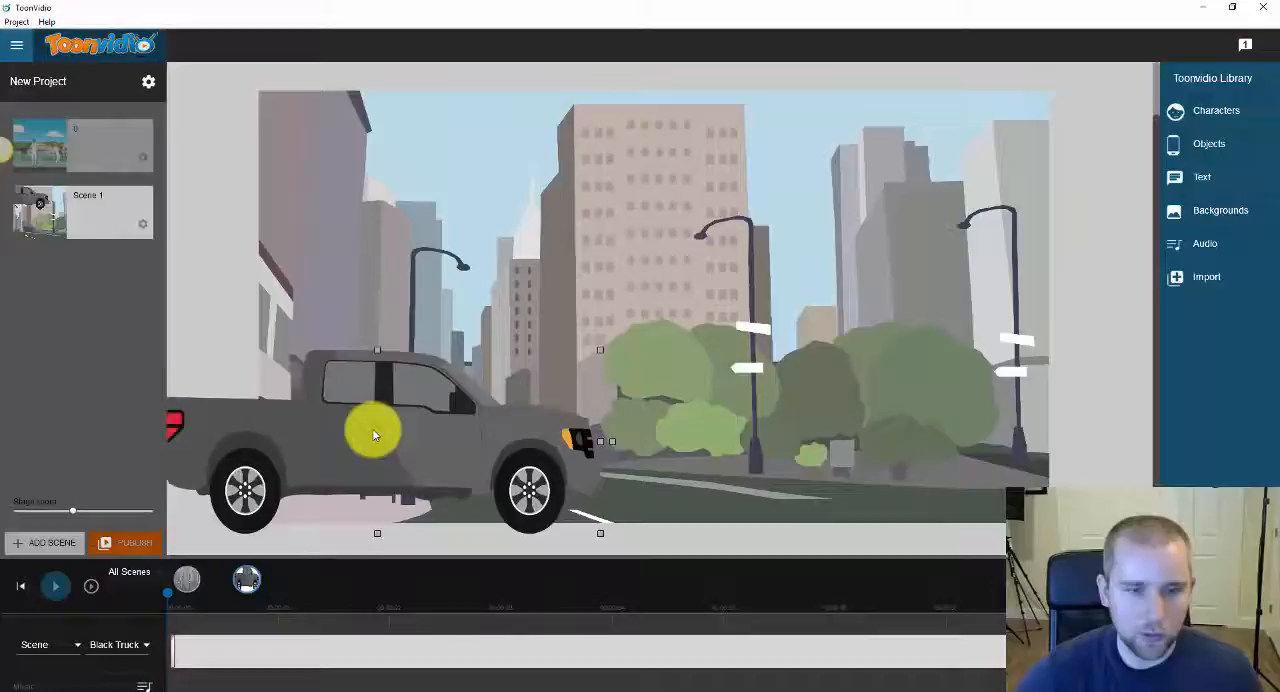
- Animate the truck from off the left edge toward the right by moving it later in the timeline
{"action": "left_click_drag", "start_coordinate": [377, 434], "coordinate": [640, 378]}
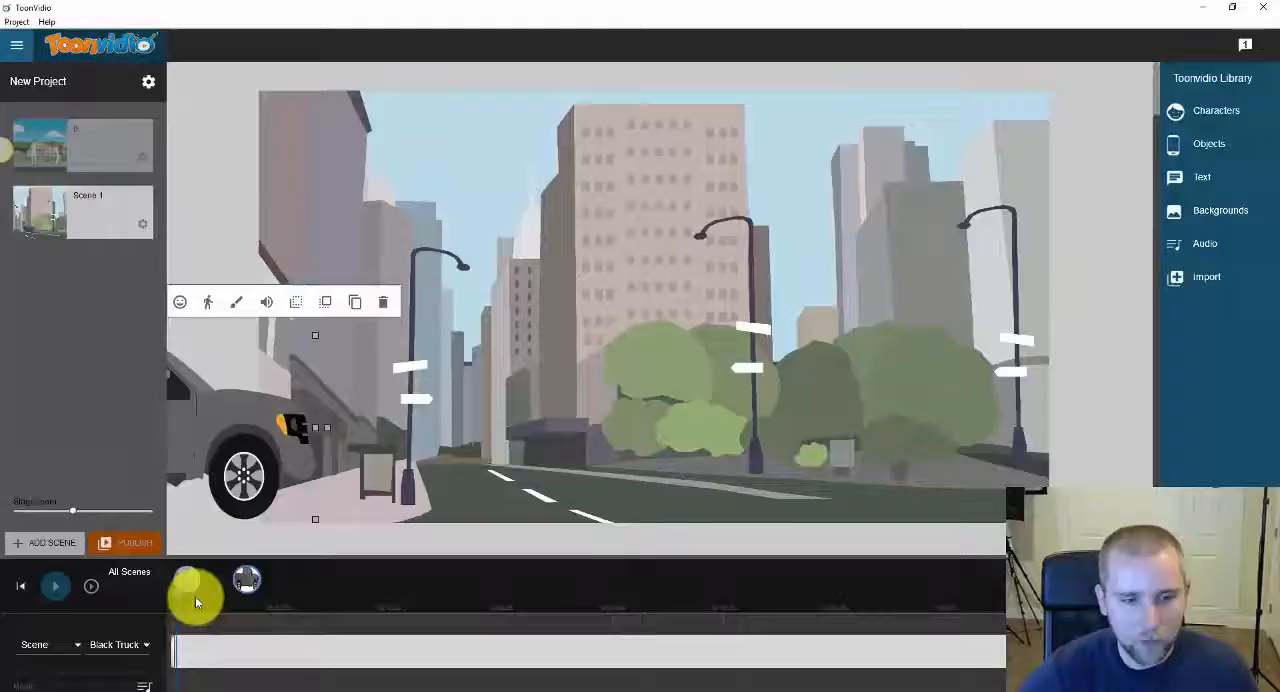
{"action": "left_click_drag", "start_coordinate": [195, 600], "coordinate": [500, 600]}
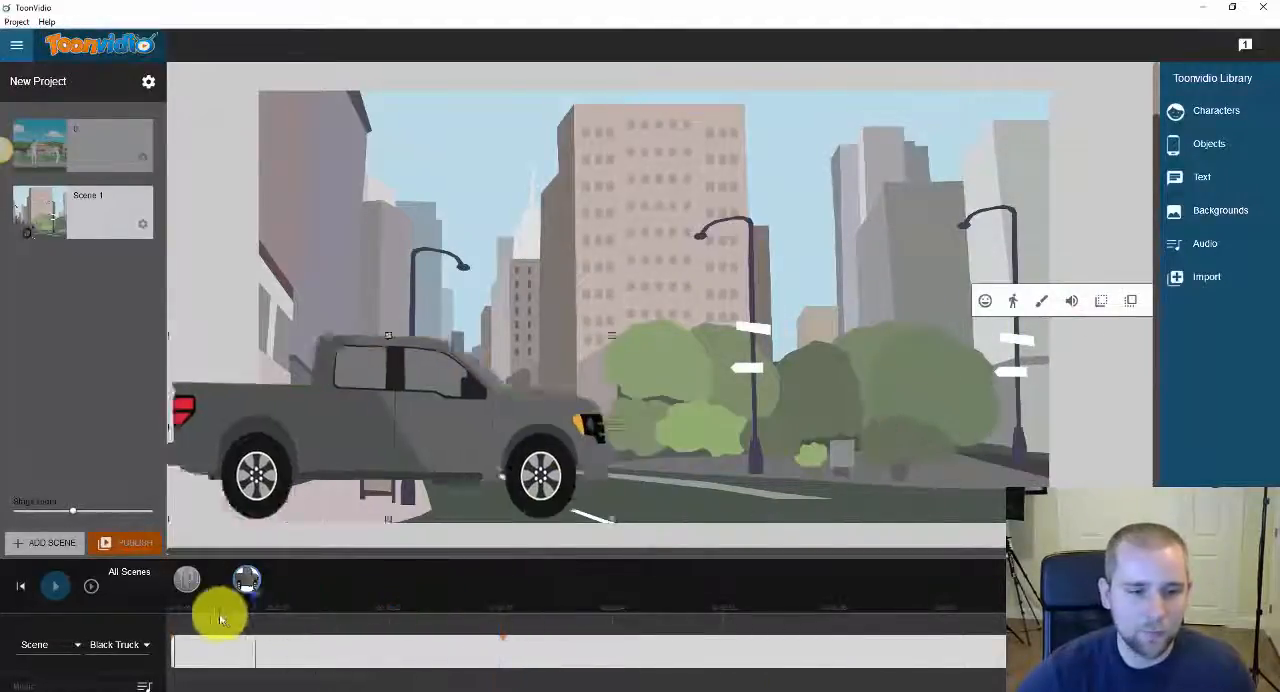
{"action": "left_click", "coordinate": [55, 586]}
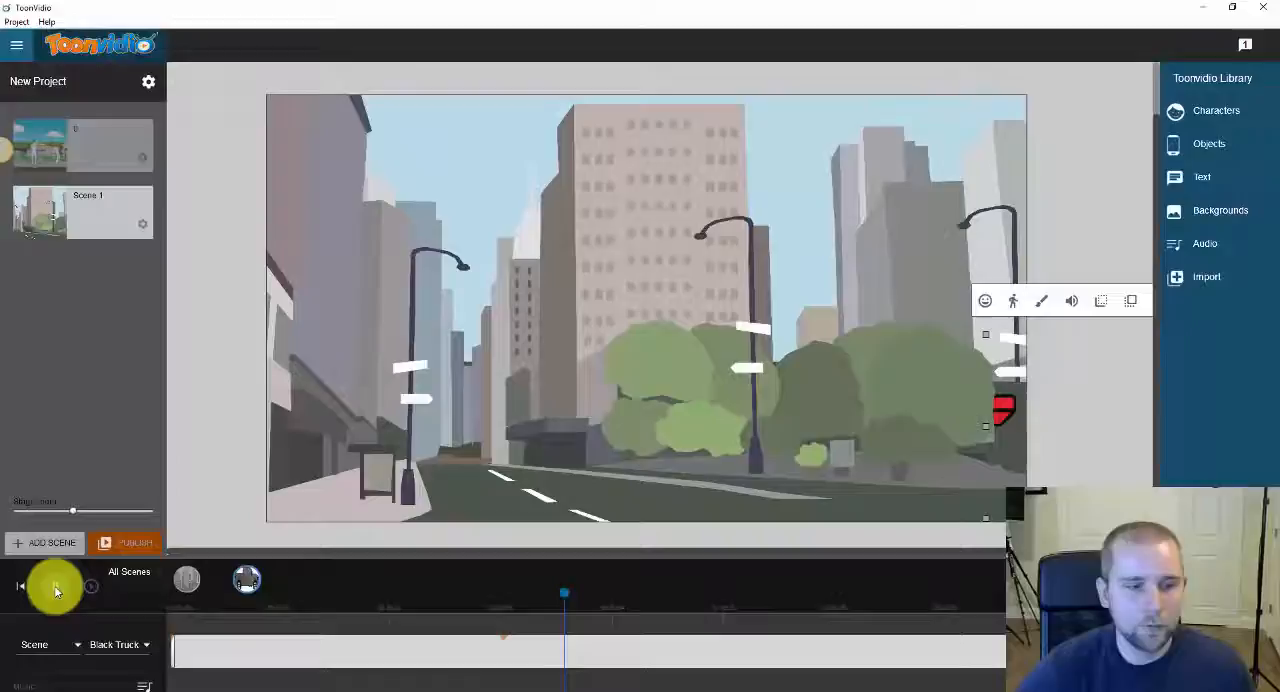
- Add the Casual Man Tom Walking character found under 'walking' in Characters
{"action": "left_click", "coordinate": [55, 586]}
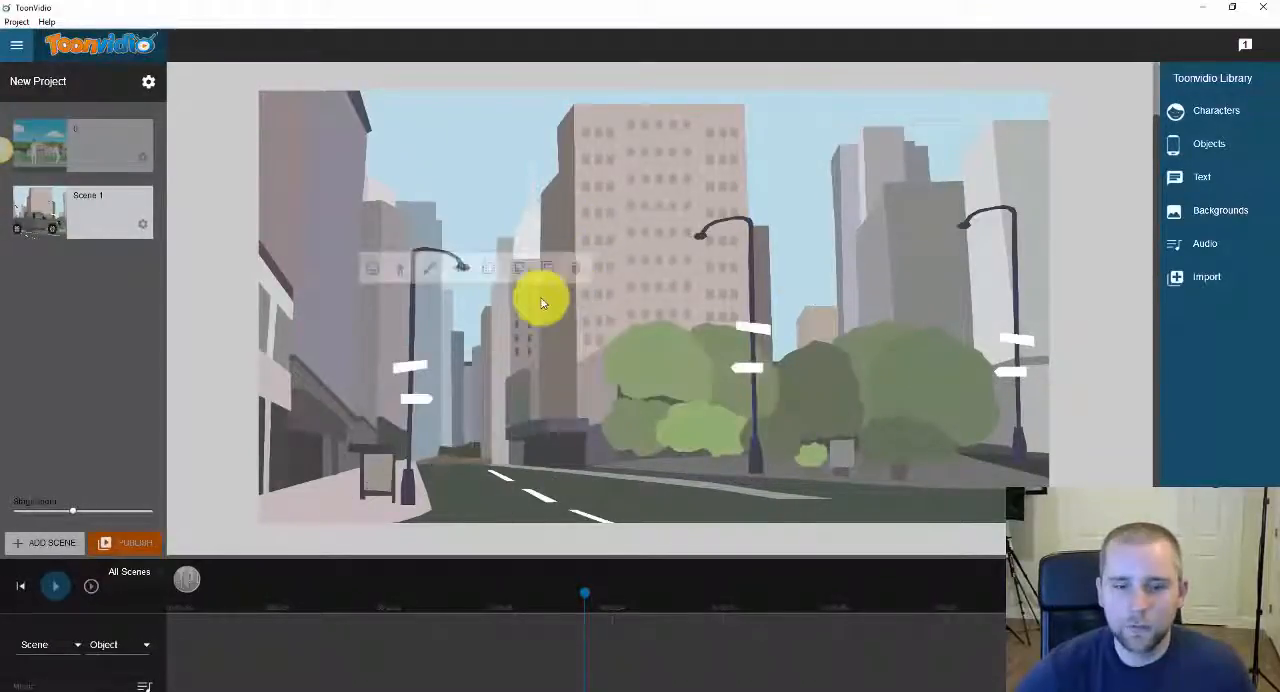
{"action": "left_click", "coordinate": [1209, 143]}
{"action": "type", "text": "walking"}
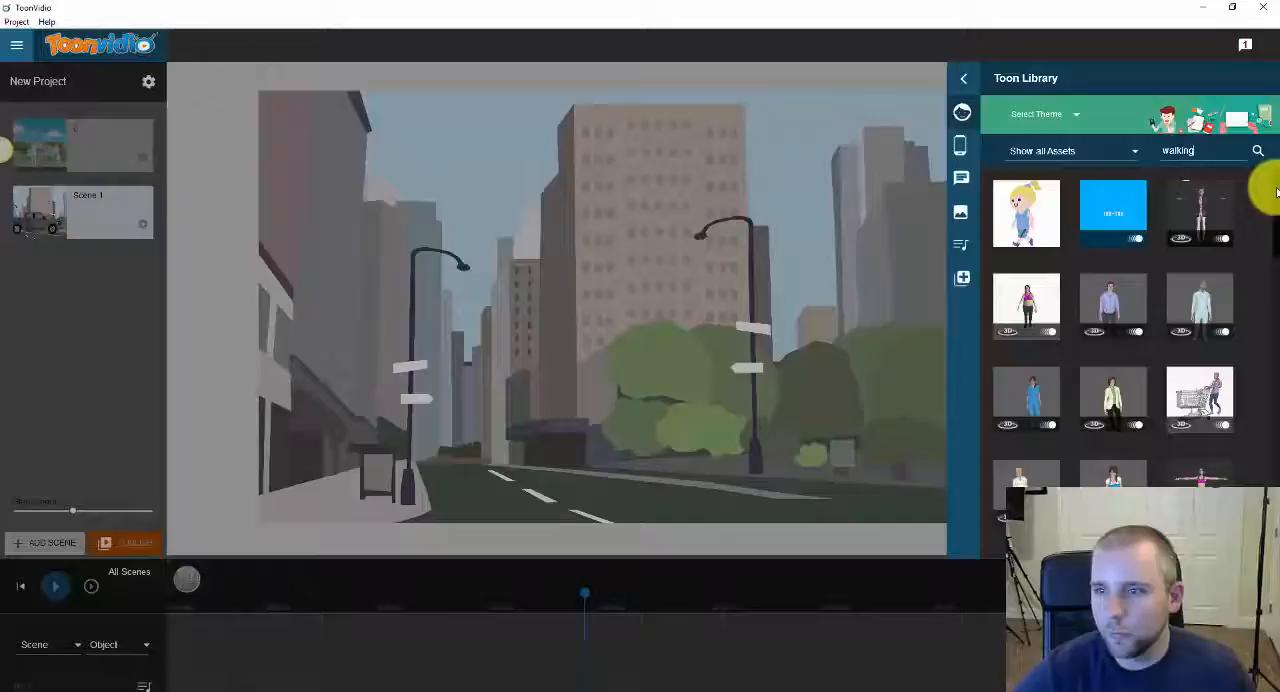
{"action": "scroll", "scroll_direction": "down", "scroll_amount": 3}
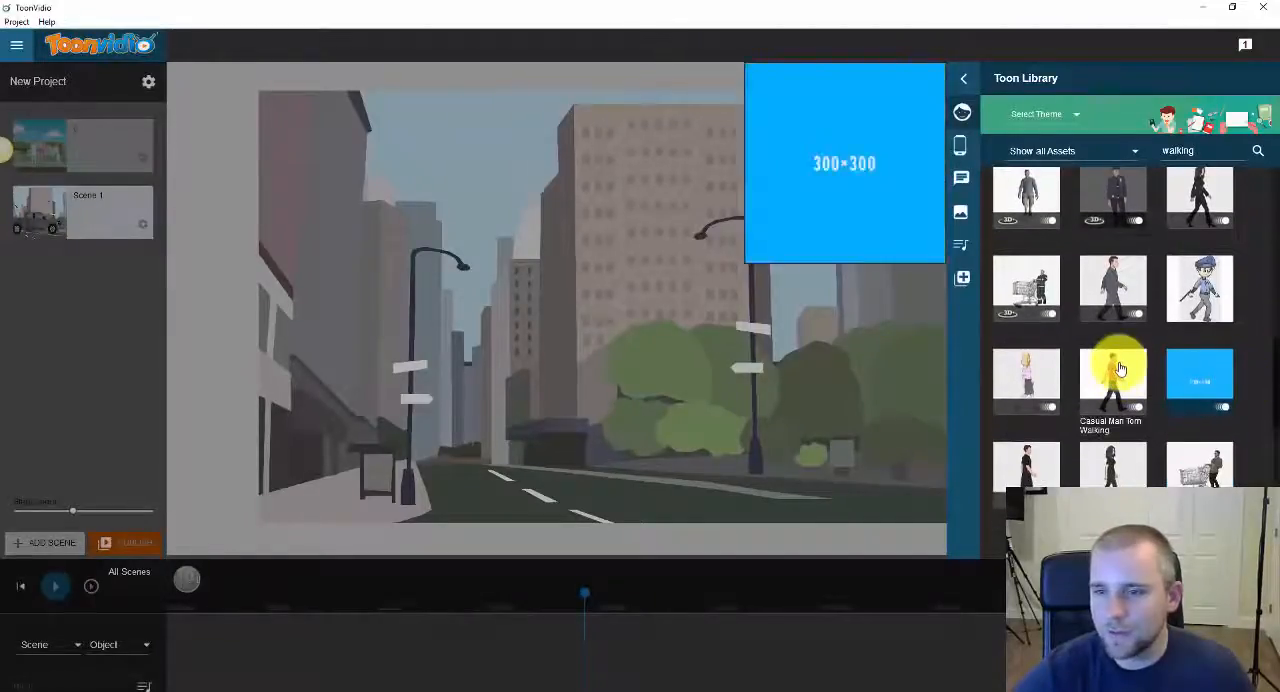
{"action": "left_click", "coordinate": [1112, 375]}
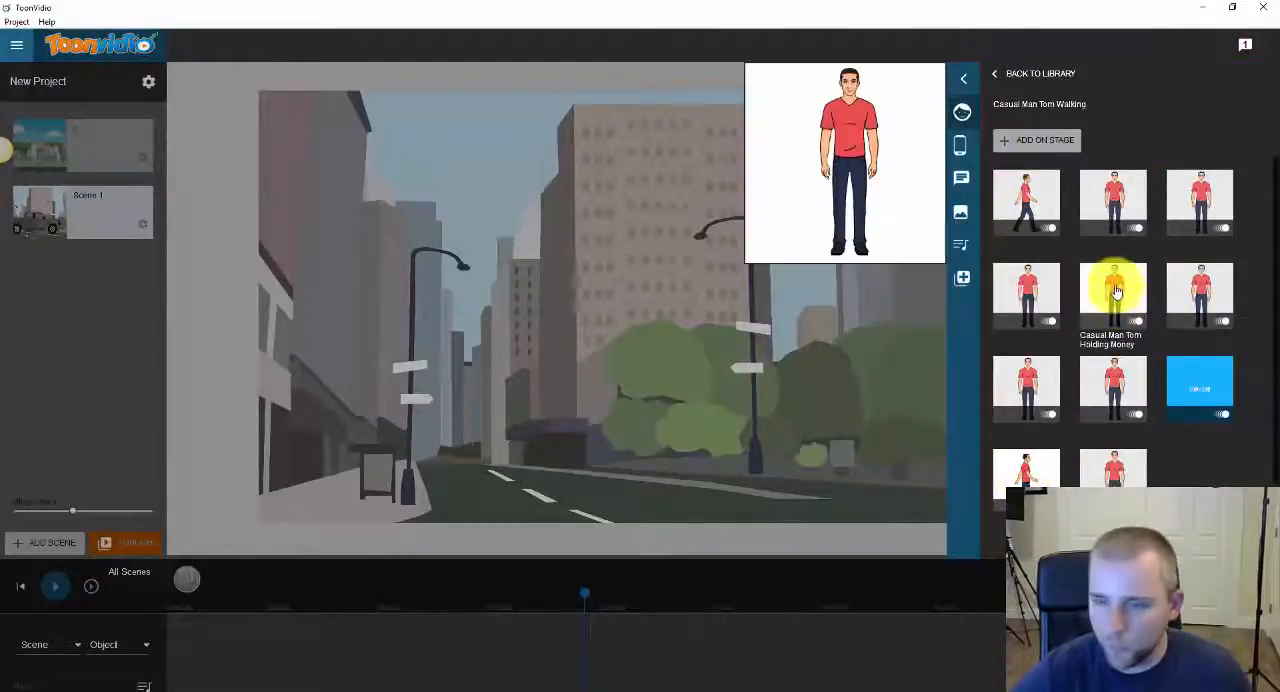
{"action": "mouse_move", "coordinate": [1025, 390]}
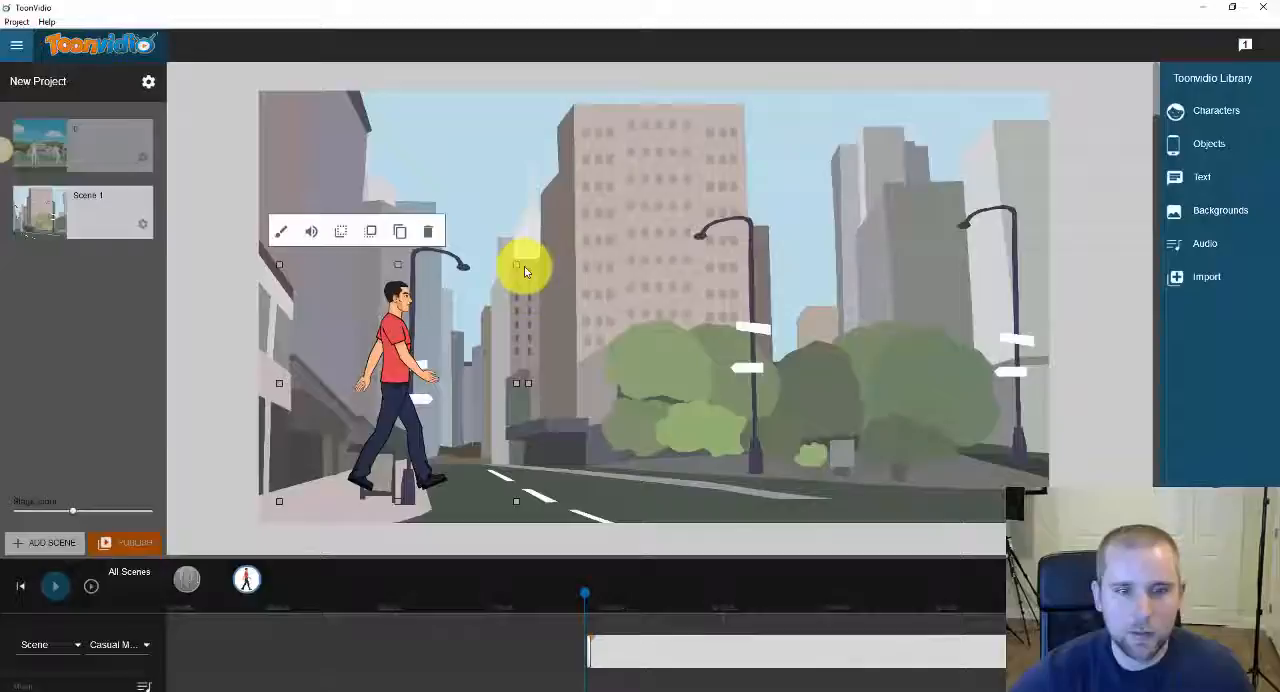
- Shrink the man slightly and animate him walking to the right side of the street, then preview
{"action": "left_click_drag", "start_coordinate": [525, 265], "coordinate": [425, 410]}
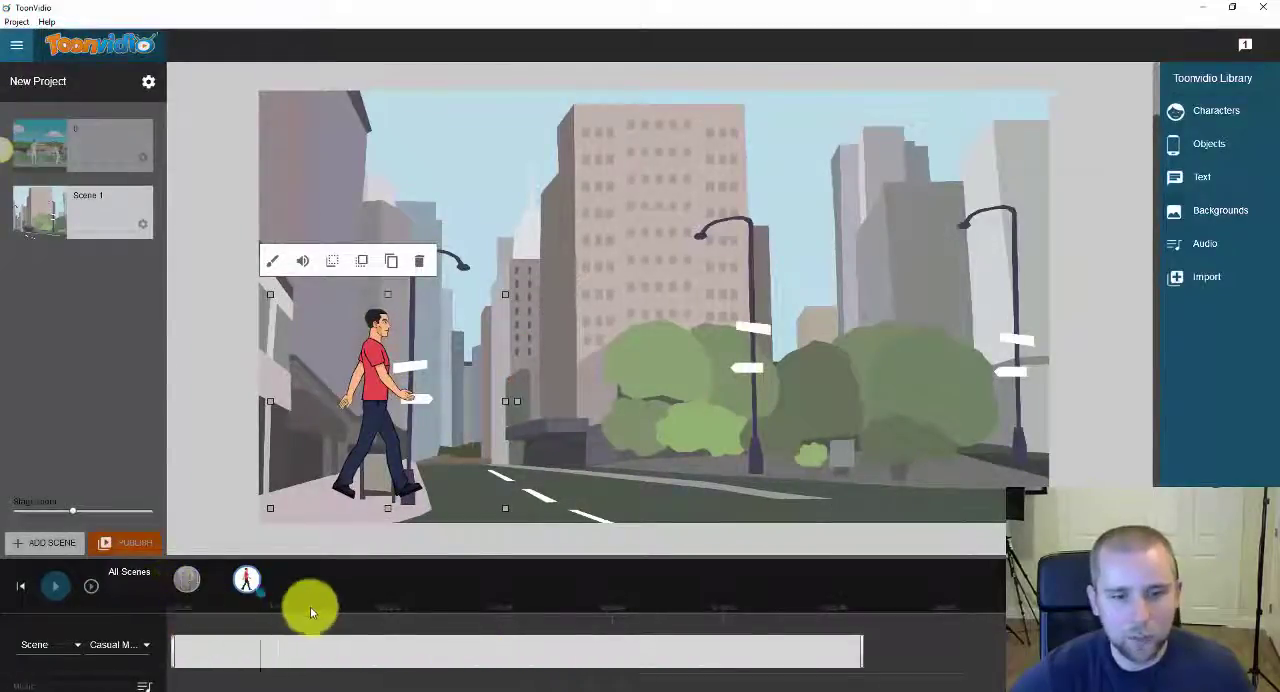
{"action": "left_click_drag", "start_coordinate": [310, 610], "coordinate": [500, 615]}
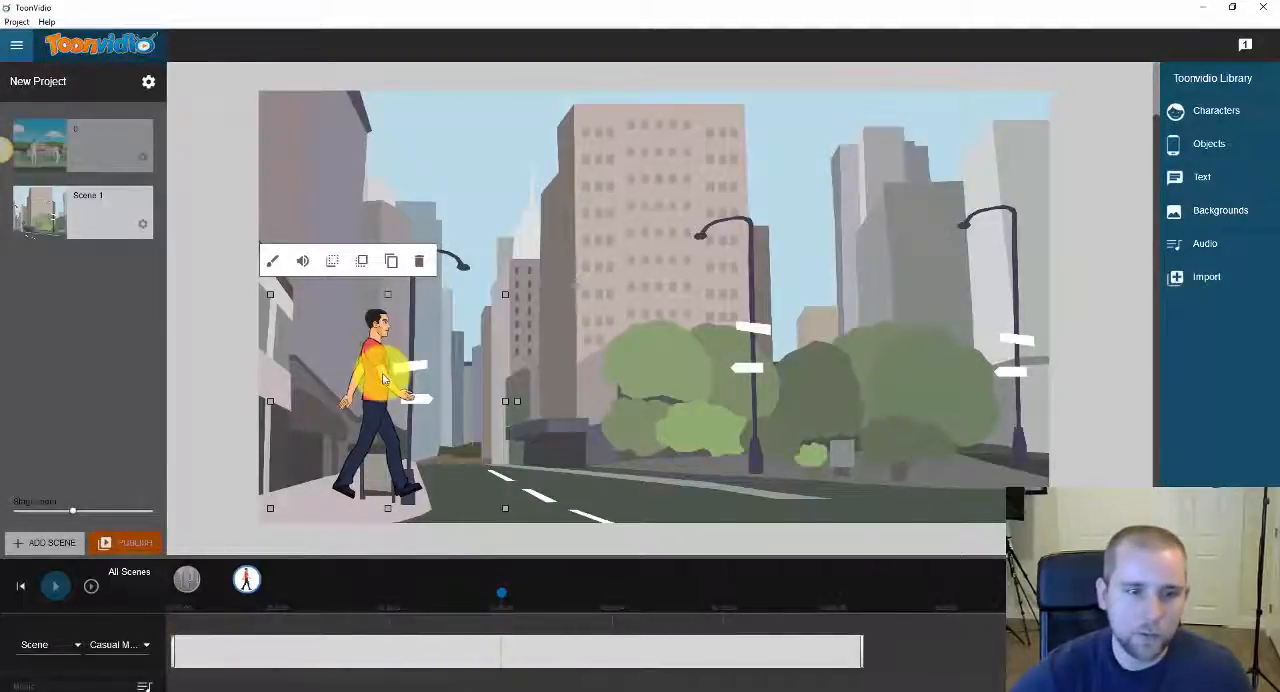
{"action": "left_click_drag", "start_coordinate": [385, 400], "coordinate": [880, 400]}
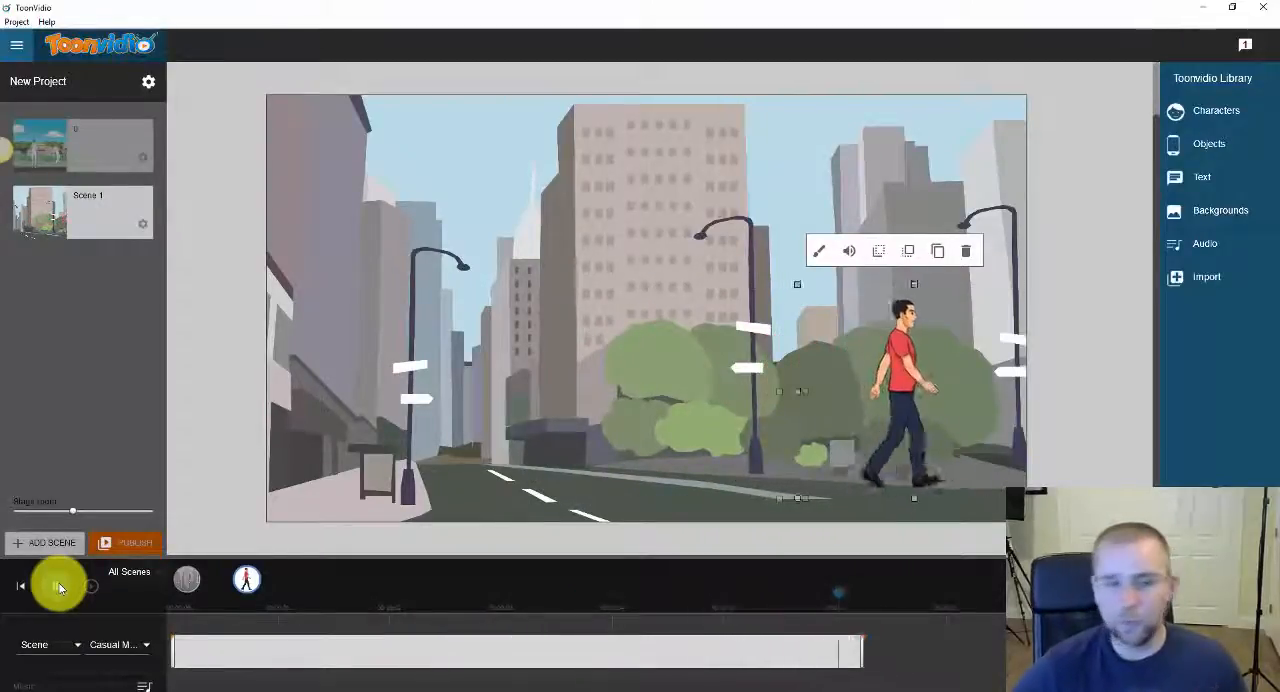
{"action": "left_click", "coordinate": [965, 250]}
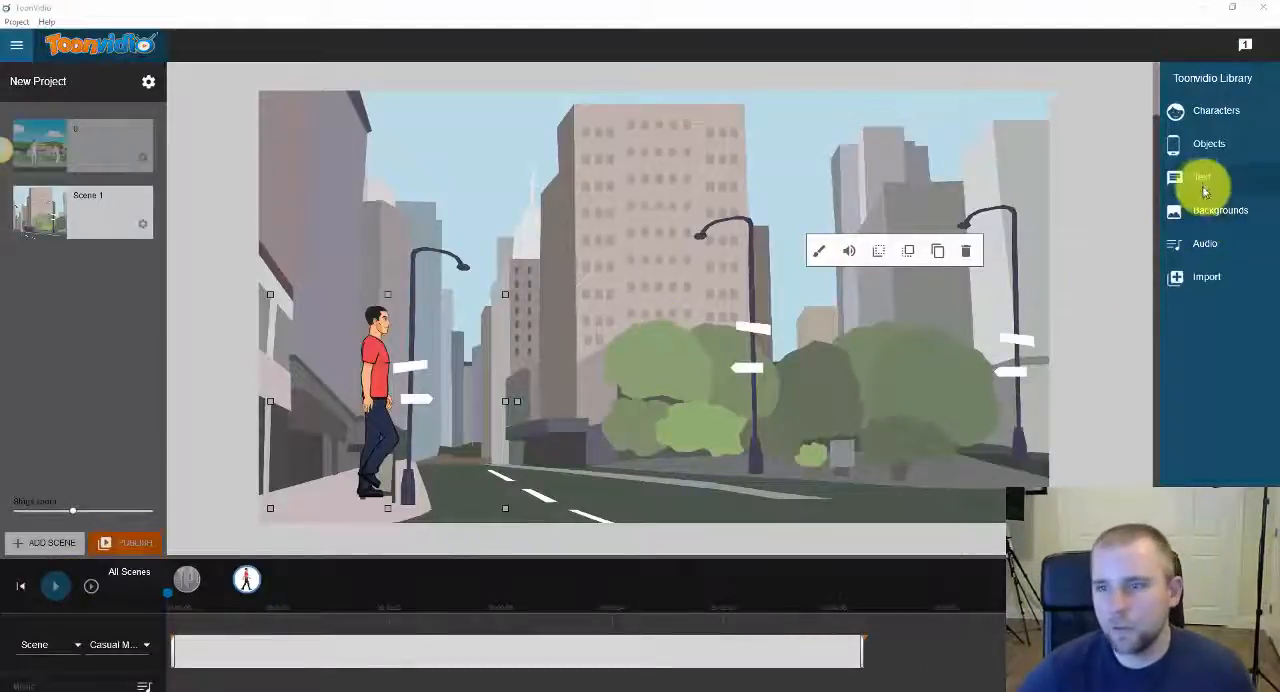
- Add the text 'SAMPLE TEXT' with a much larger font size
{"action": "left_click", "coordinate": [1204, 177]}
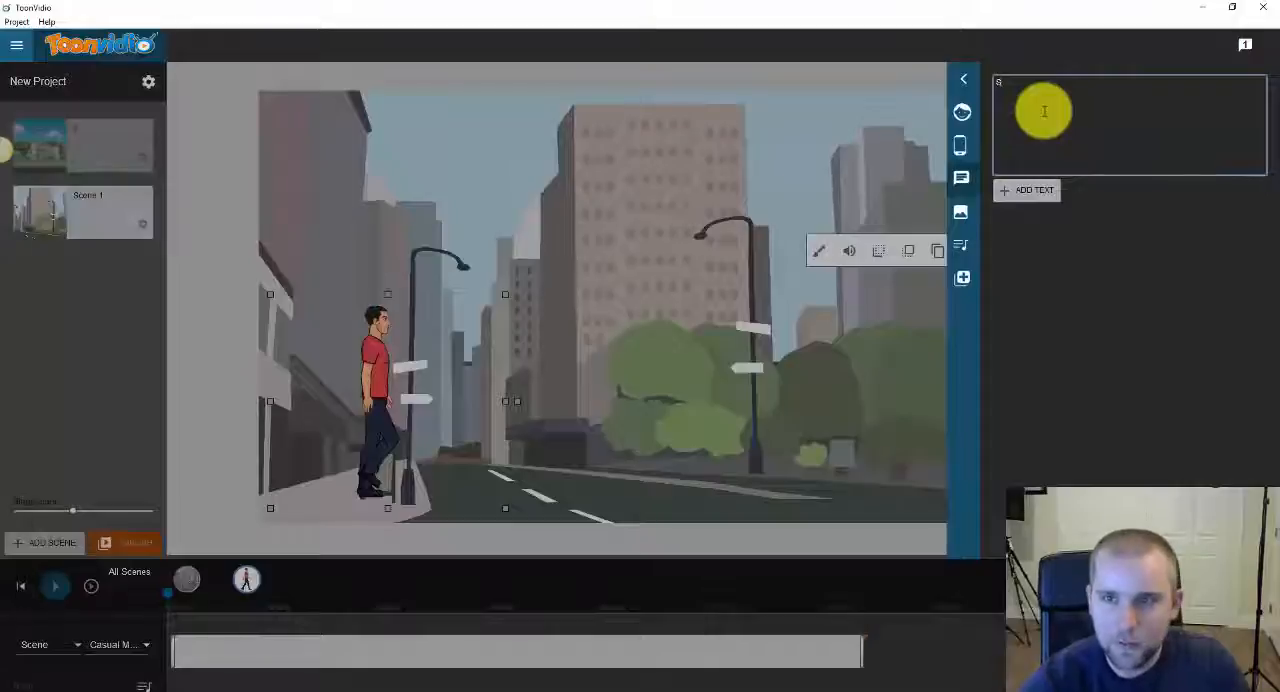
{"action": "type", "text": "SAMPLE TEXT"}
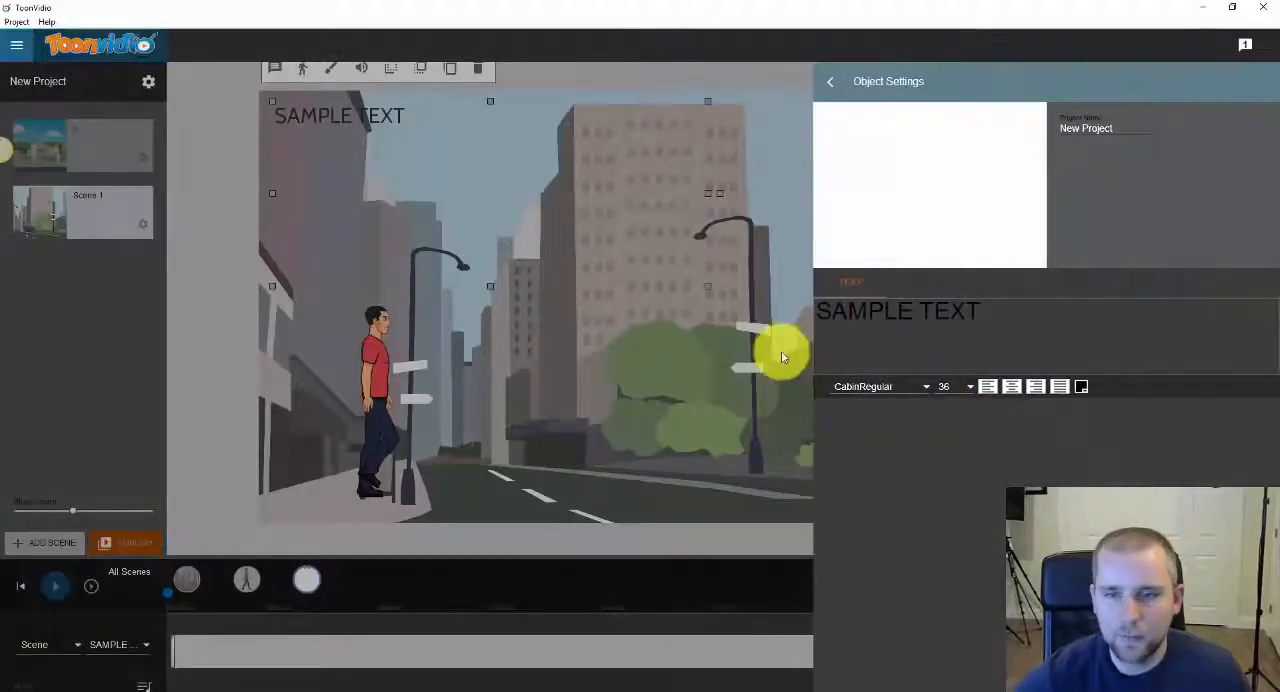
{"action": "left_click", "coordinate": [966, 386]}
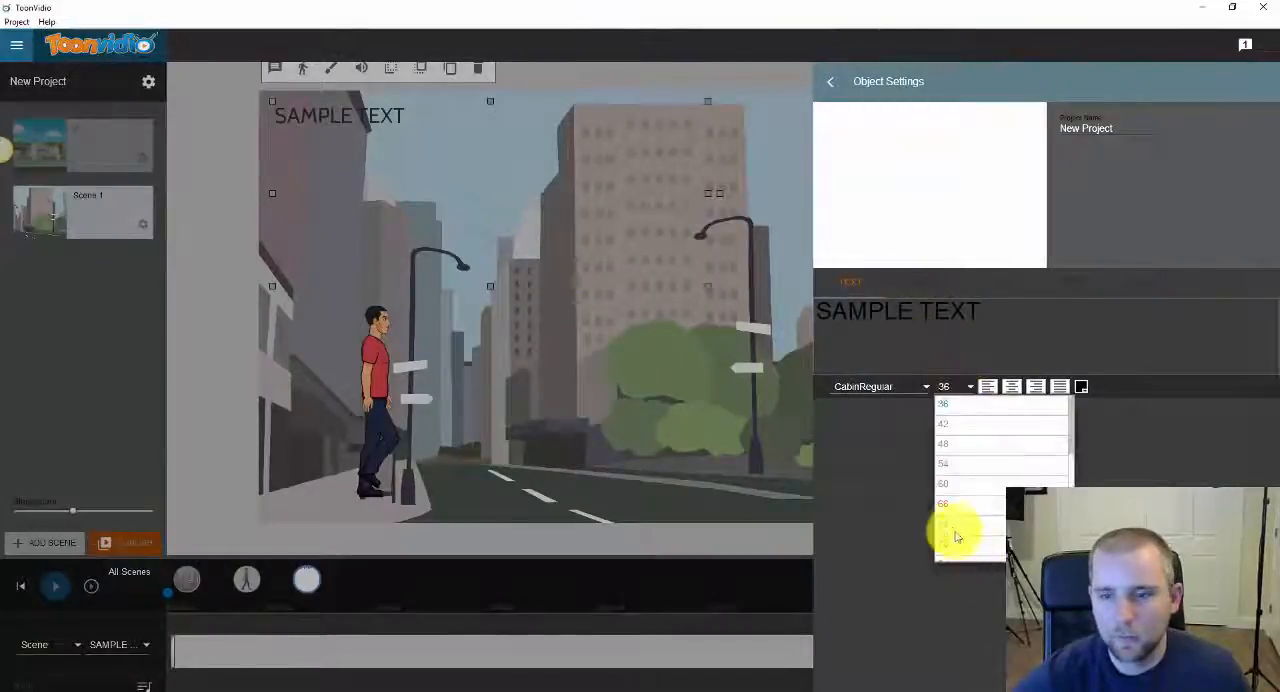
{"action": "left_click", "coordinate": [943, 470]}
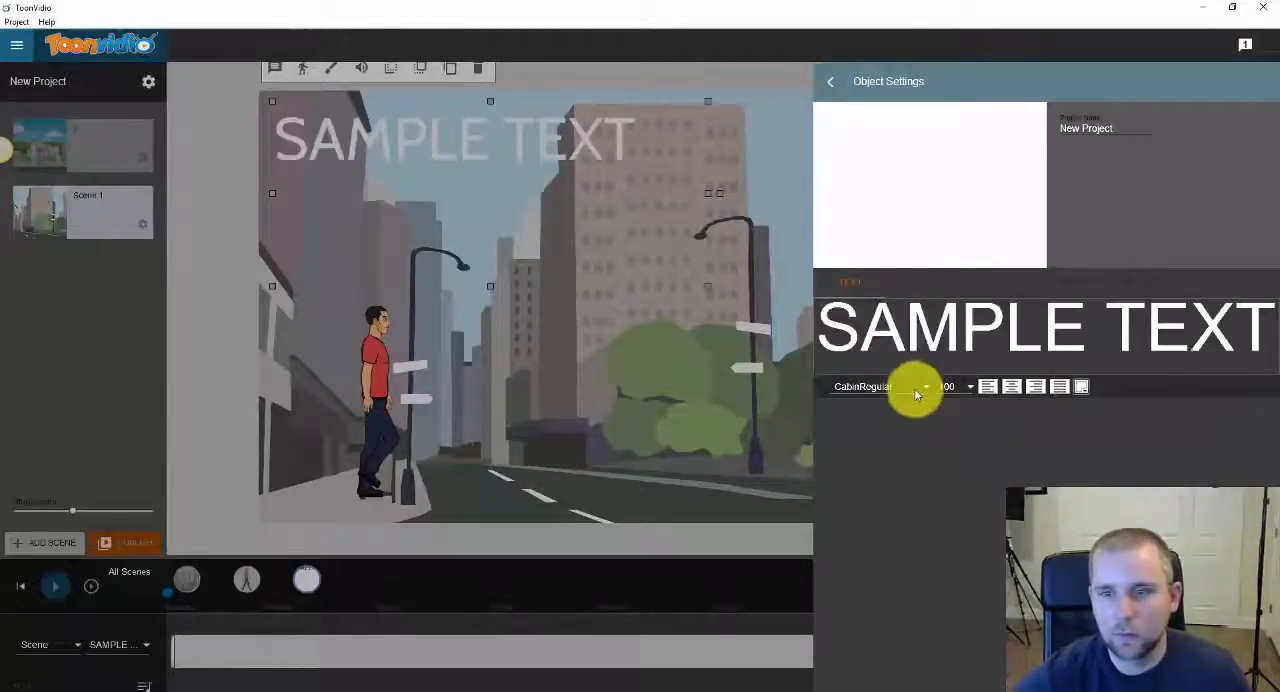
{"action": "left_click", "coordinate": [830, 81]}
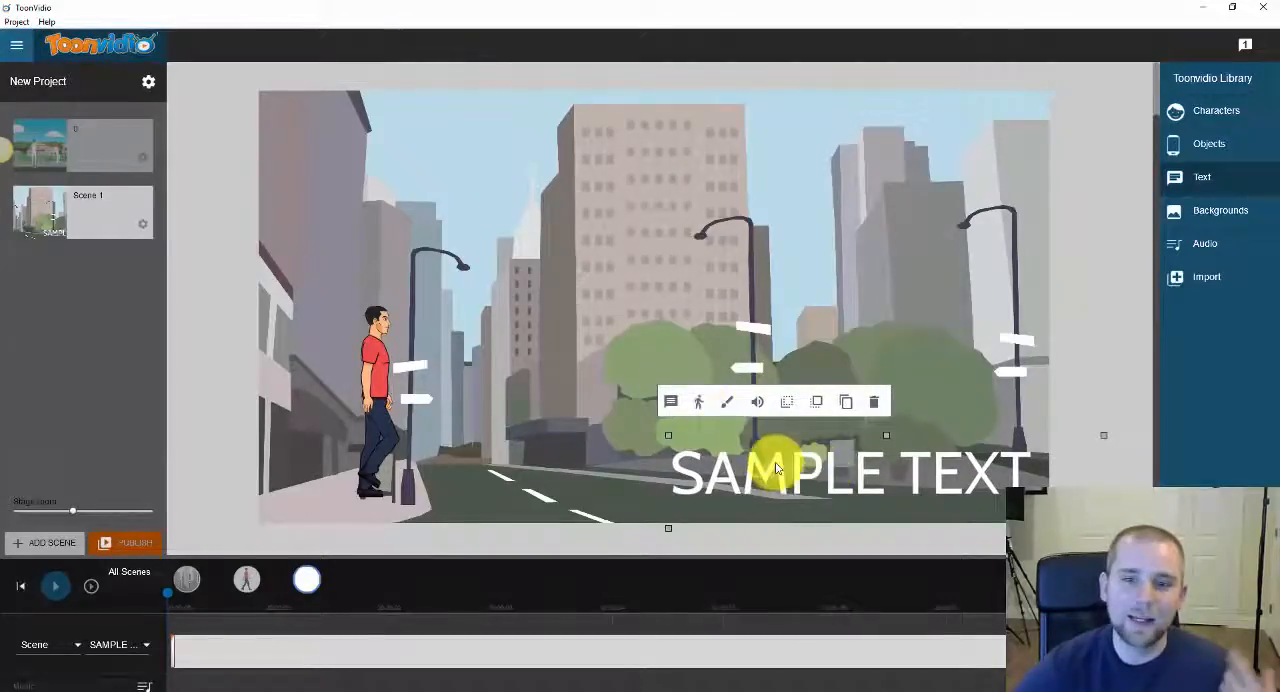
{"action": "mouse_move", "coordinate": [318, 625]}
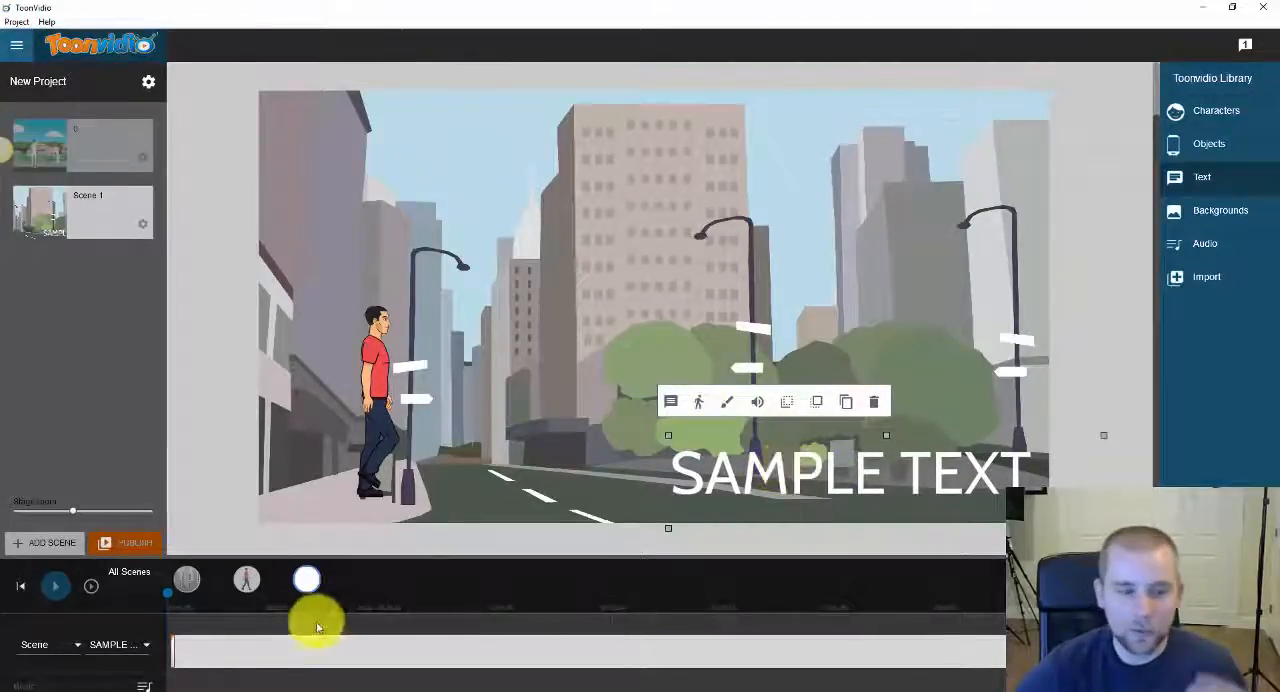
{"action": "mouse_move", "coordinate": [715, 450]}
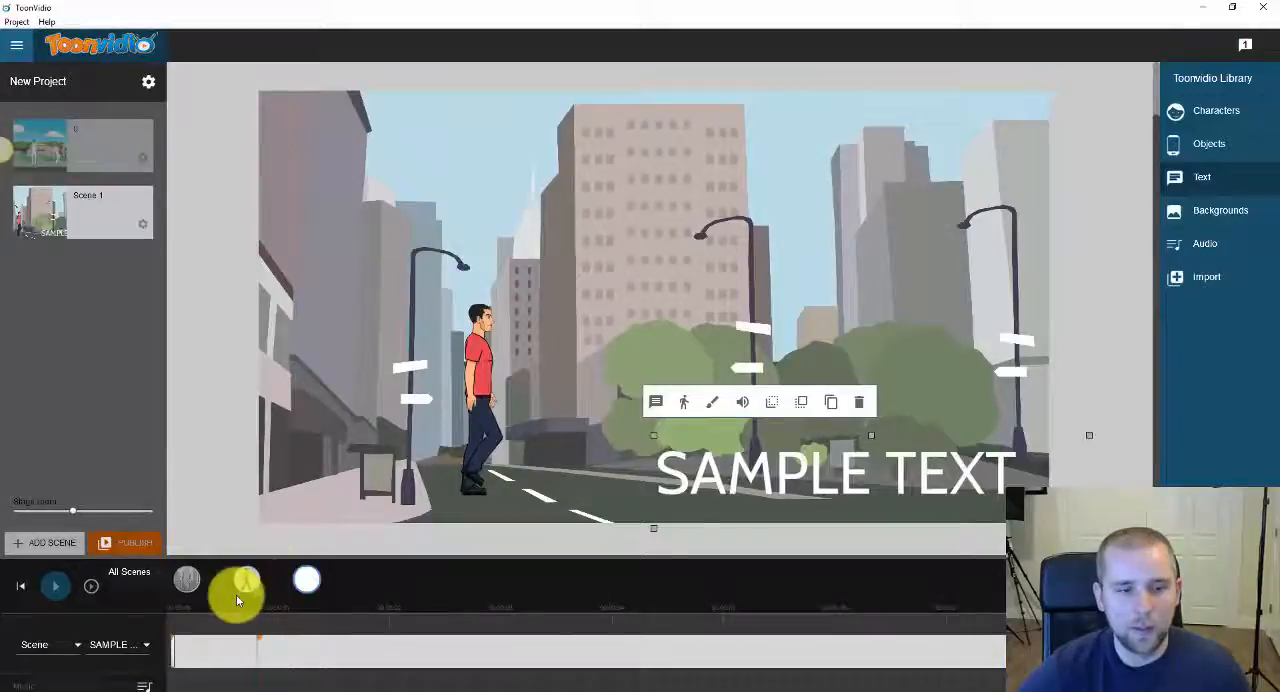
{"action": "left_click", "coordinate": [55, 586]}
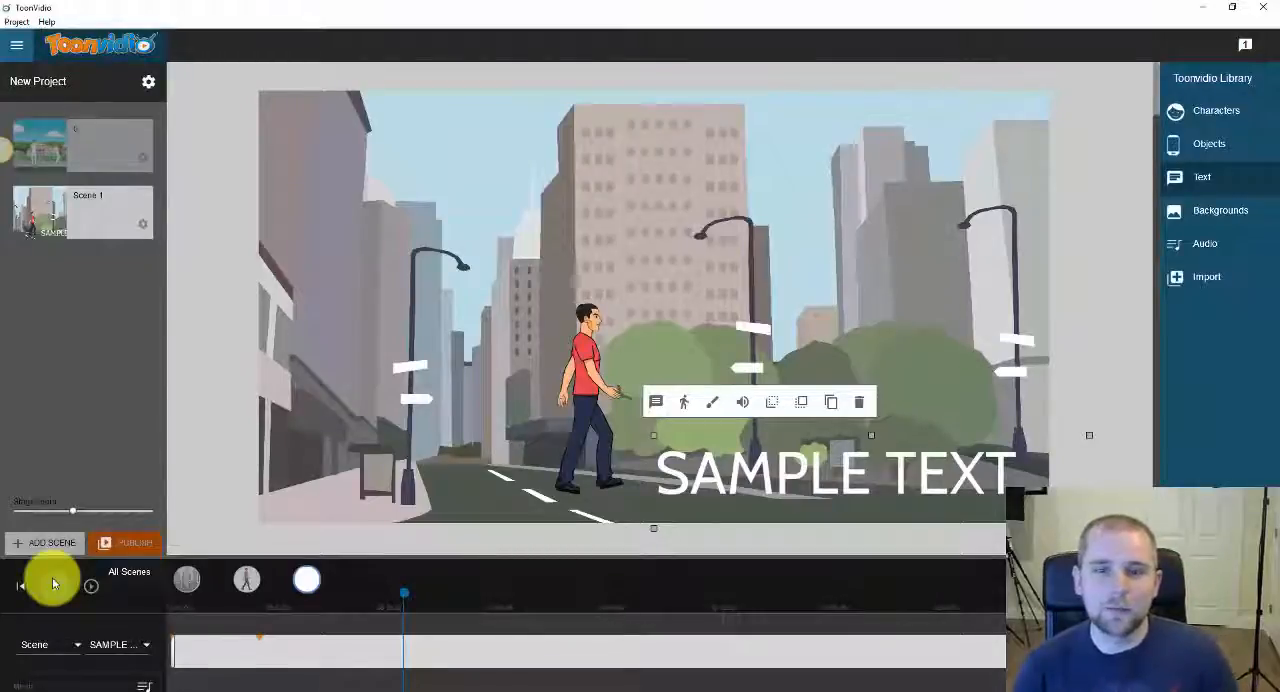
{"action": "left_click", "coordinate": [55, 586]}
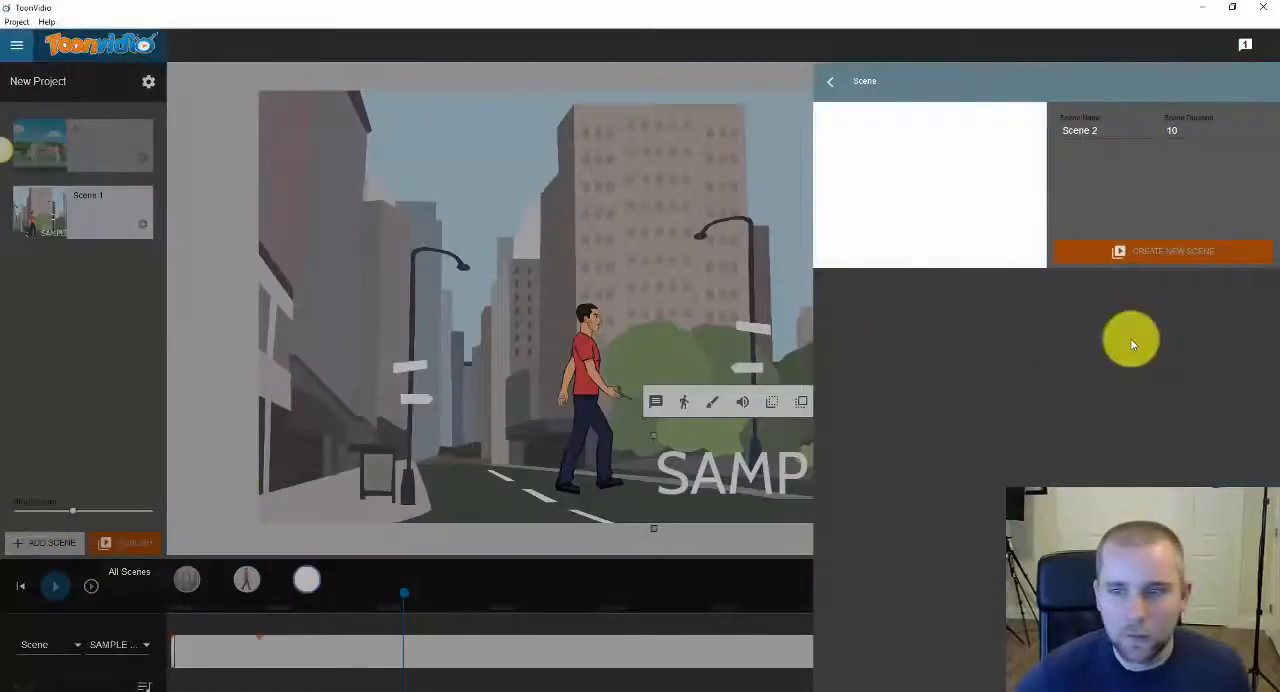
- Create Scene 2 and import field.mp4 as its video backdrop
{"action": "left_click", "coordinate": [1162, 251]}
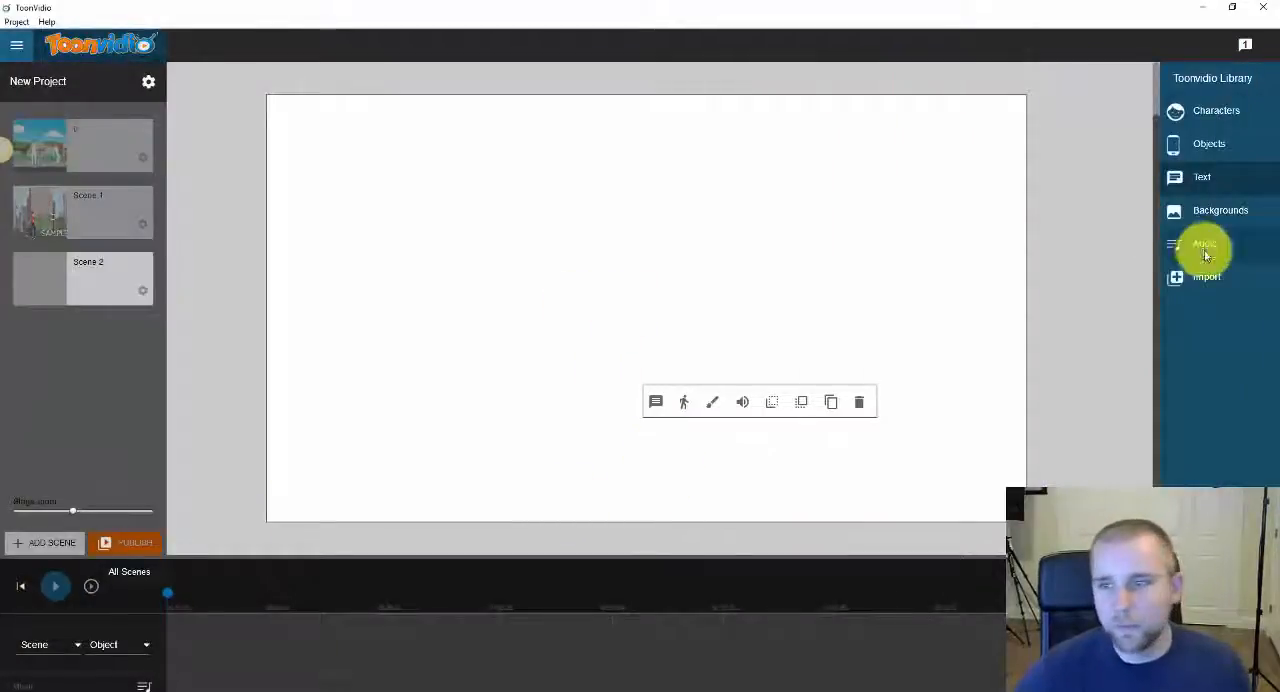
{"action": "mouse_move", "coordinate": [612, 233]}
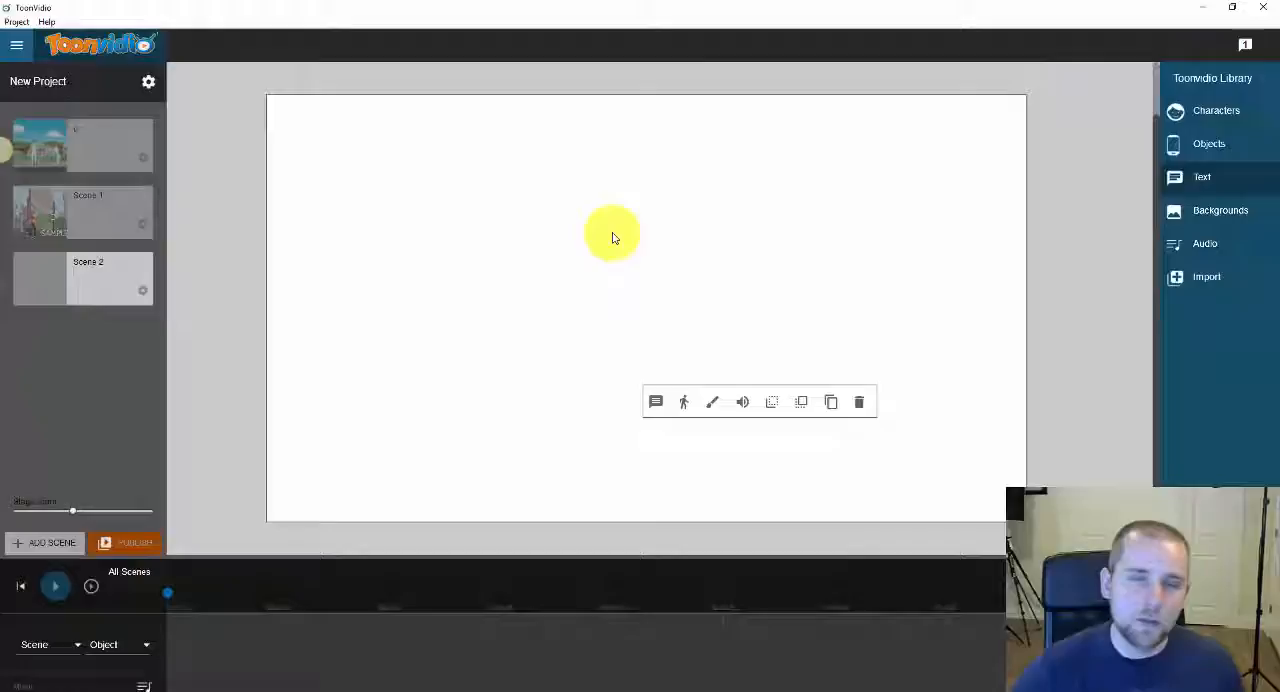
{"action": "mouse_move", "coordinate": [1206, 277]}
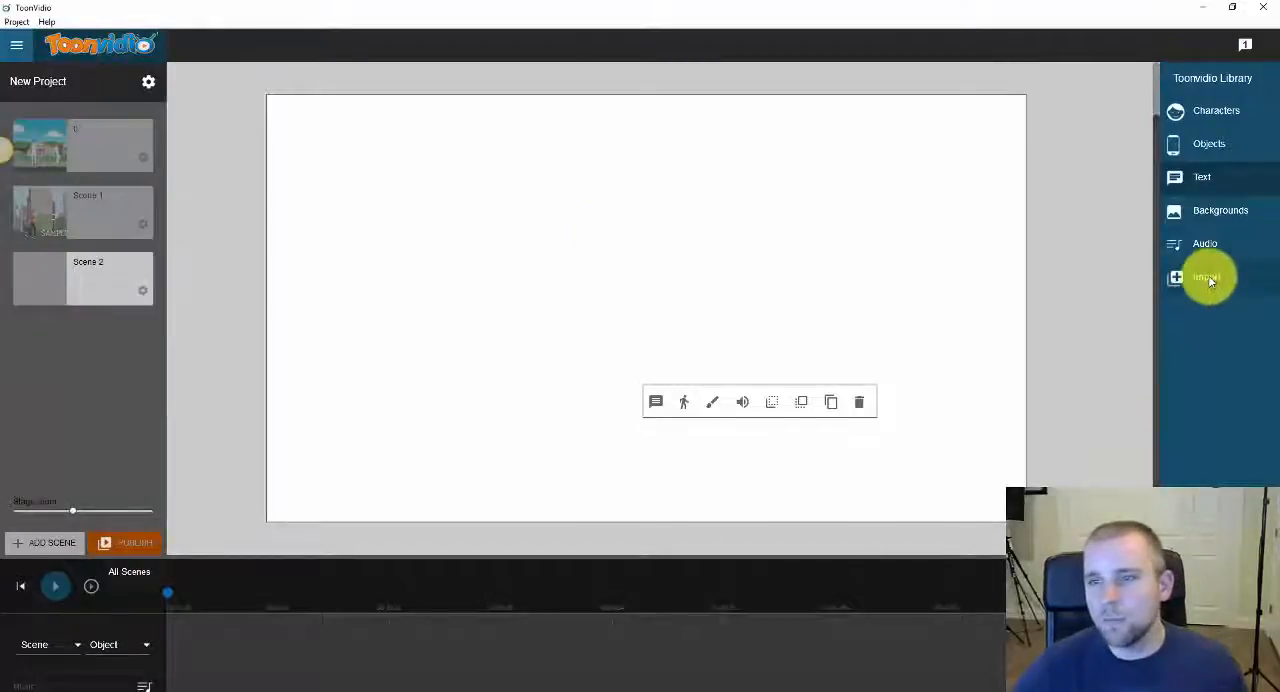
{"action": "left_click", "coordinate": [1207, 277]}
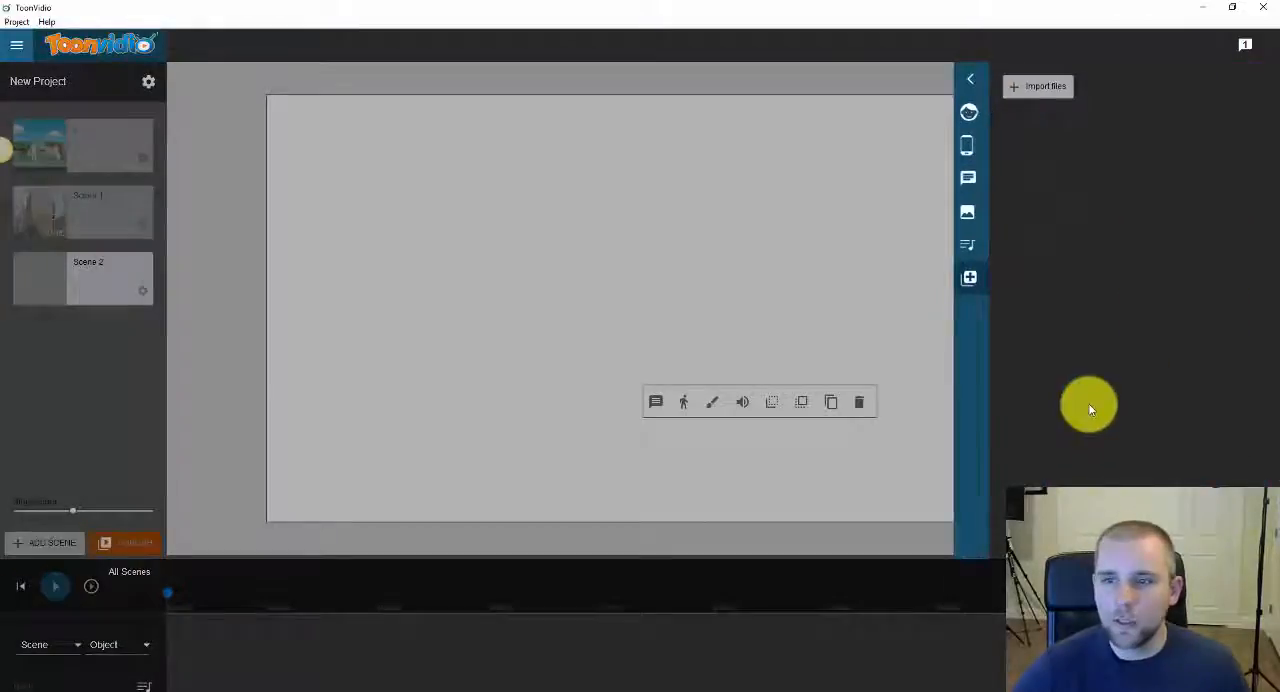
{"action": "mouse_move", "coordinate": [1028, 131]}
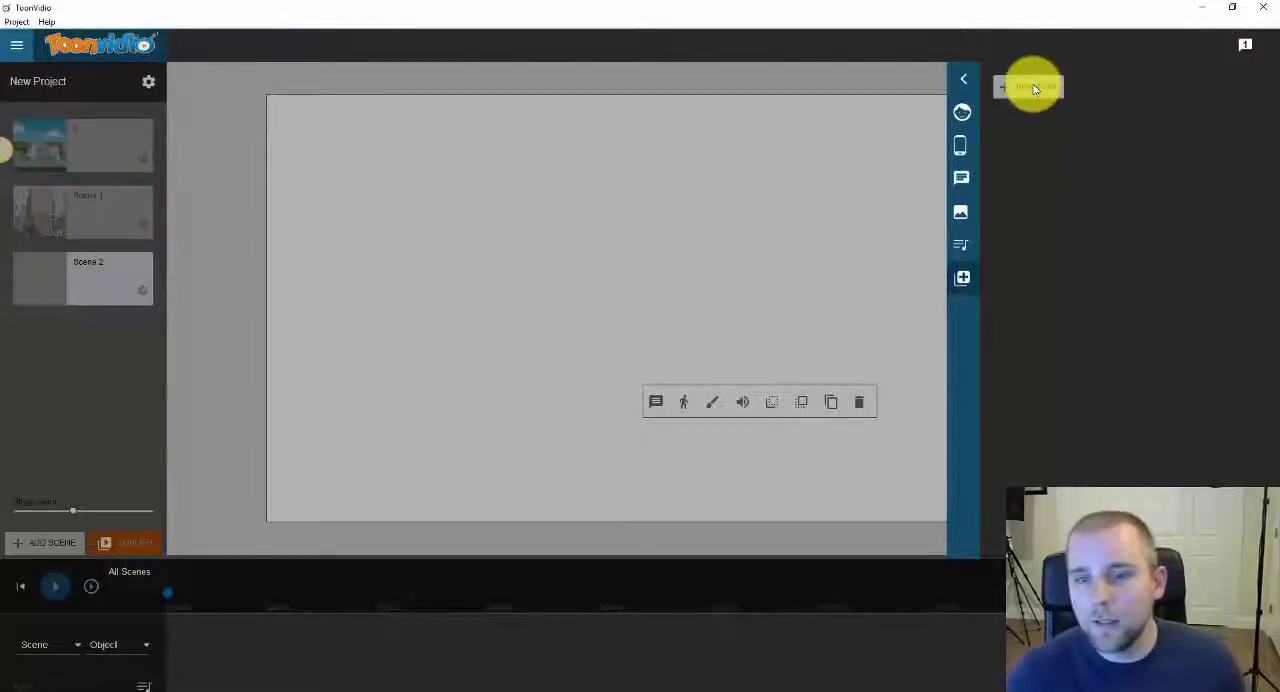
{"action": "left_click", "coordinate": [1030, 86]}
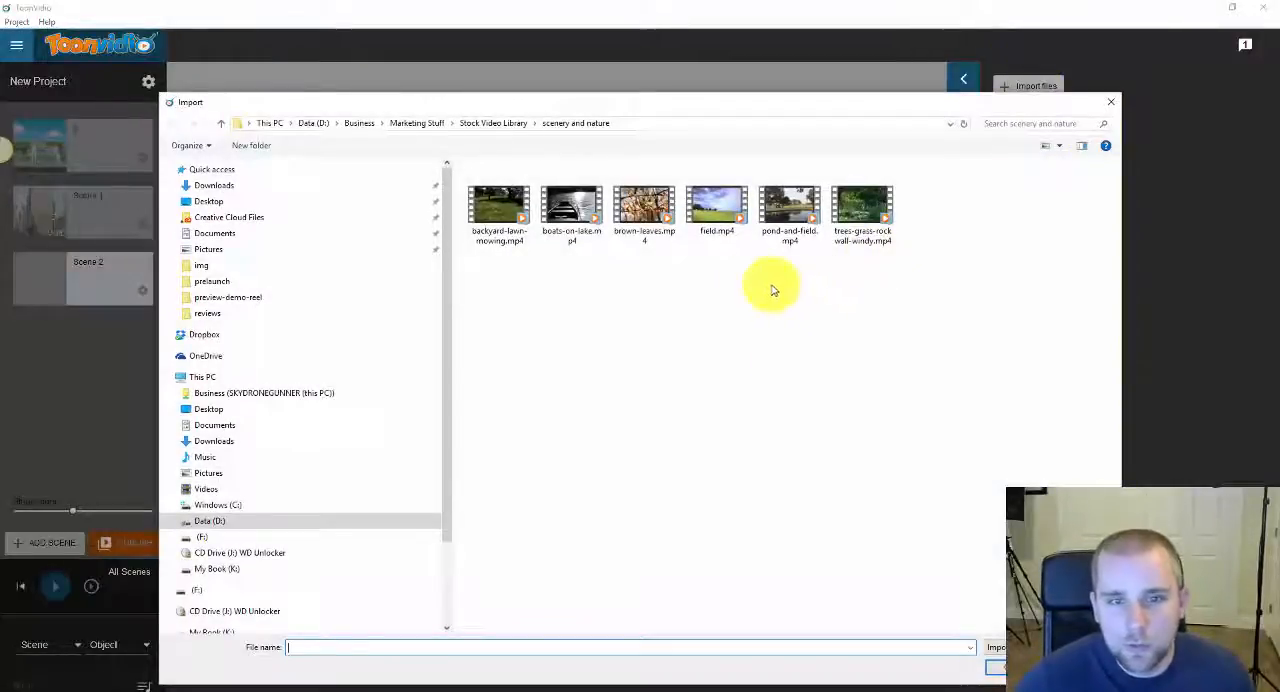
{"action": "left_click", "coordinate": [717, 205]}
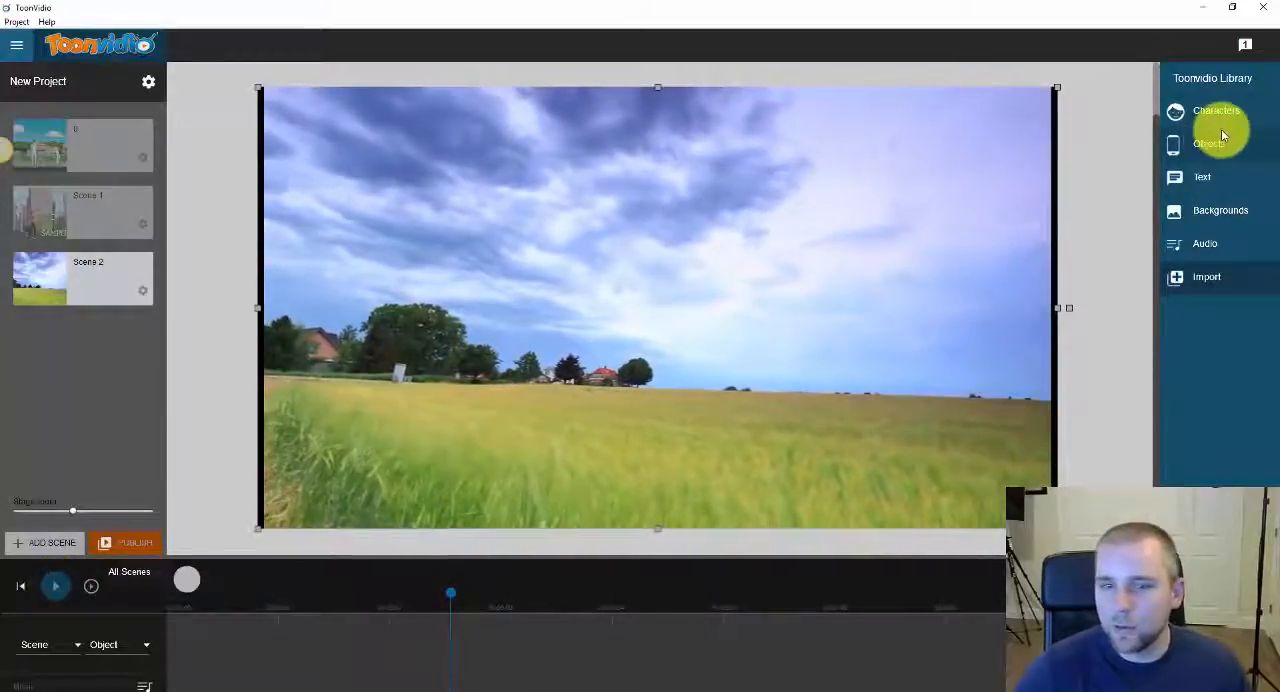
- Add the worker's Clapping animation on stage over the field video and replay the scene preview
{"action": "left_click", "coordinate": [1216, 111]}
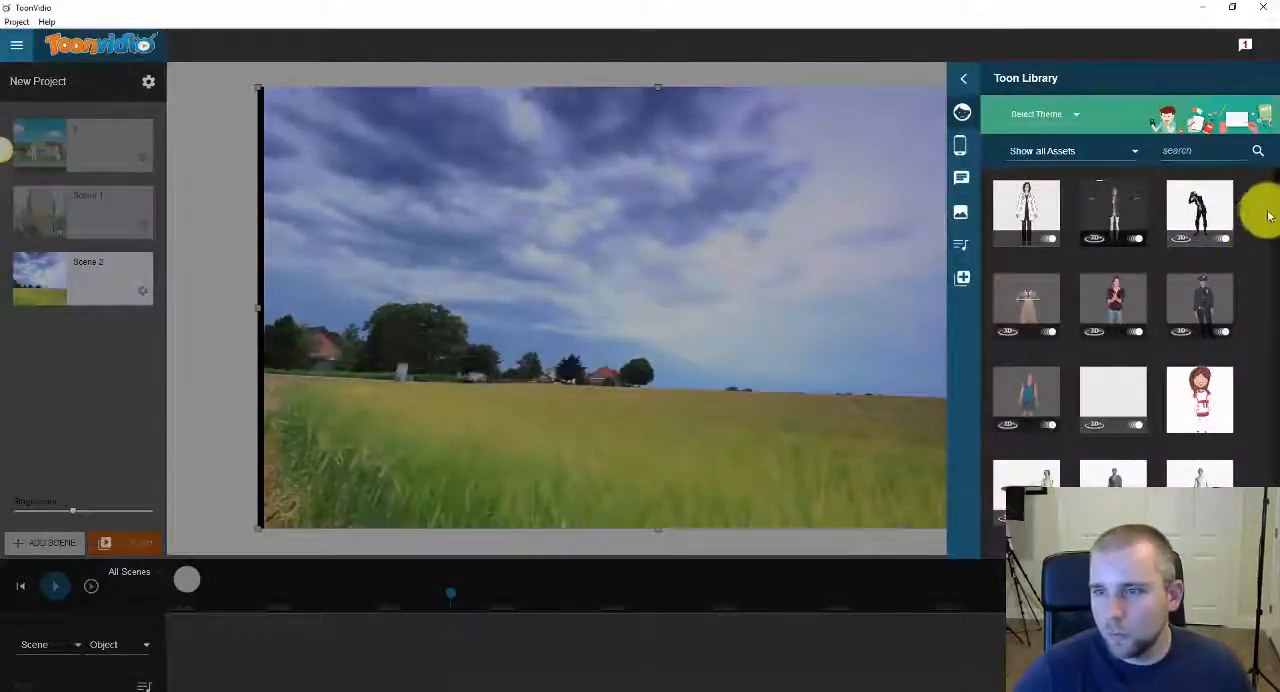
{"action": "scroll", "scroll_direction": "down", "scroll_amount": 3}
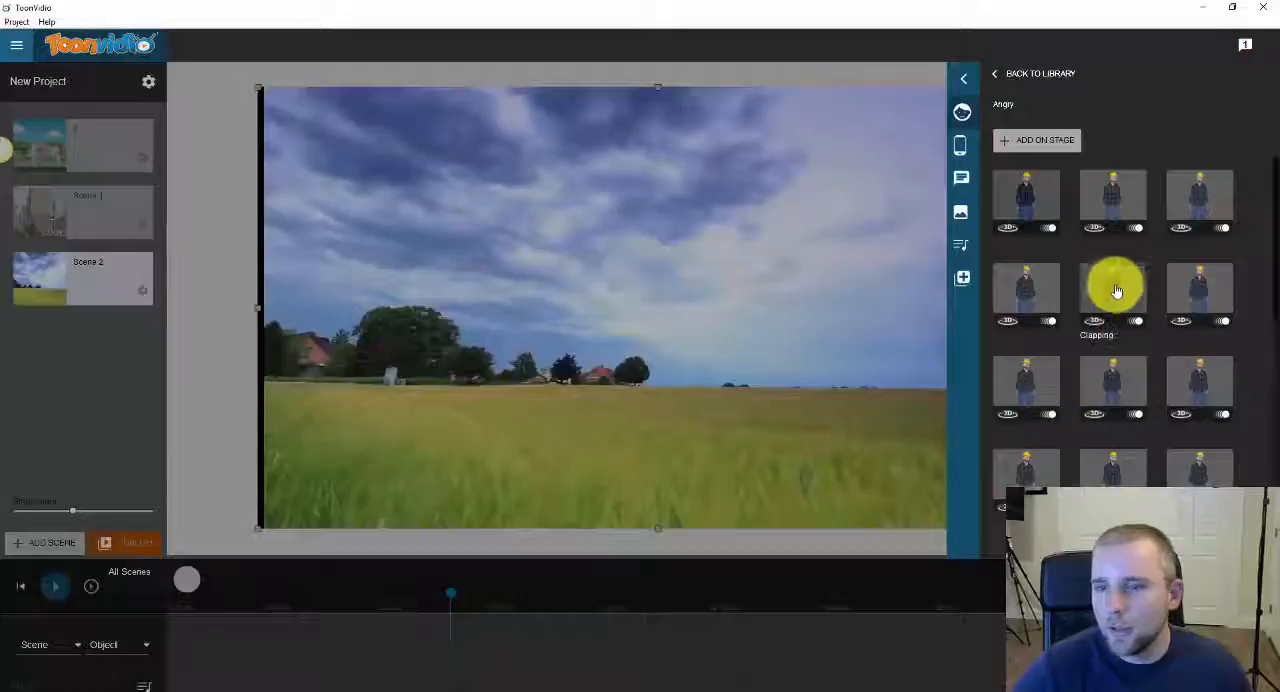
{"action": "mouse_move", "coordinate": [1095, 310]}
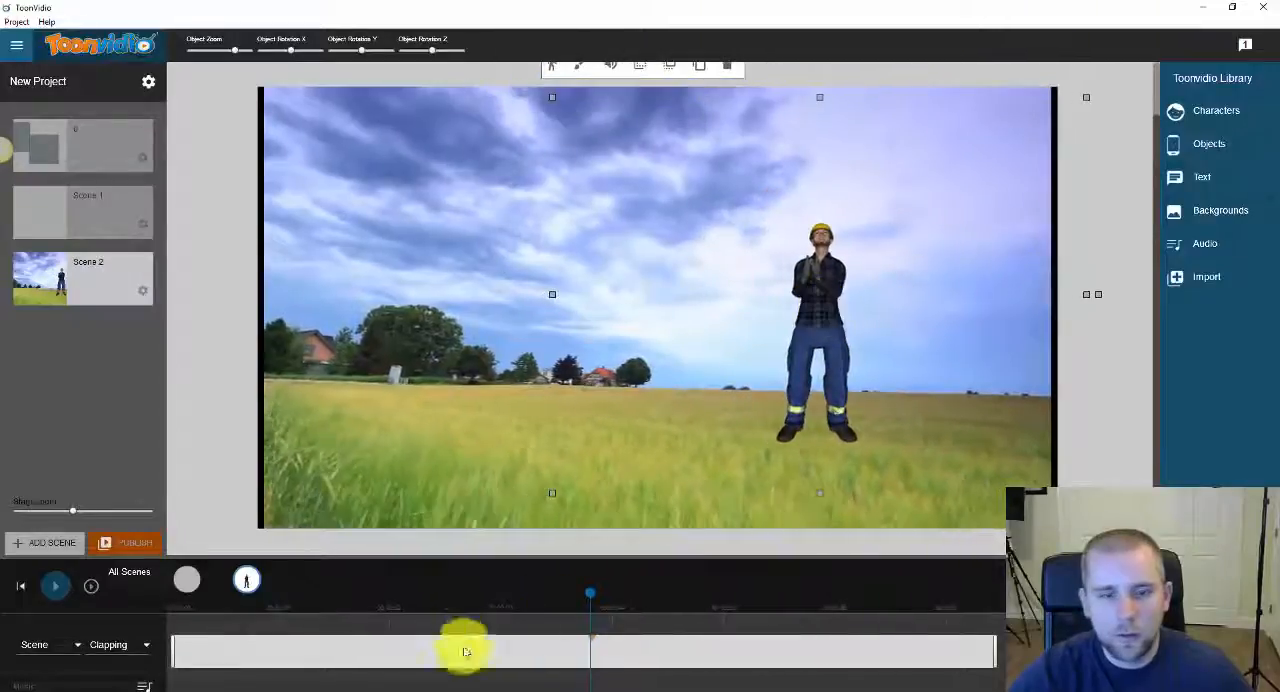
{"action": "left_click", "coordinate": [55, 586]}
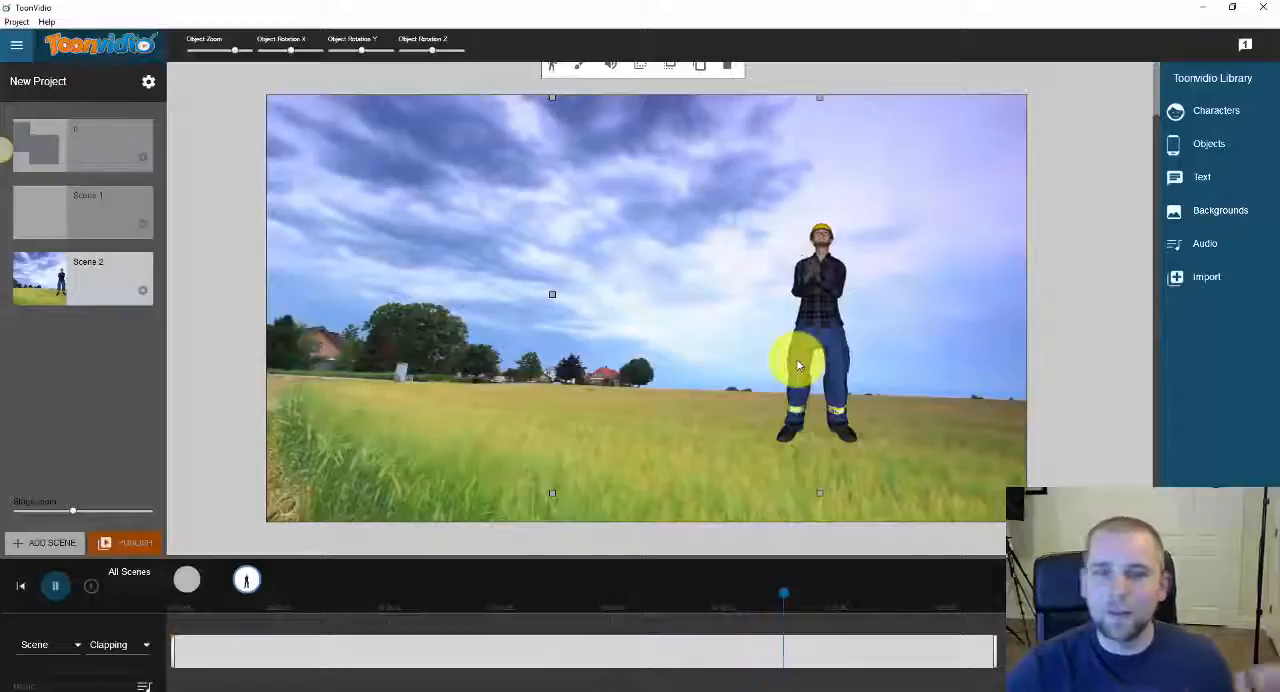
{"action": "left_click", "coordinate": [55, 585]}
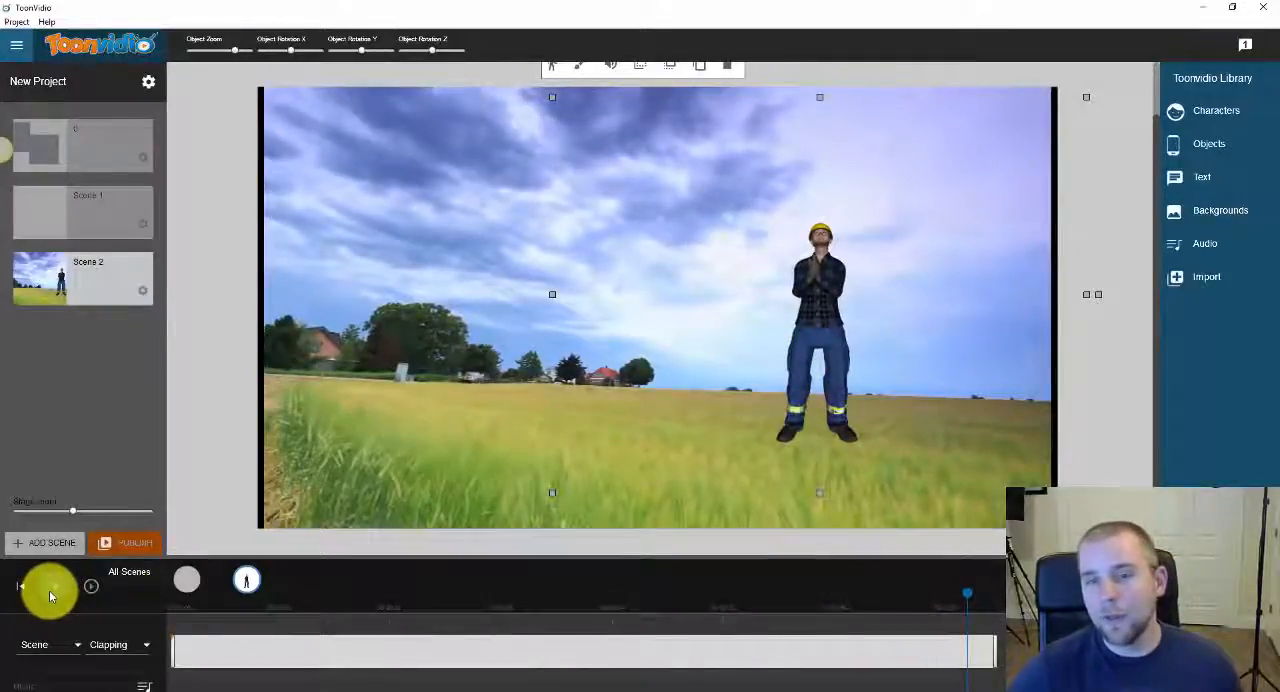
{"action": "left_click", "coordinate": [54, 585]}
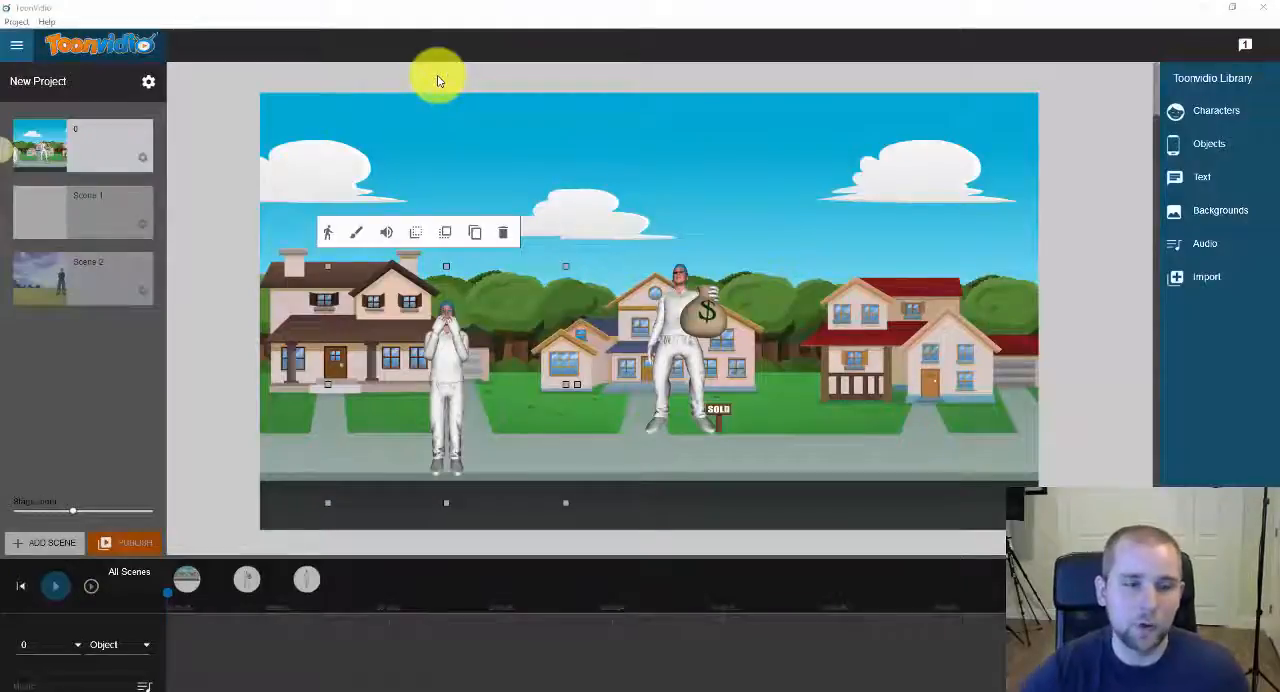
{"action": "mouse_move", "coordinate": [188, 620]}
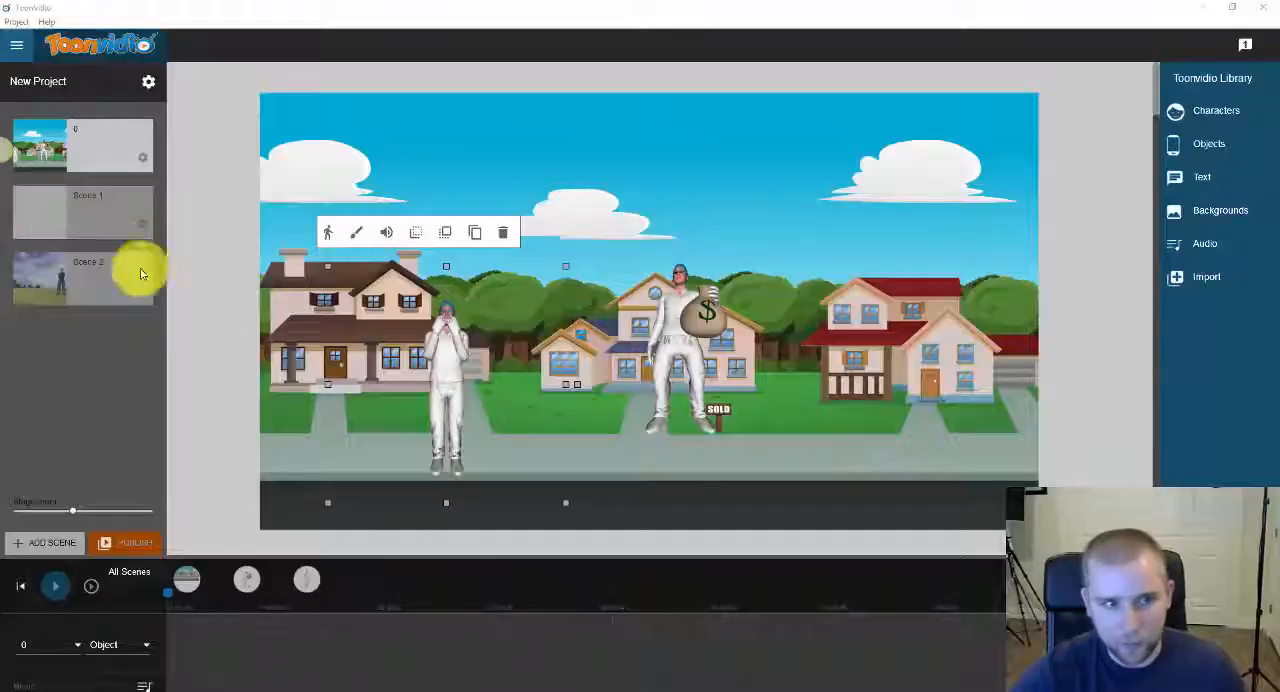
- Switch between the suburban and city street scenes, landing on the city street with all scenes on the timeline
{"action": "left_click", "coordinate": [82, 212]}
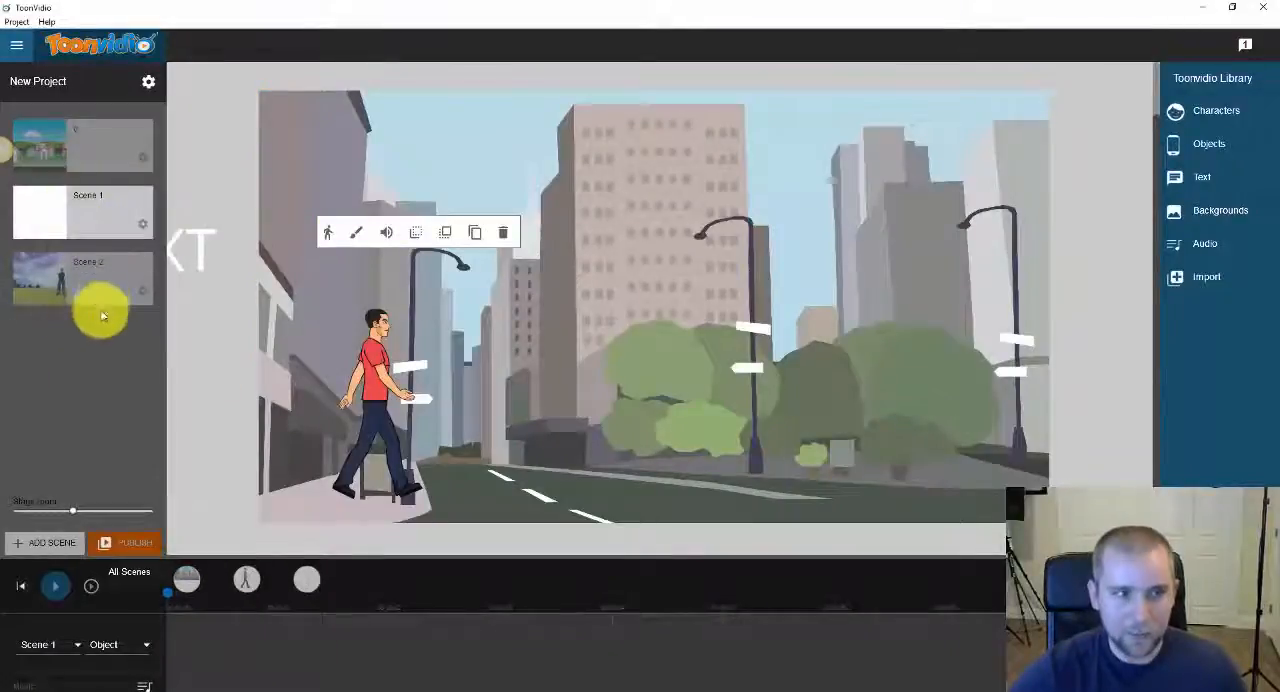
{"action": "left_click", "coordinate": [82, 145]}
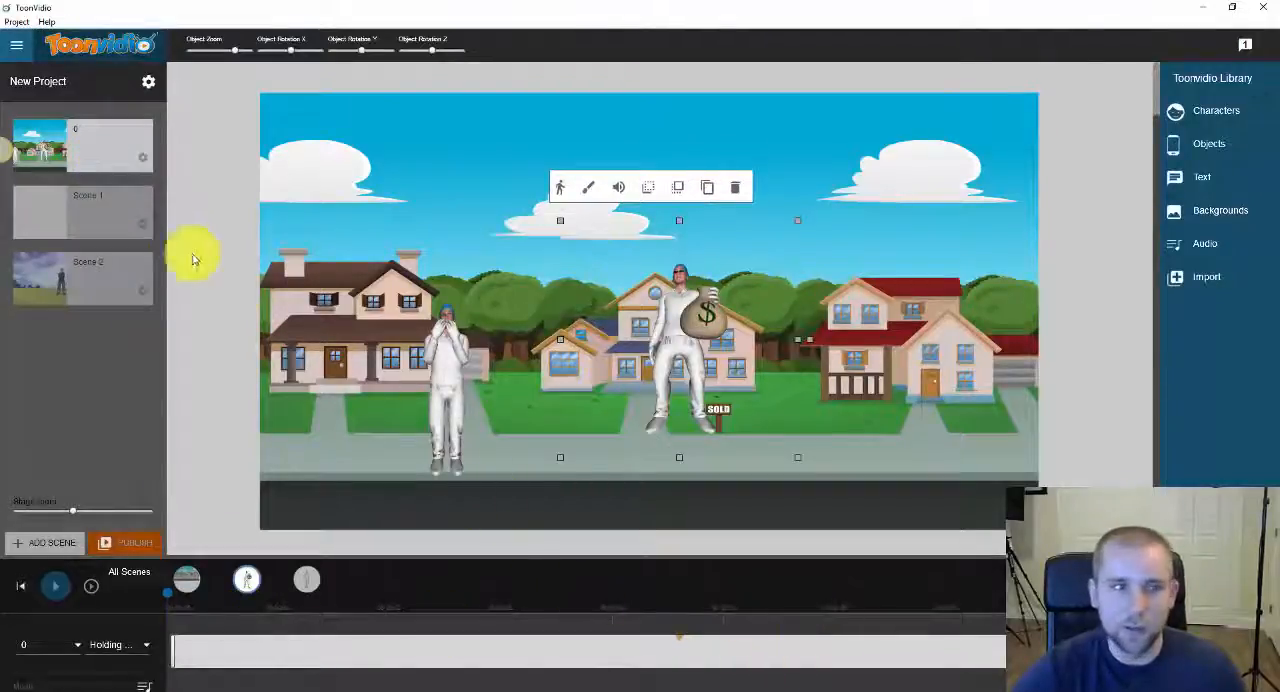
{"action": "left_click", "coordinate": [82, 145]}
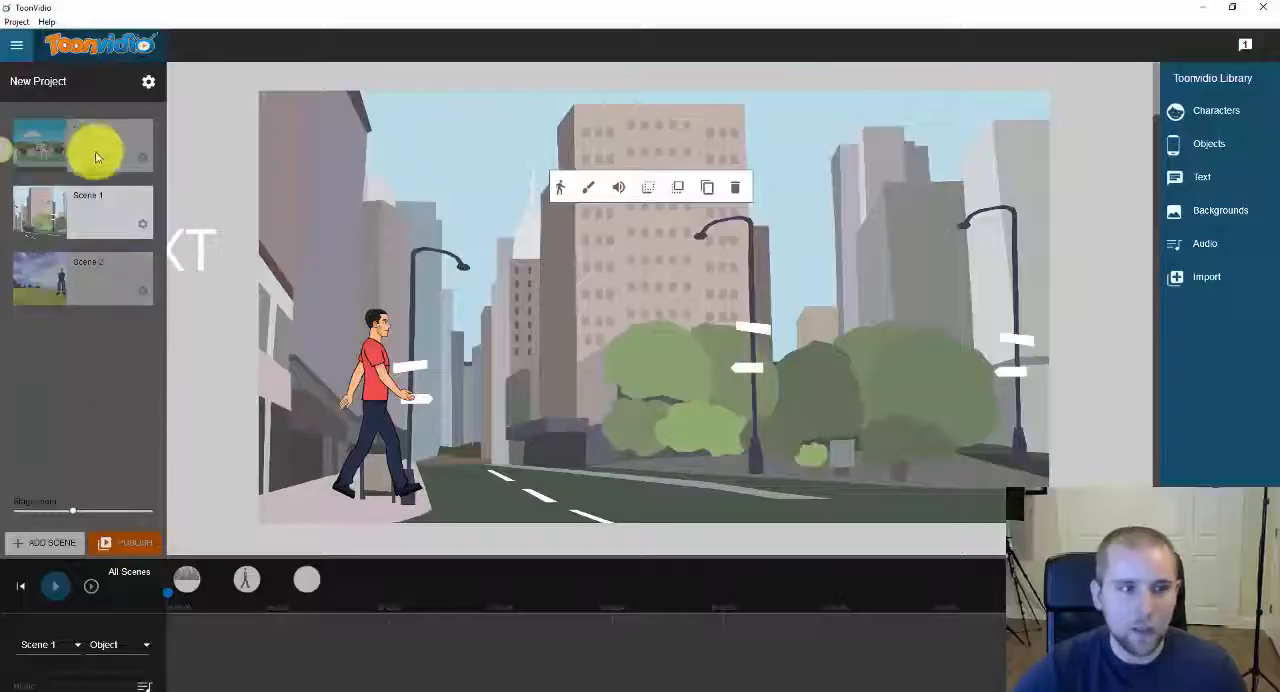
{"action": "left_click", "coordinate": [83, 145]}
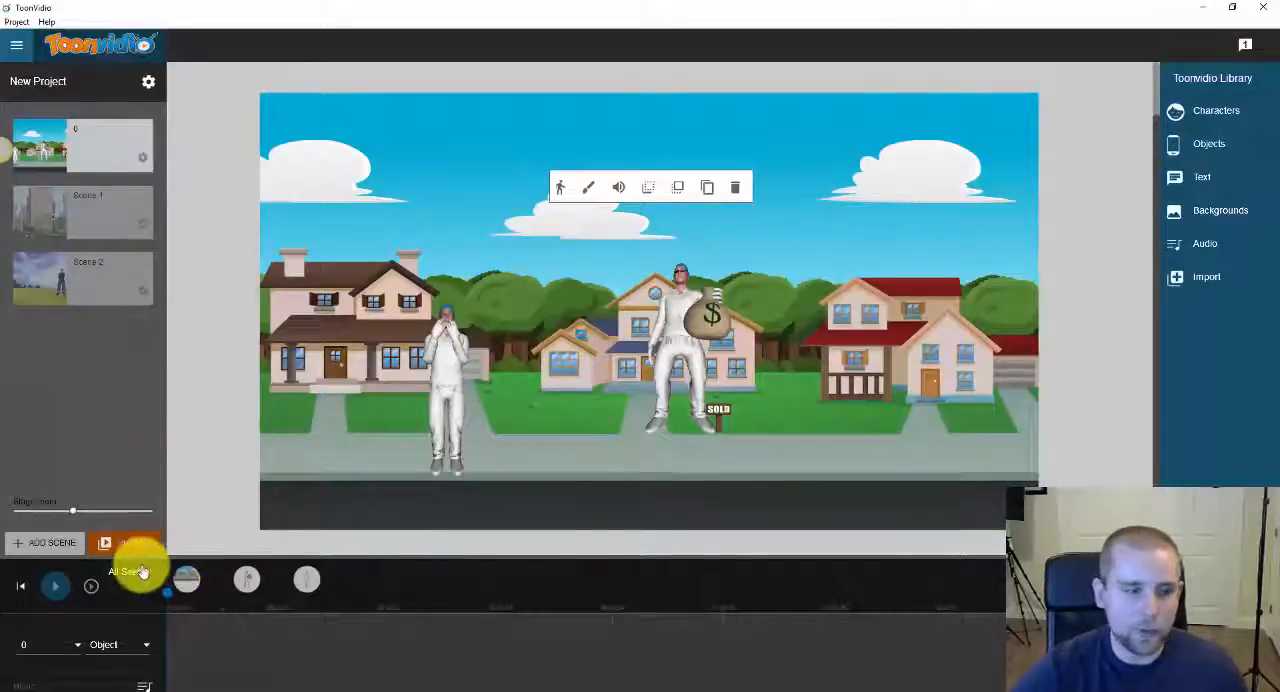
{"action": "mouse_move", "coordinate": [130, 571]}
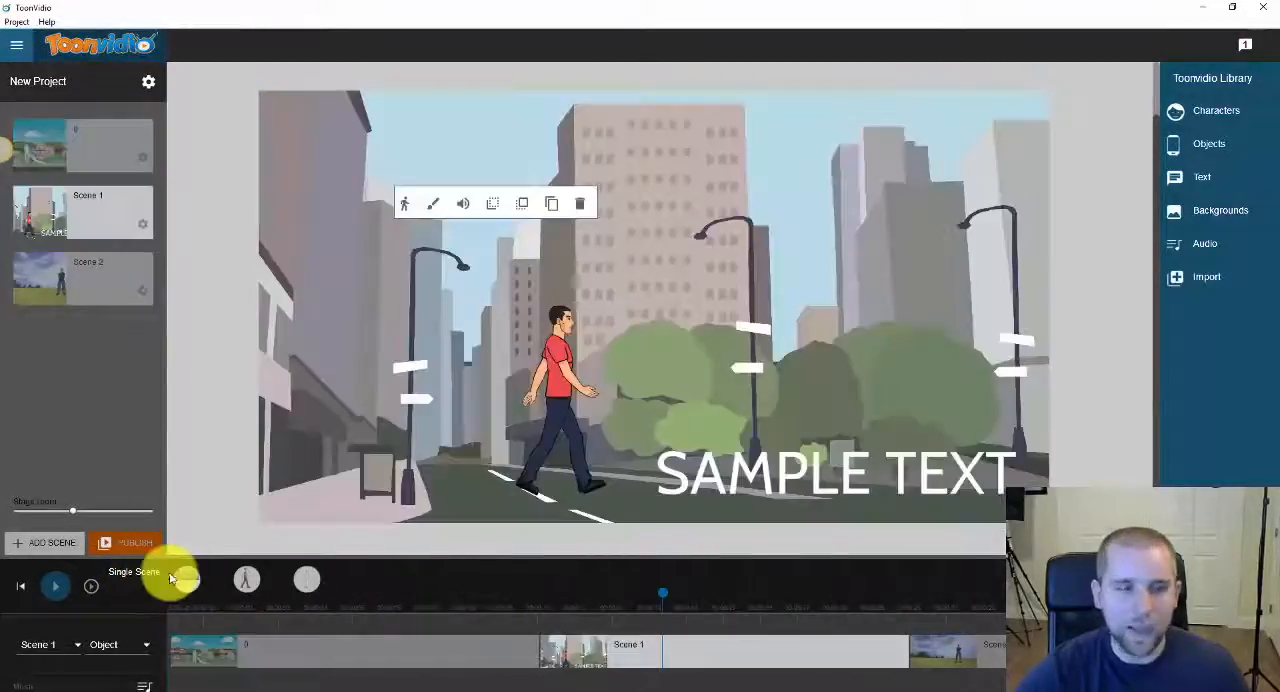
- Limit the timeline to the current scene and select the walking man to show his animation track
{"action": "left_click", "coordinate": [246, 579]}
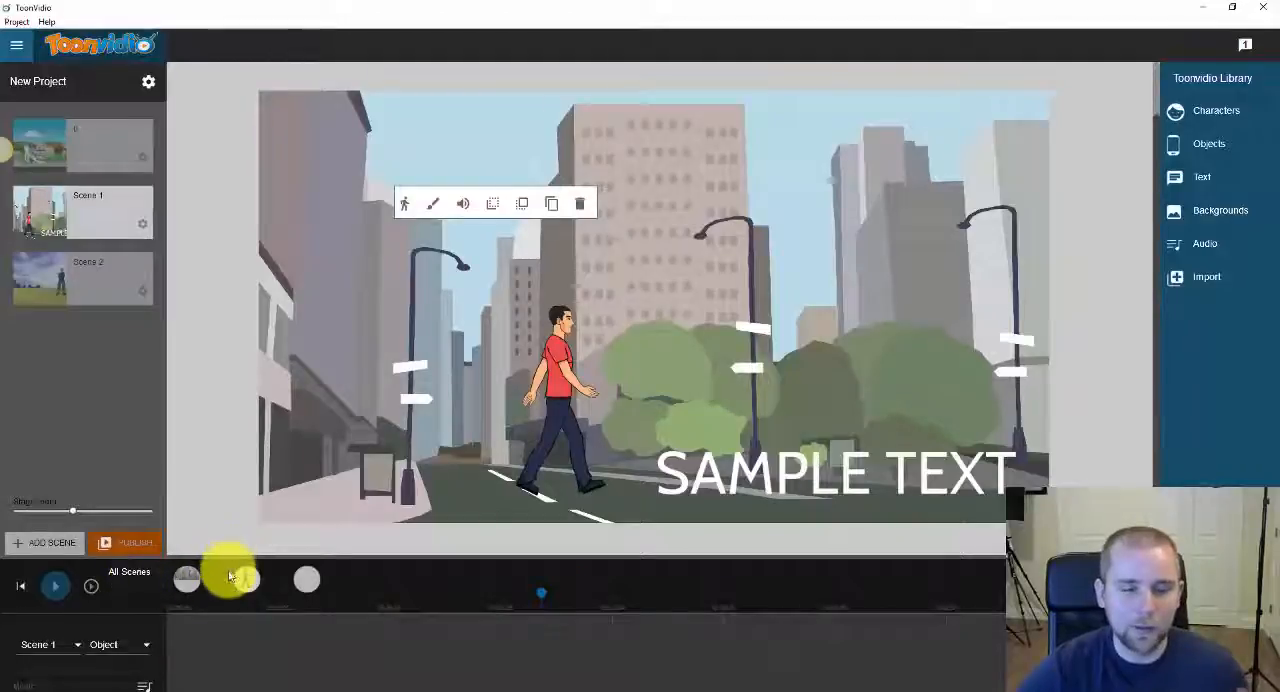
{"action": "left_click", "coordinate": [557, 380]}
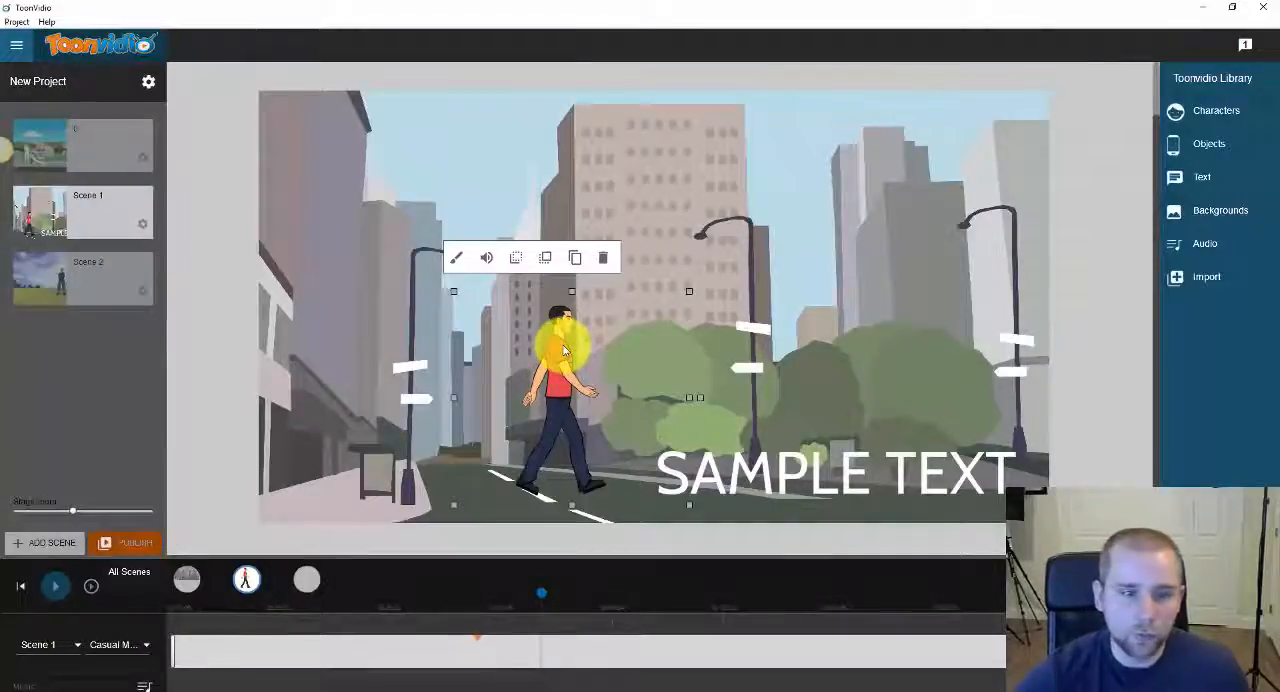
{"action": "left_click", "coordinate": [186, 580]}
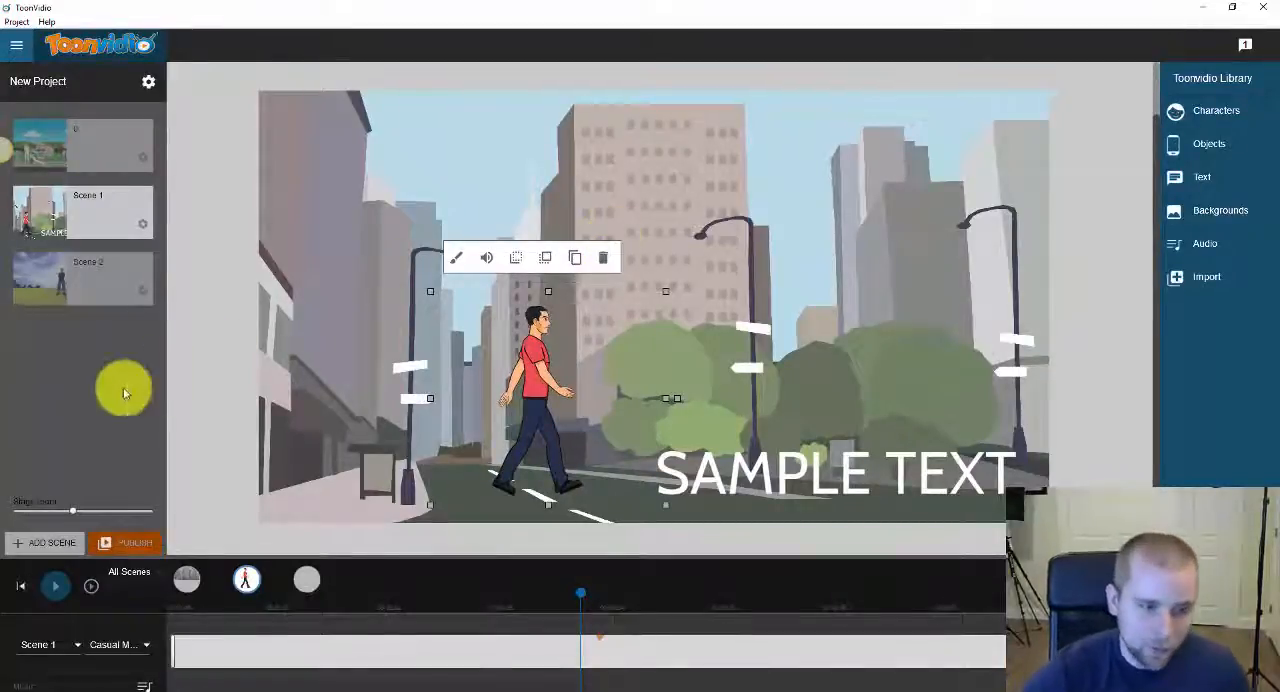
- Bring up the Publish panel offering MP4 format at WEB (720) resolution
{"action": "left_click", "coordinate": [124, 542]}
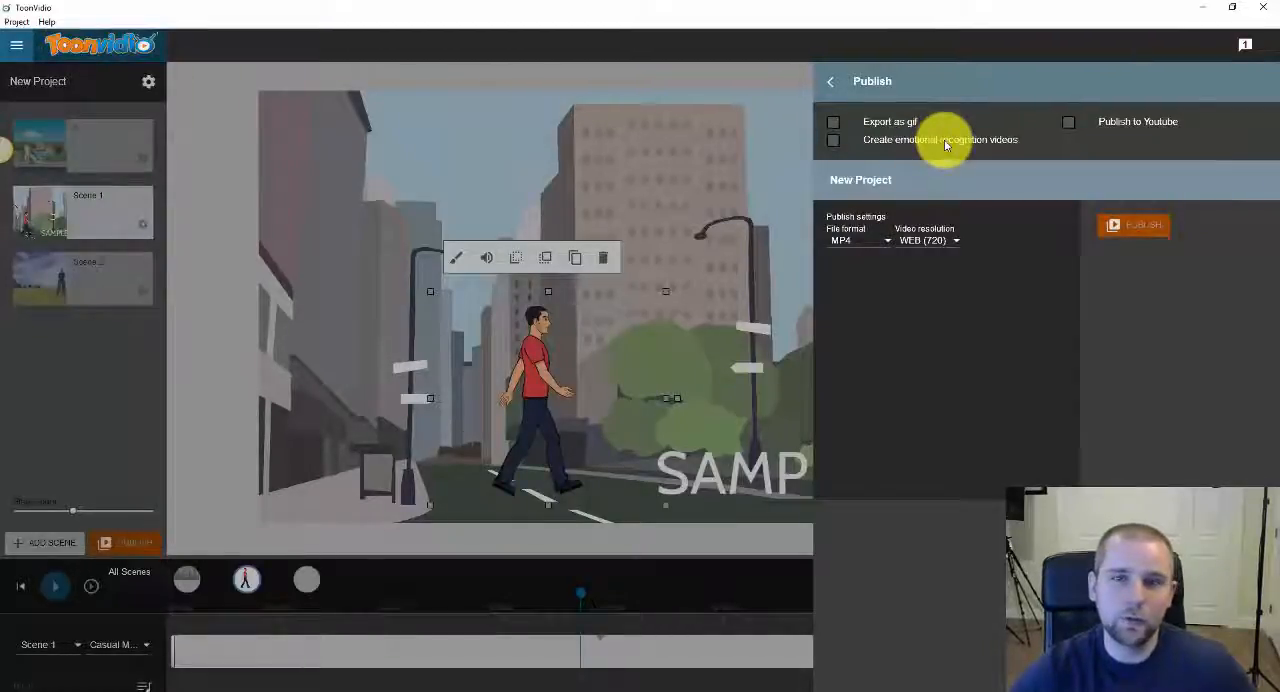
{"action": "mouse_move", "coordinate": [872, 152]}
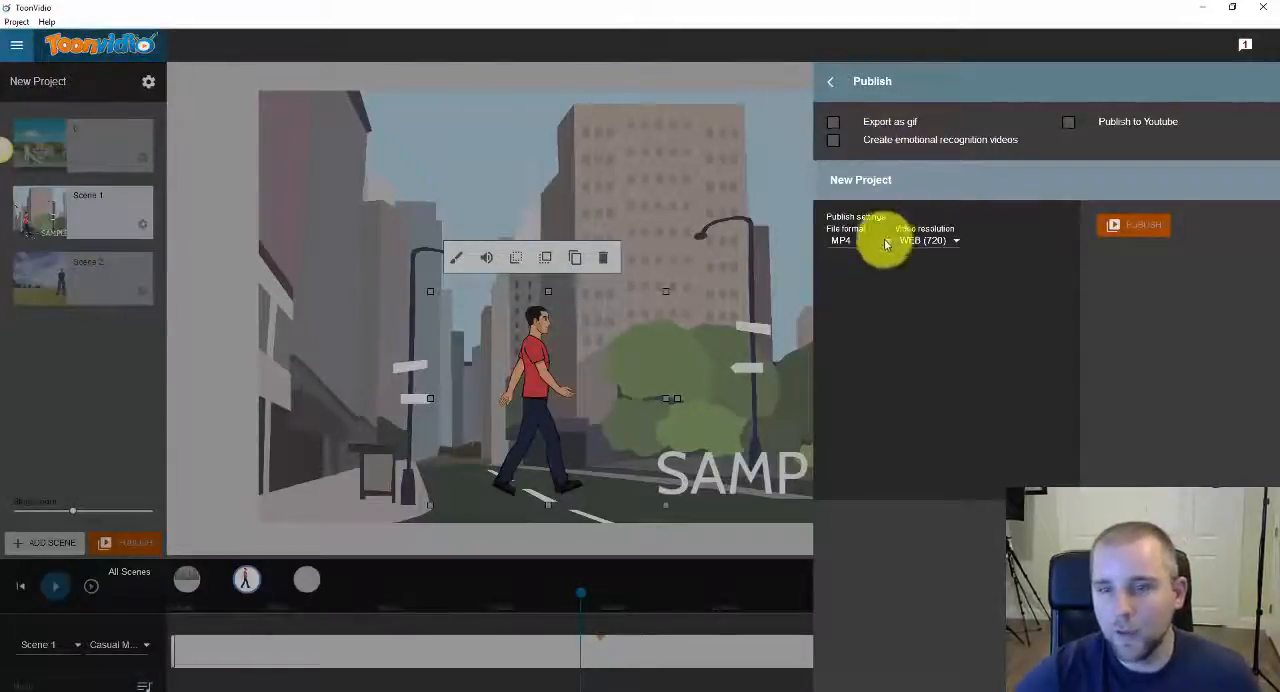
{"action": "mouse_move", "coordinate": [1046, 243]}
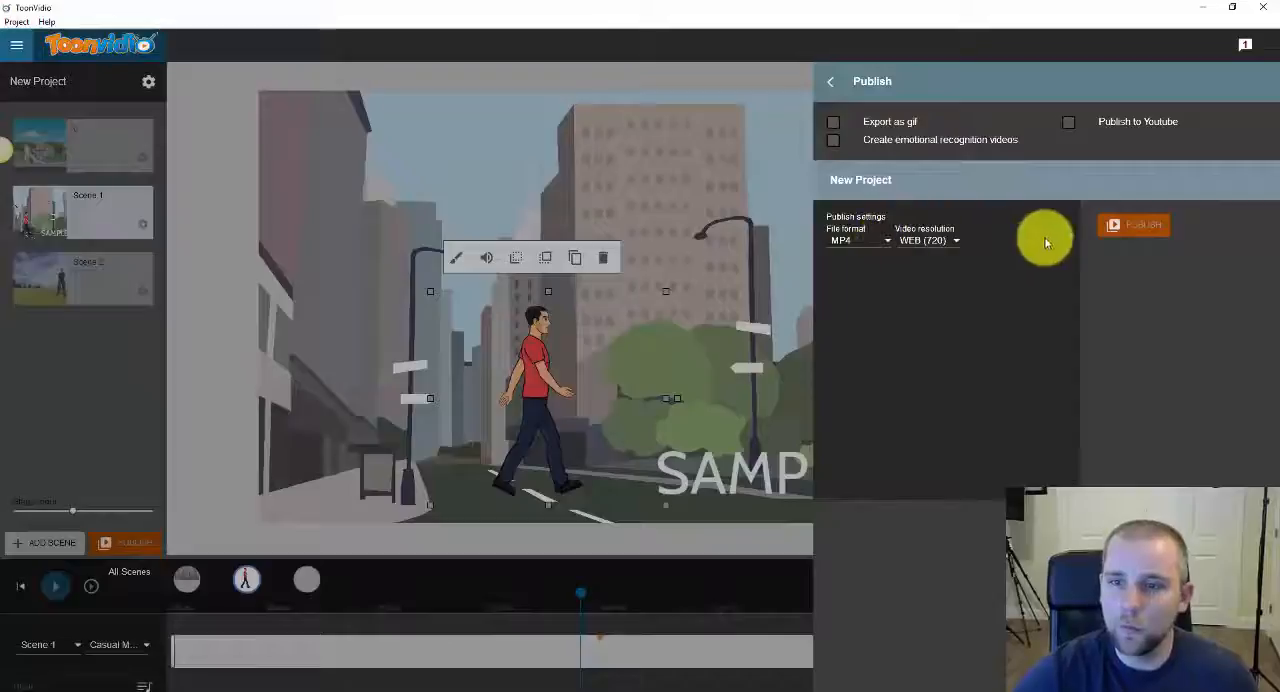